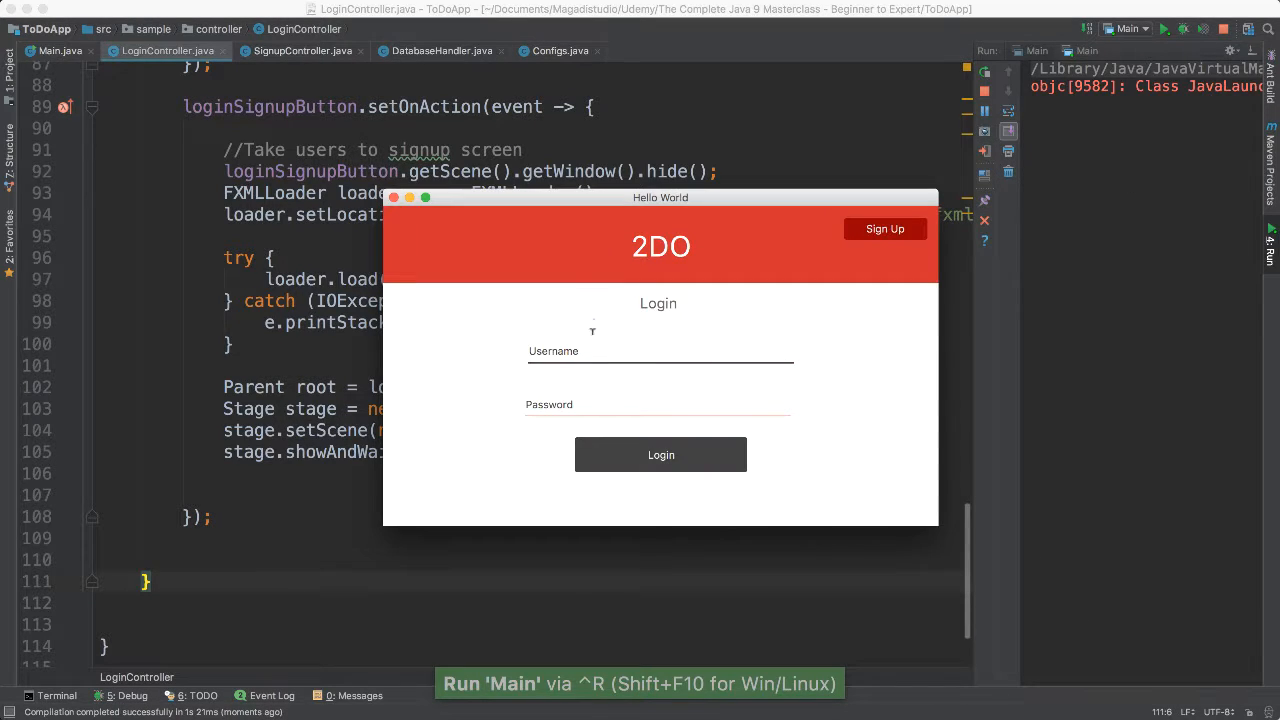
Step: Log in to ToDoApp with fake credentials 'adfadf' and move the app window aside
type("adfadf")
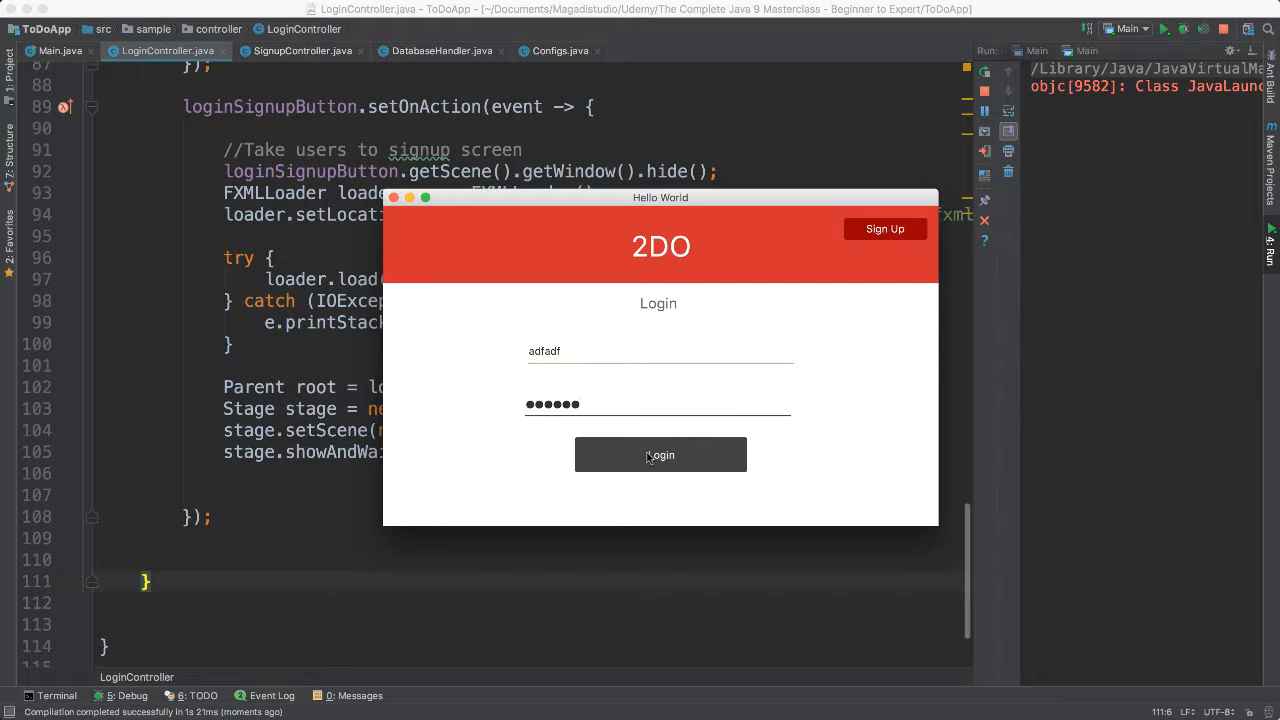
left_click(660, 454)
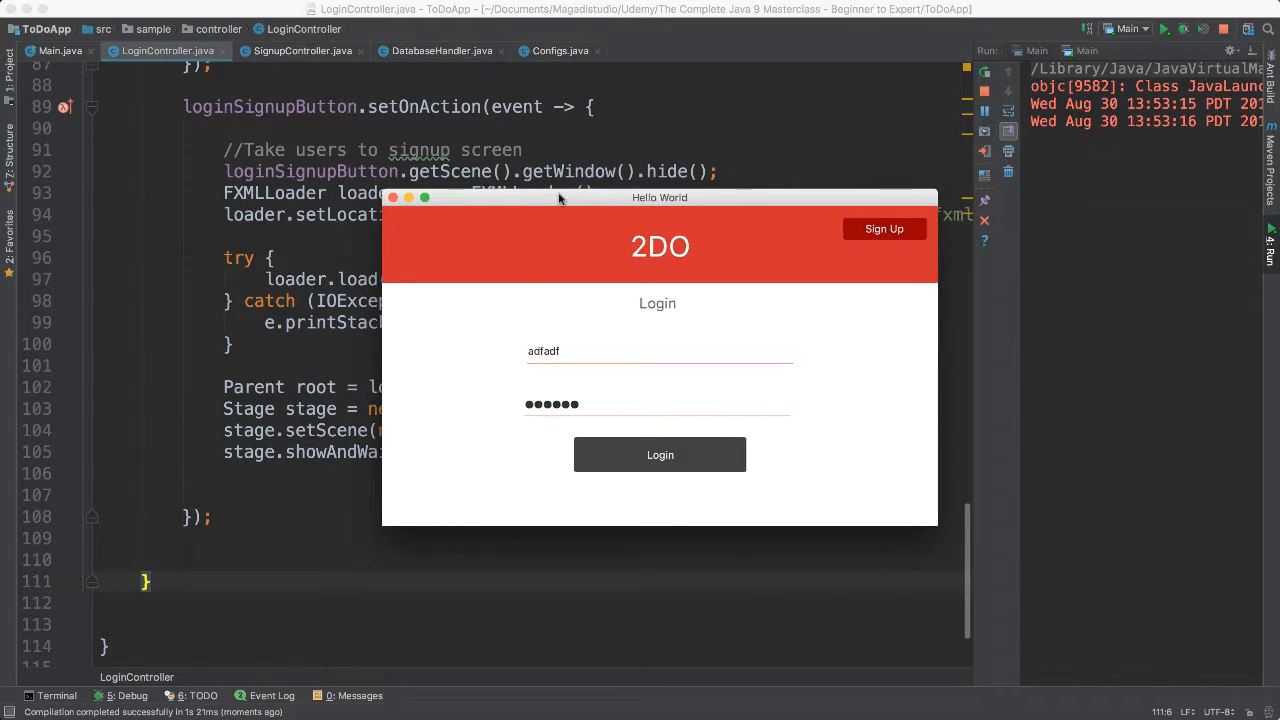
left_click_drag(659, 197, 1174, 239)
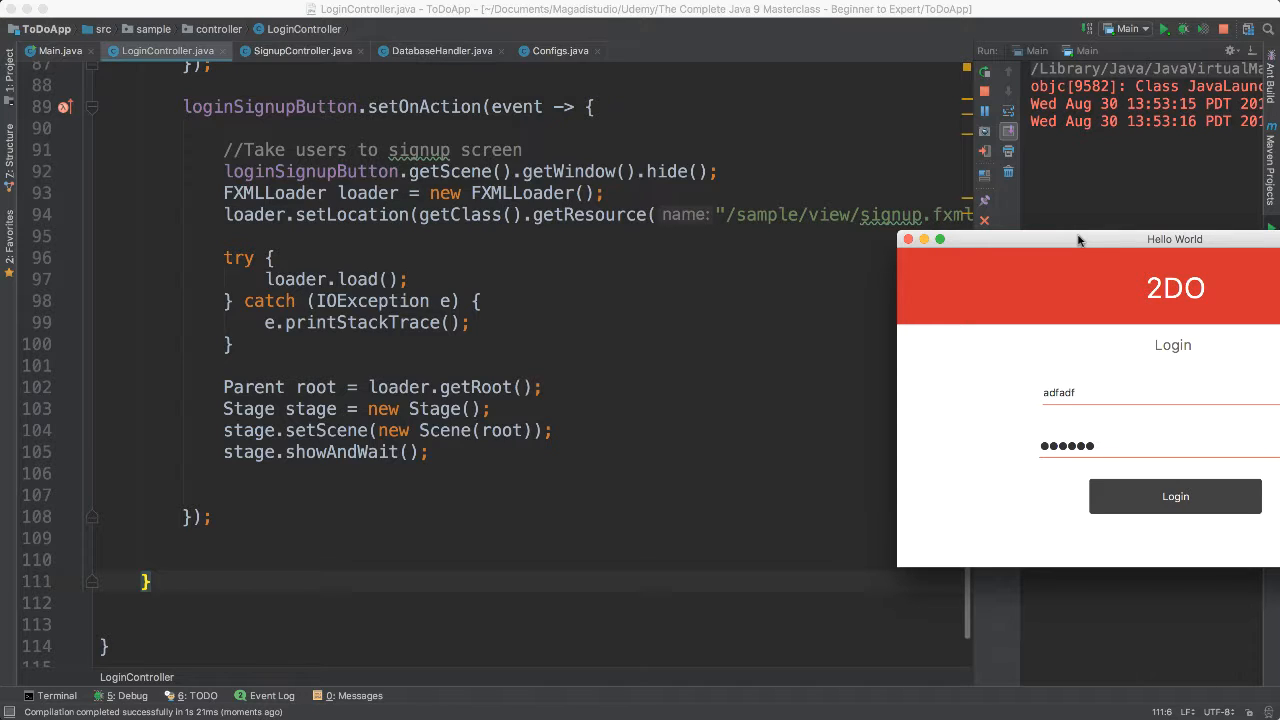
mouse_move(1081, 309)
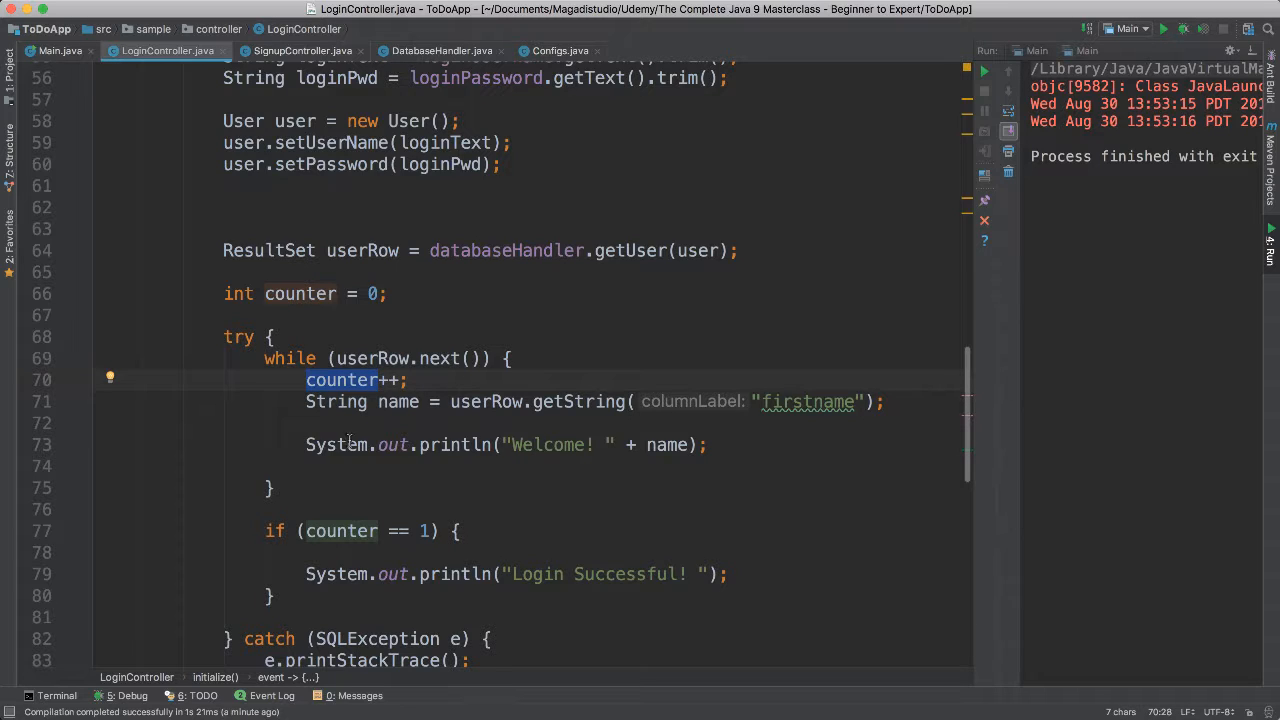
mouse_move(372, 417)
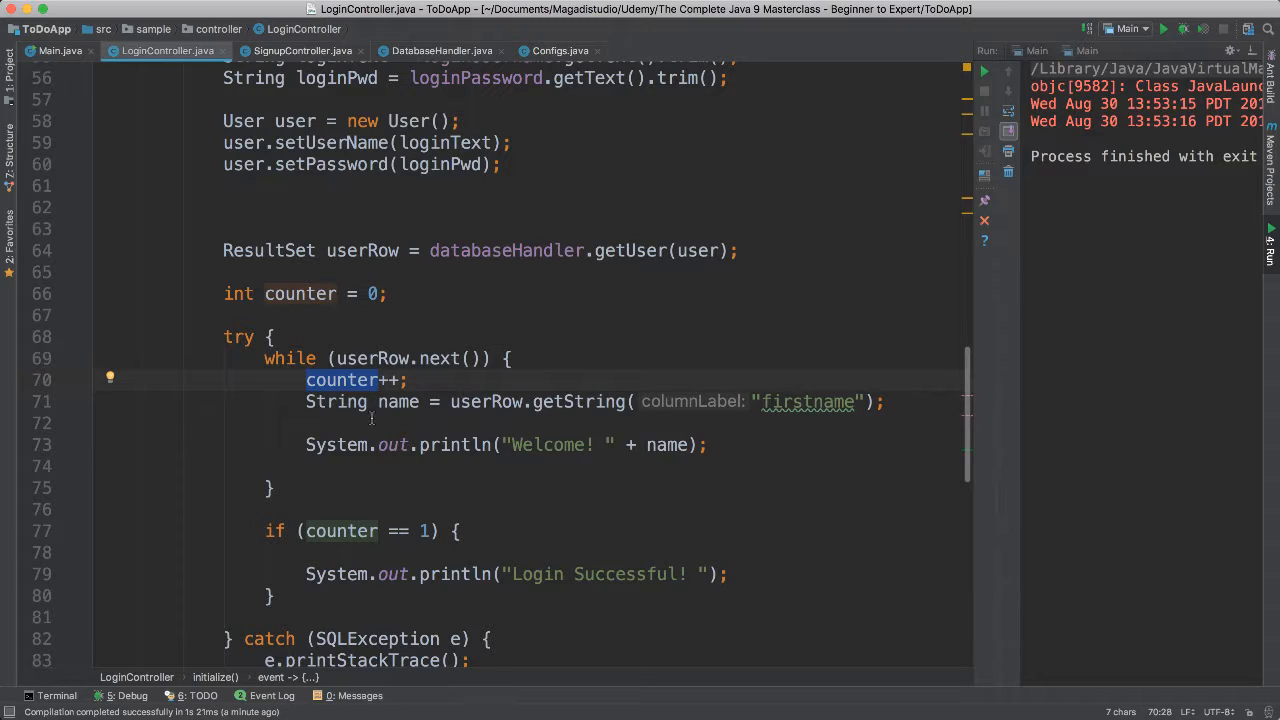
mouse_move(662, 447)
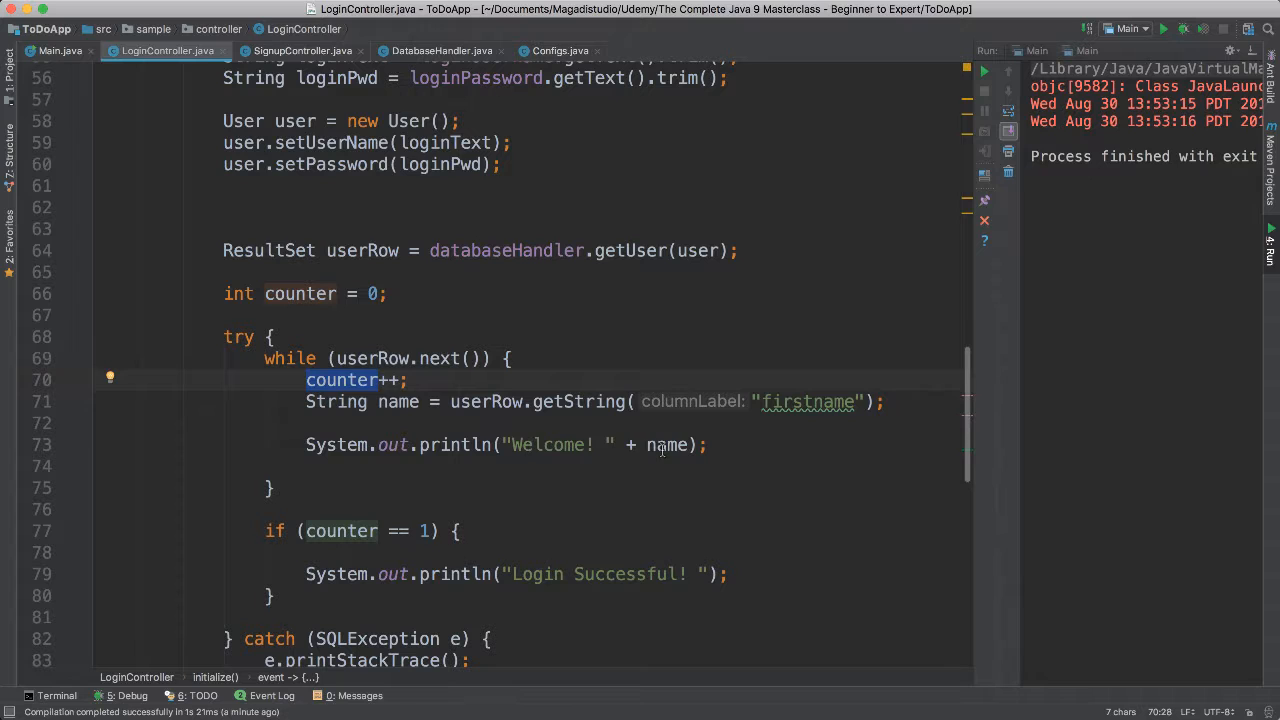
Step: Check the name variable's usages, add an empty else after the counter == 1 check, and relaunch Main
double_click(667, 445)
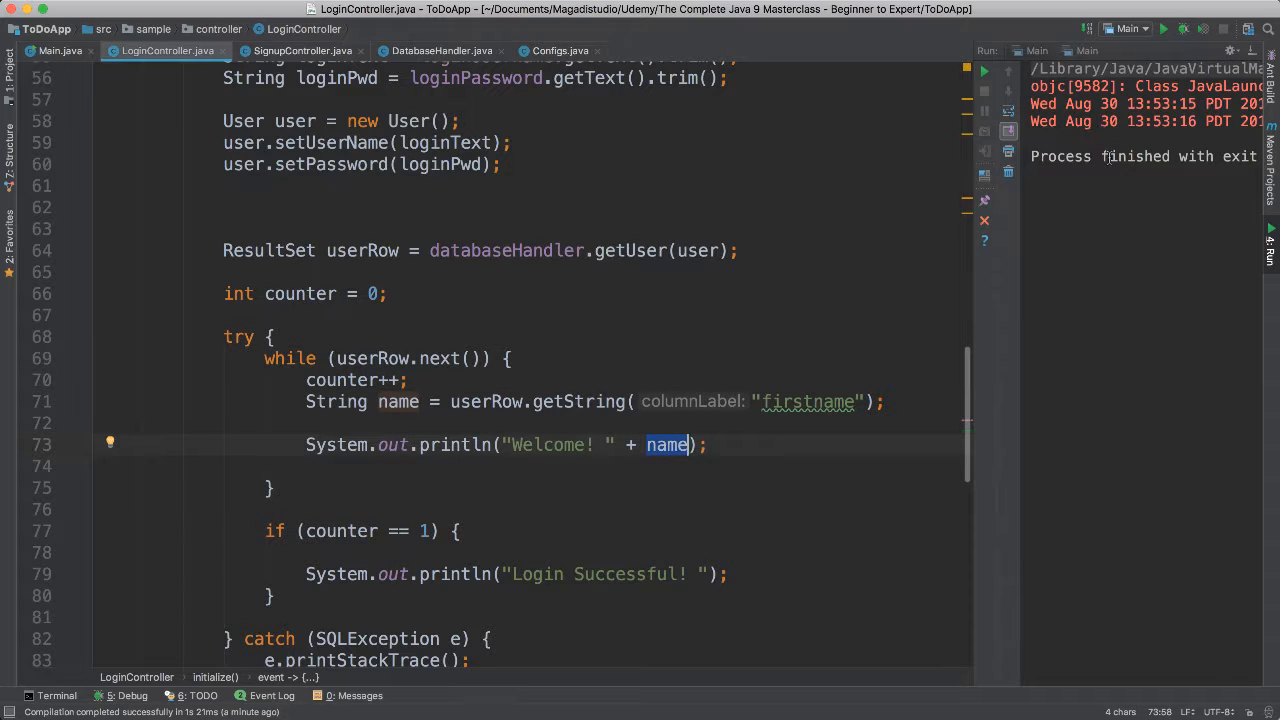
scroll("down", 3)
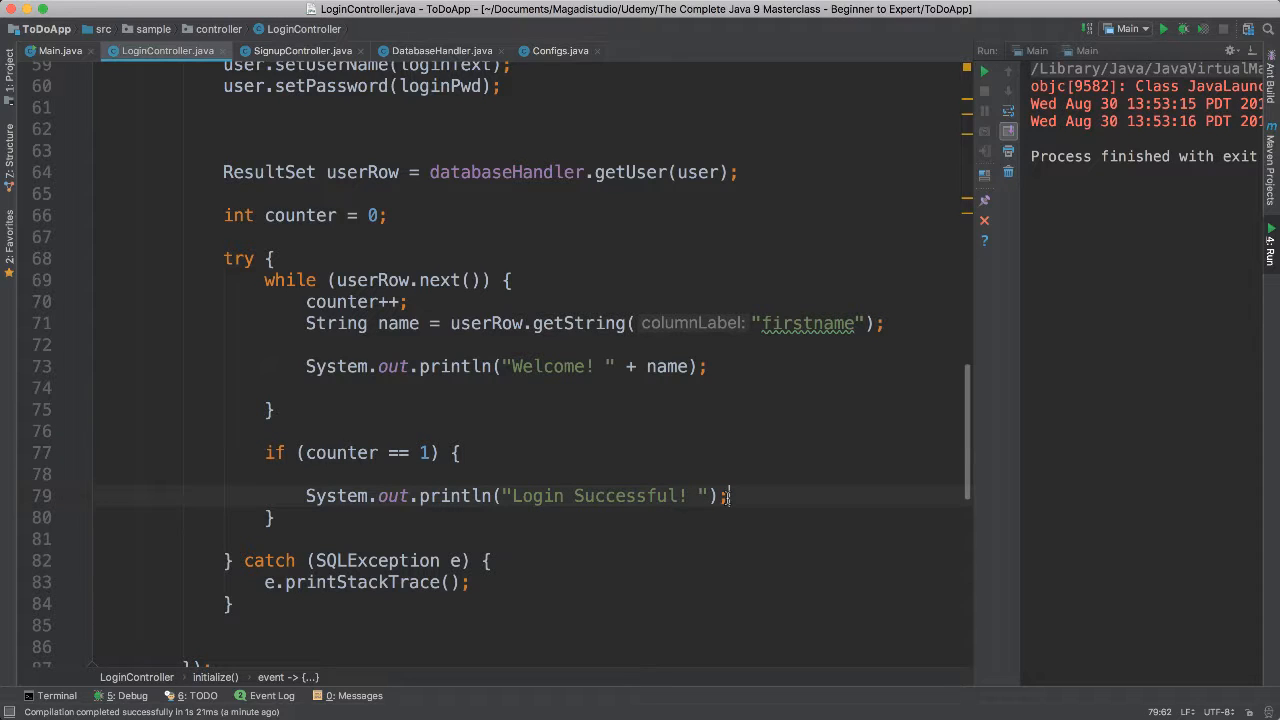
type("else {")
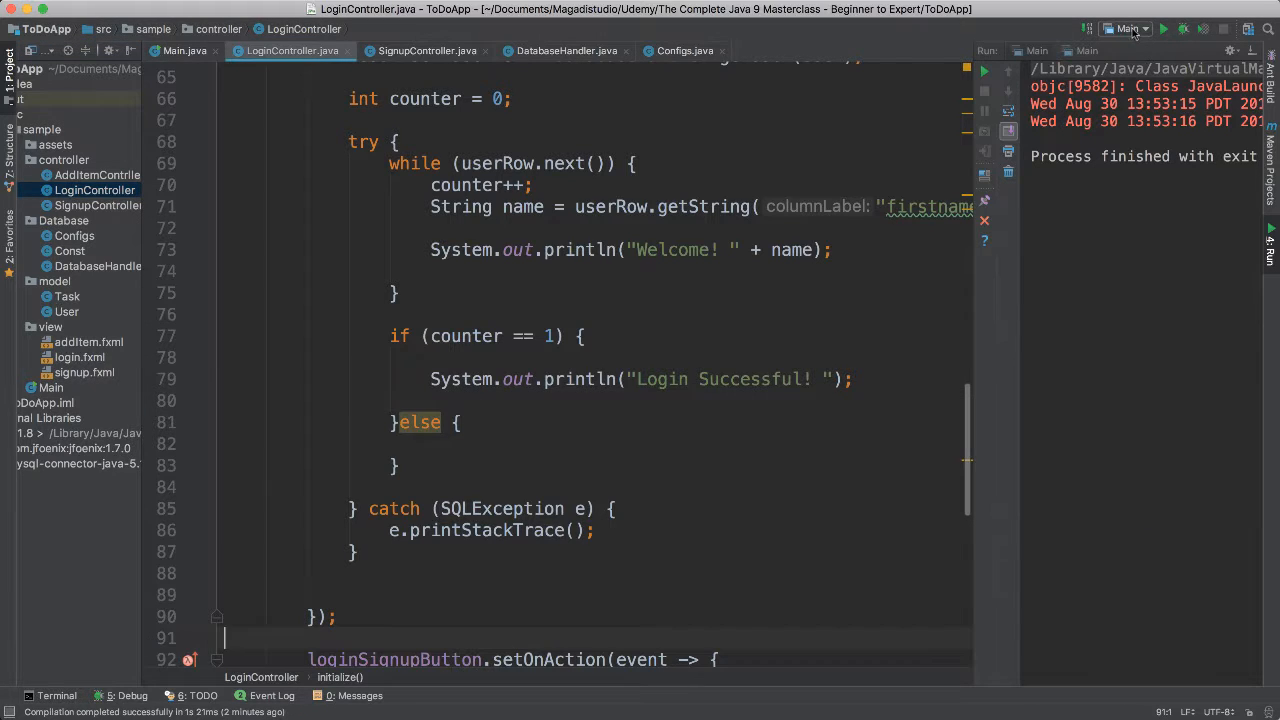
left_click(1172, 27)
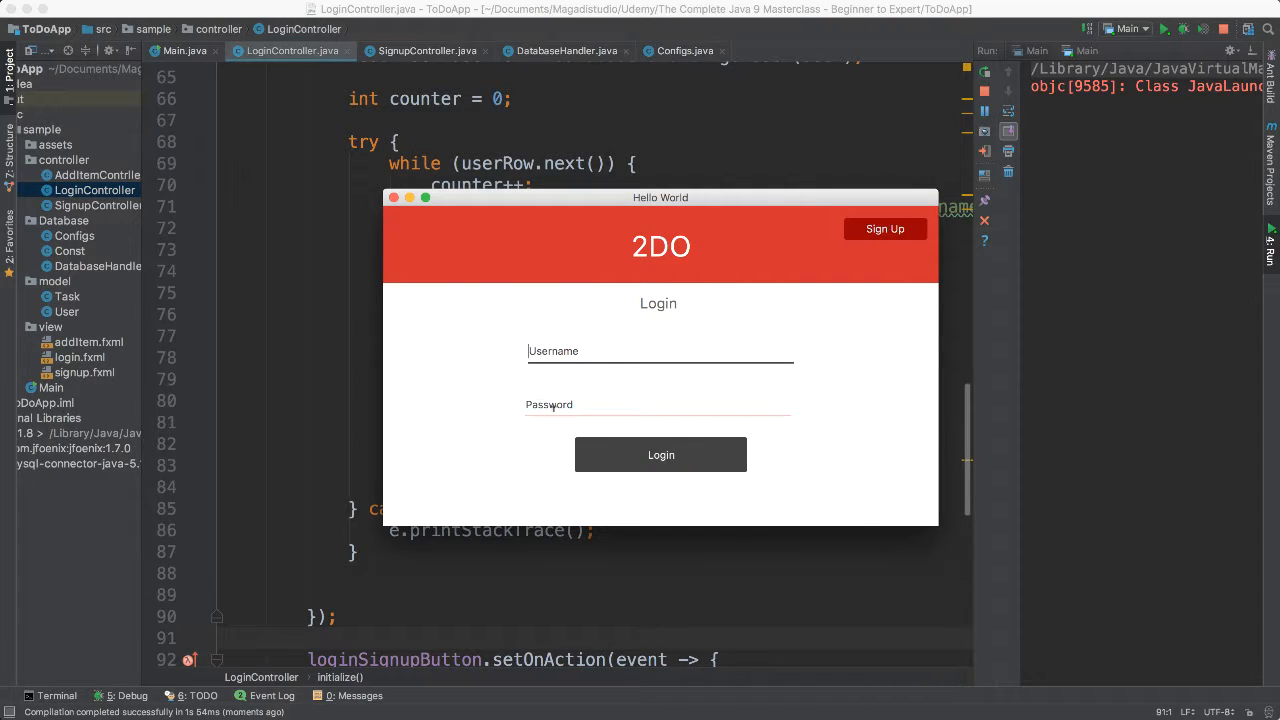
Step: Click the Username field in the relaunched ToDoApp, then close the app
left_click(658, 405)
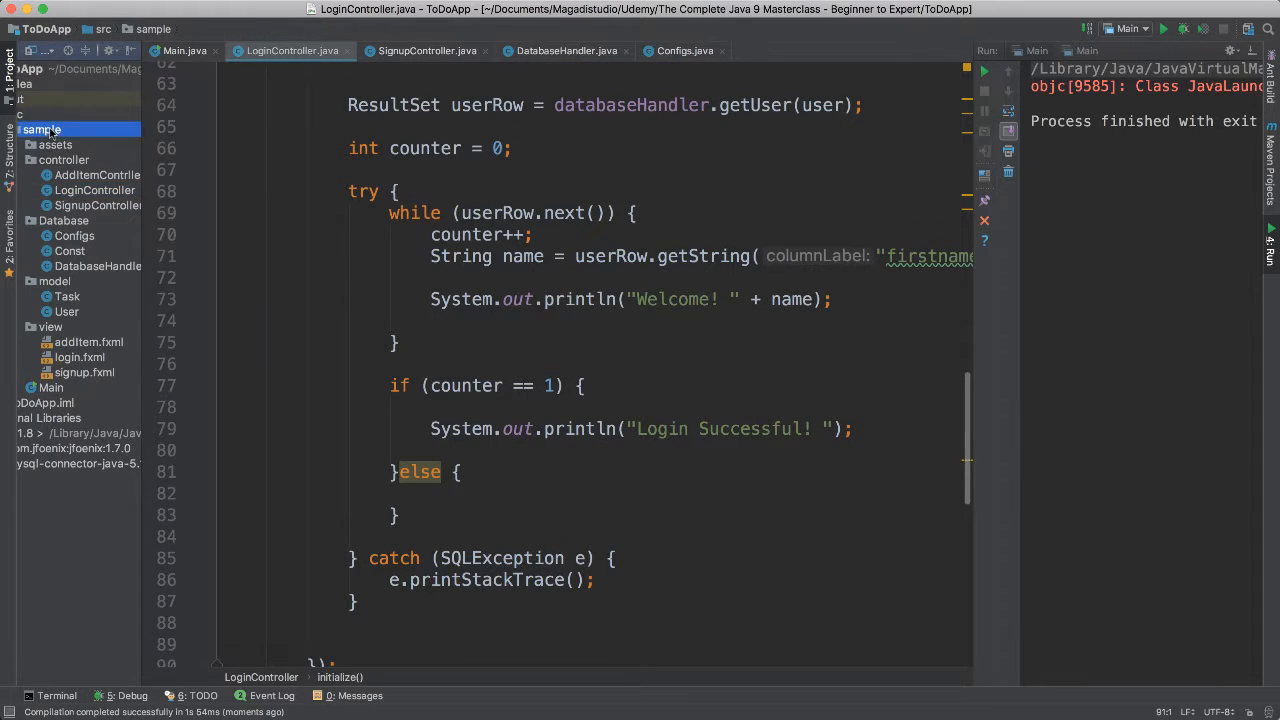
Step: Add a package named 'animations' under the sample package
right_click(42, 129)
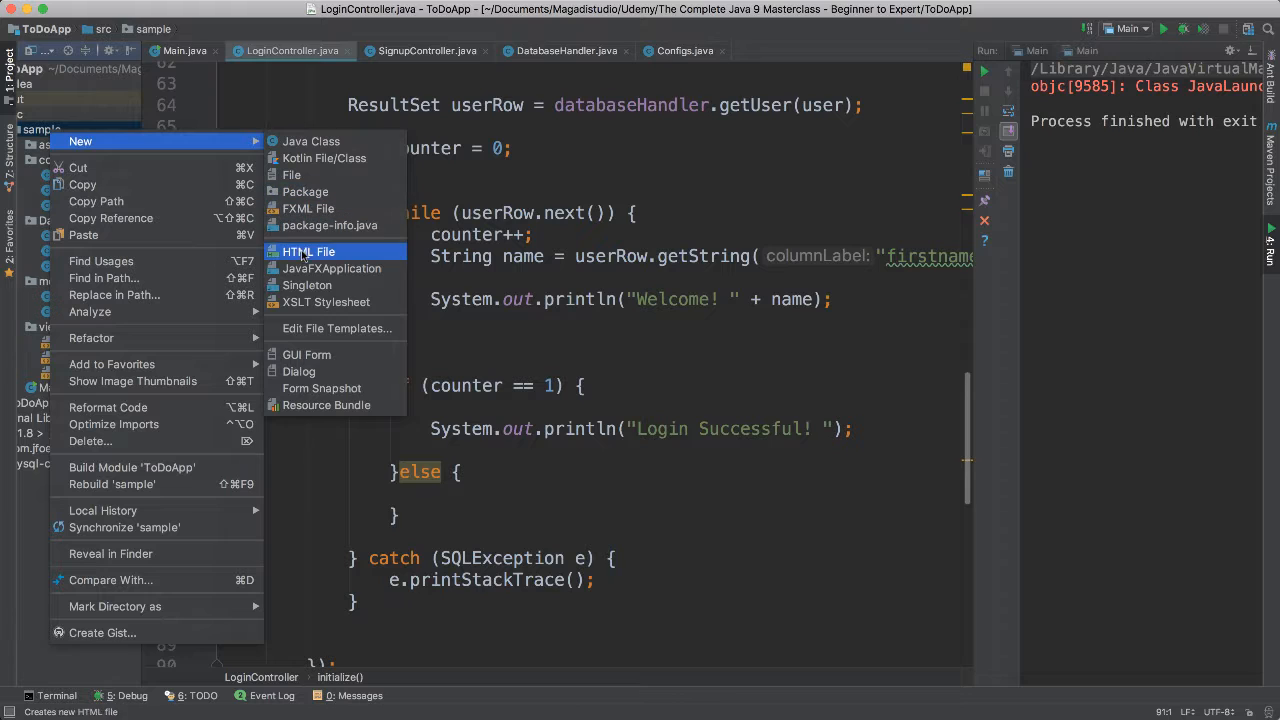
left_click(305, 191)
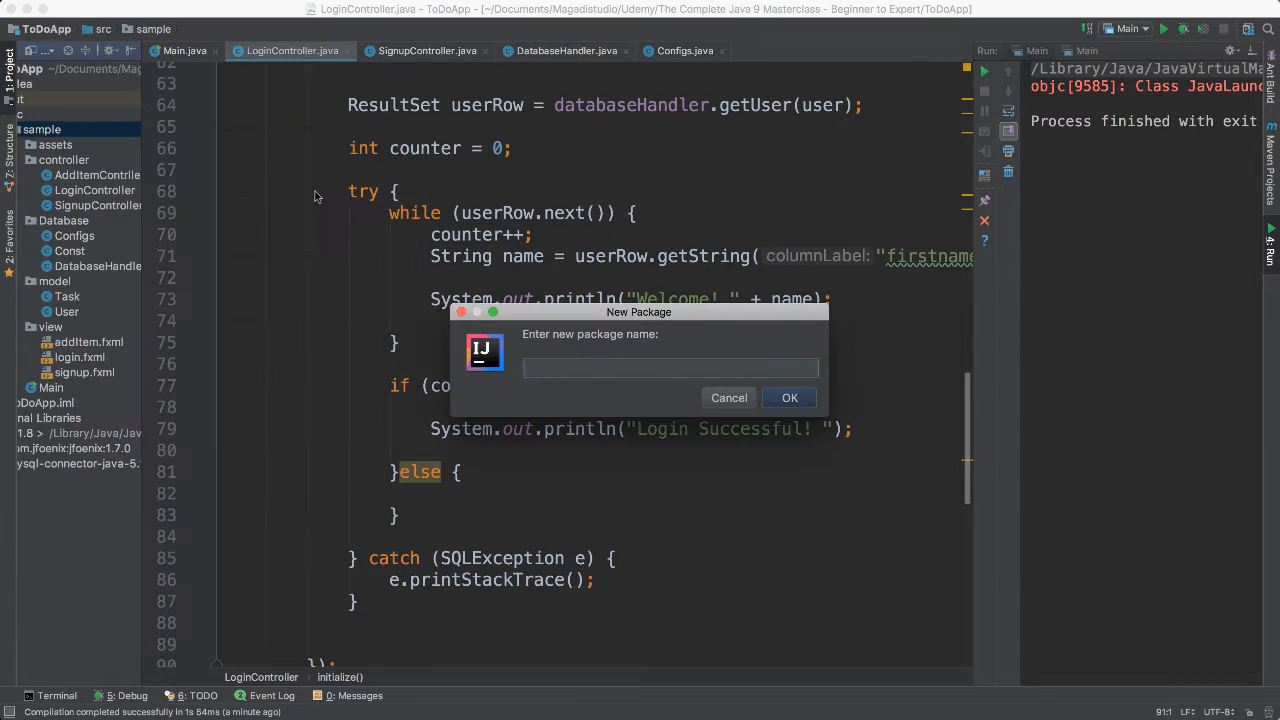
type("Animat")
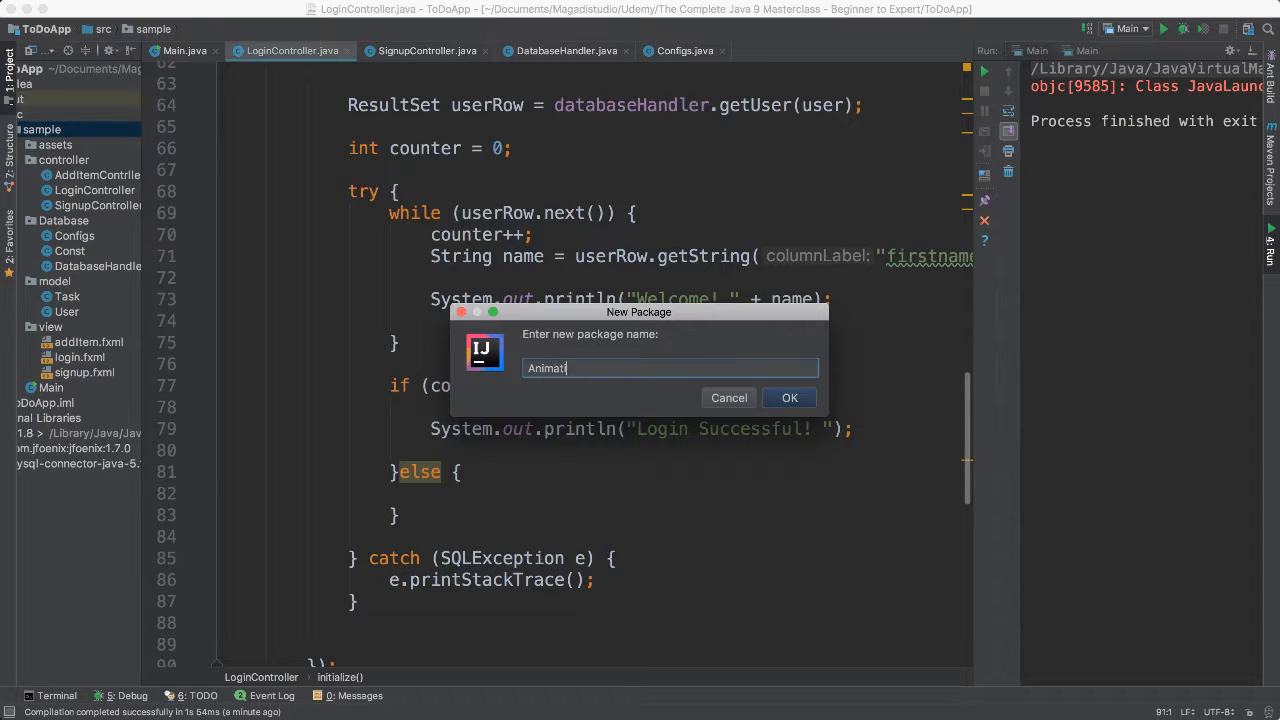
type("ions")
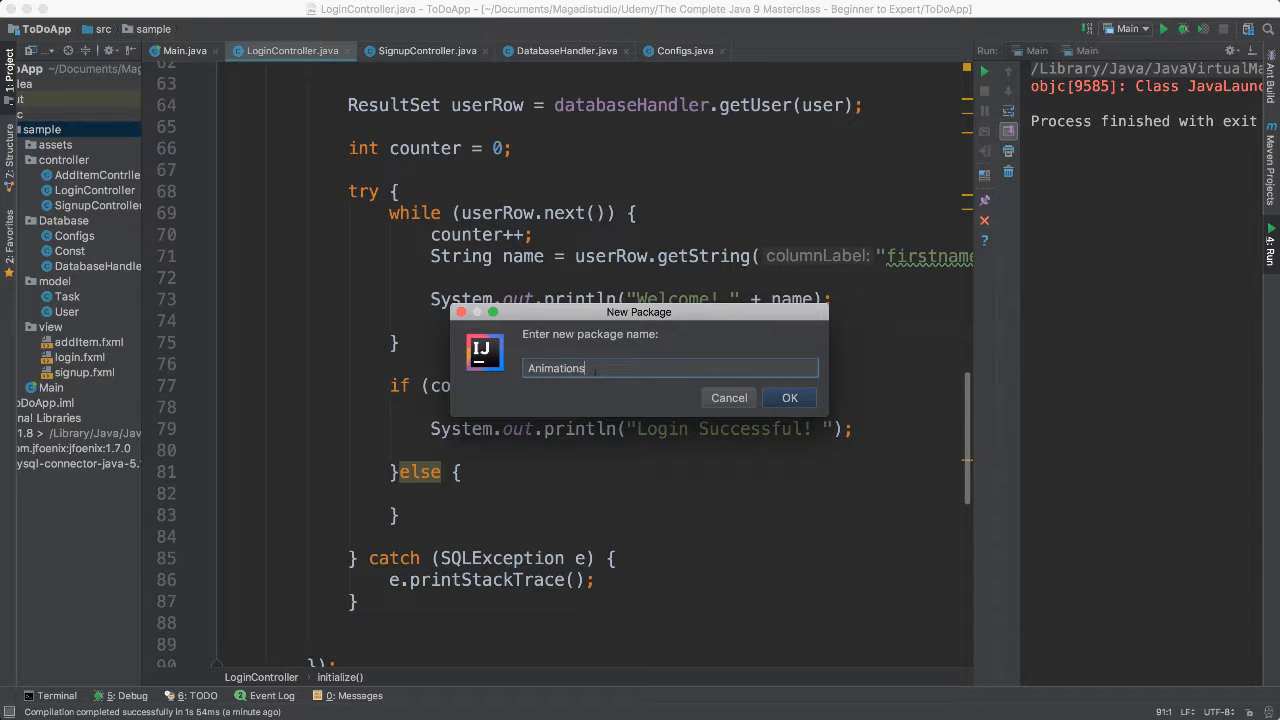
type("animations")
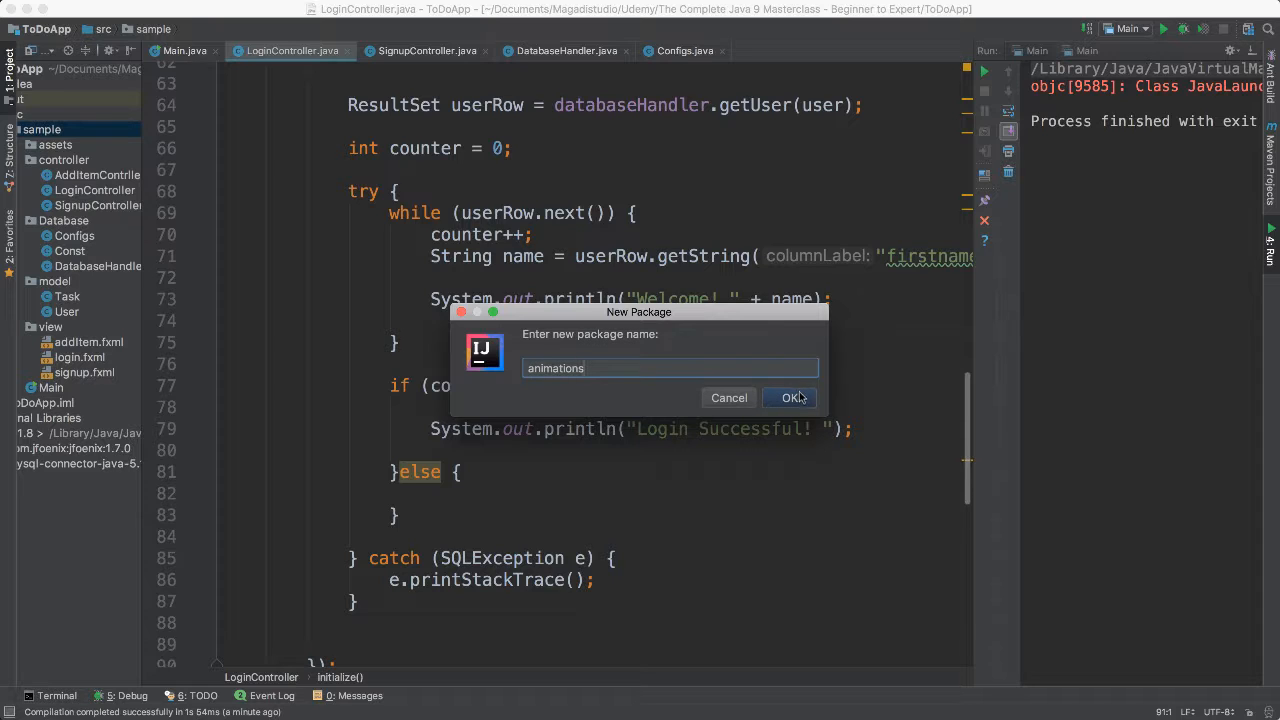
left_click(788, 398)
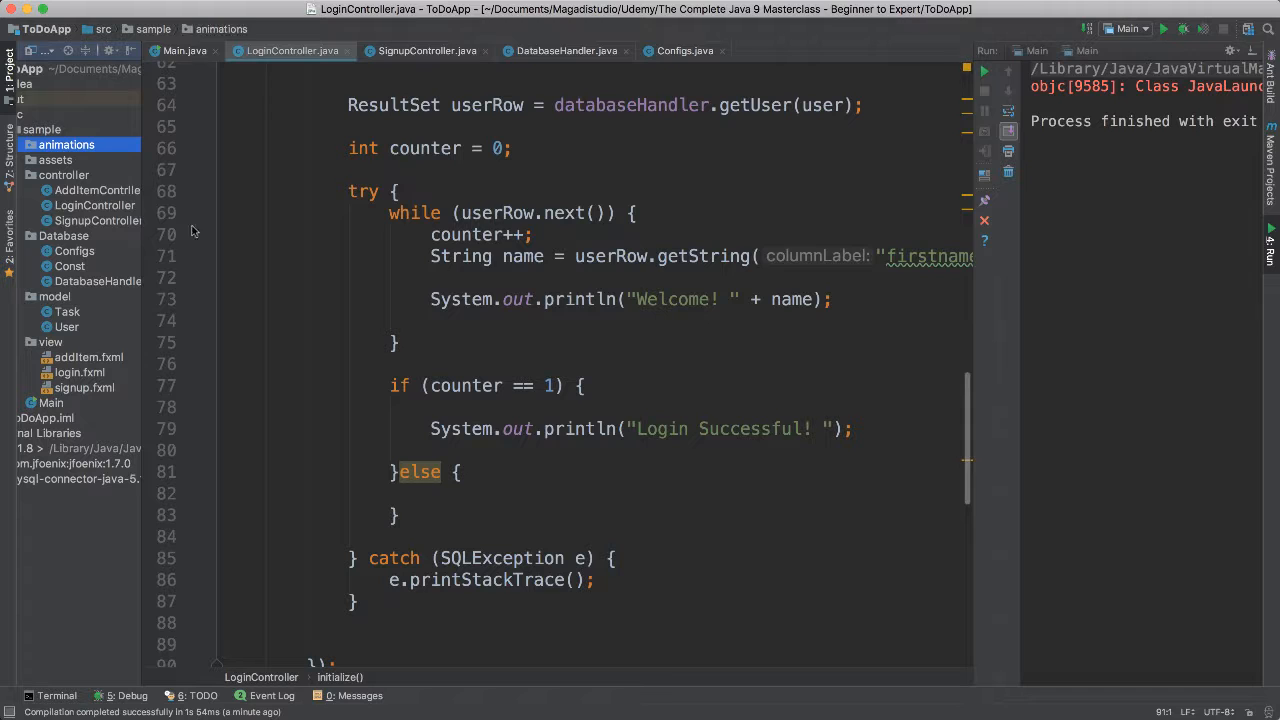
Step: Create a Java class named Shaker in the animations package
right_click(67, 144)
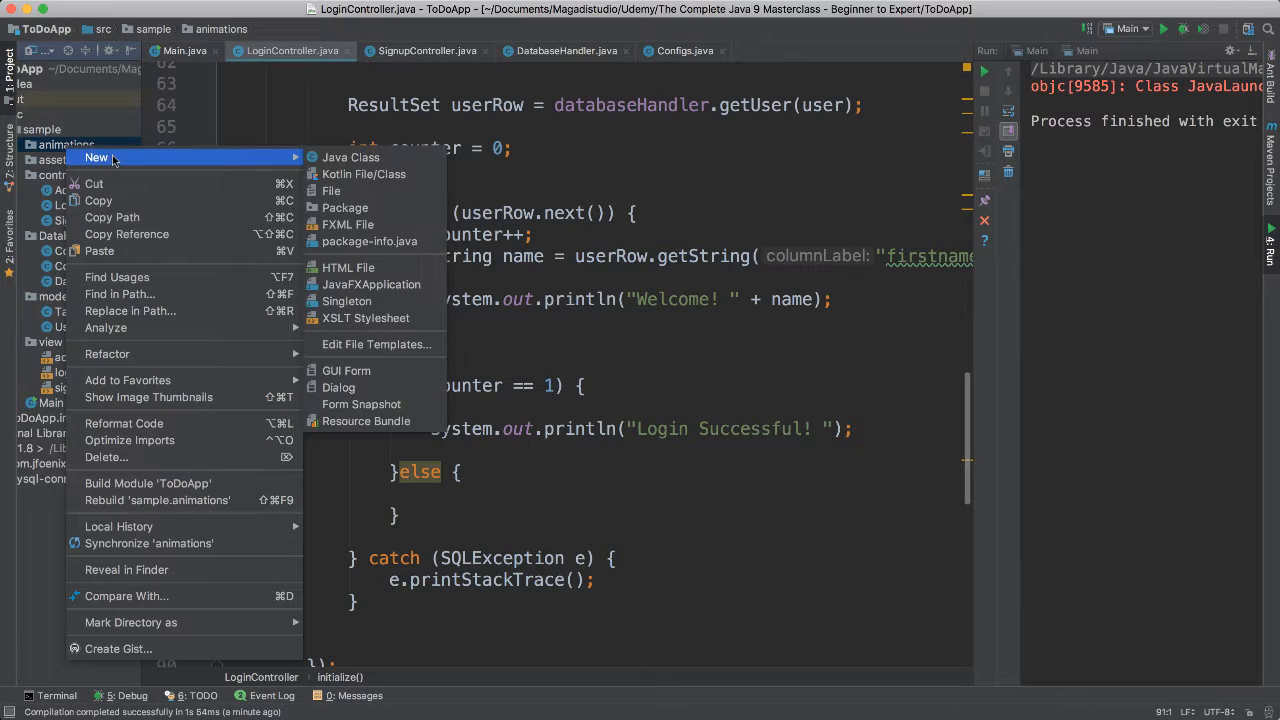
left_click(351, 157)
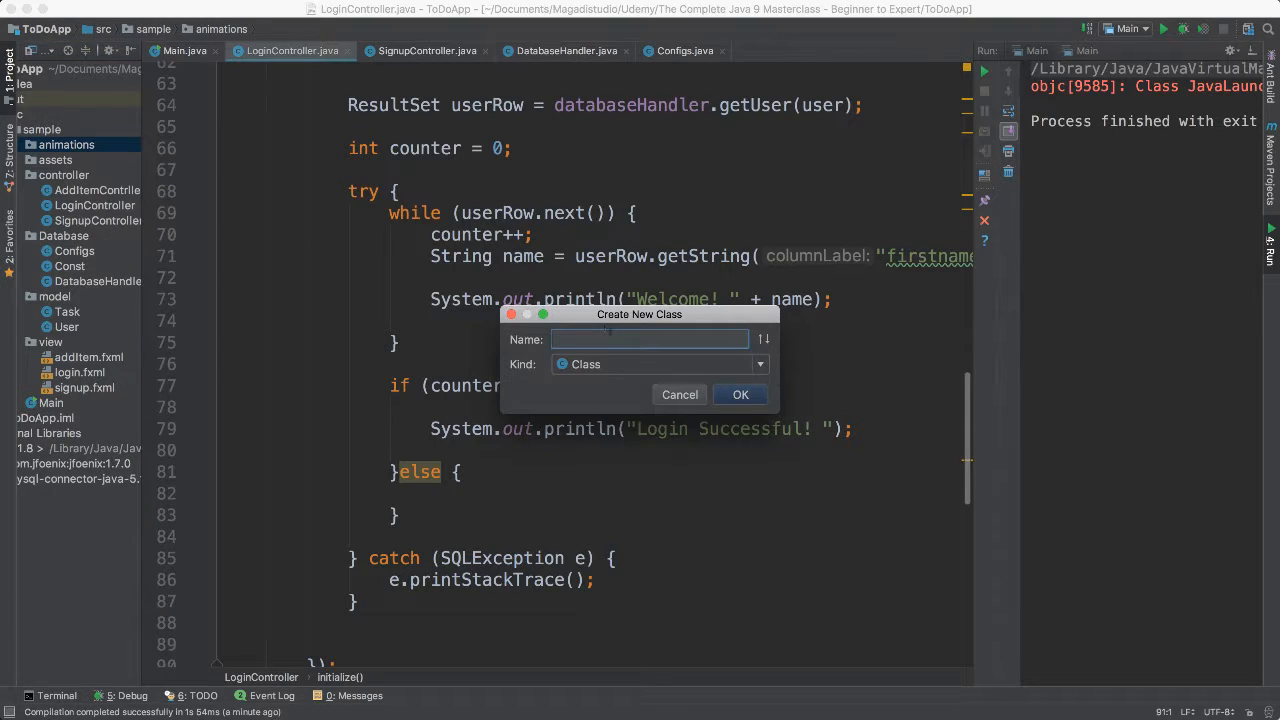
type("Shaker")
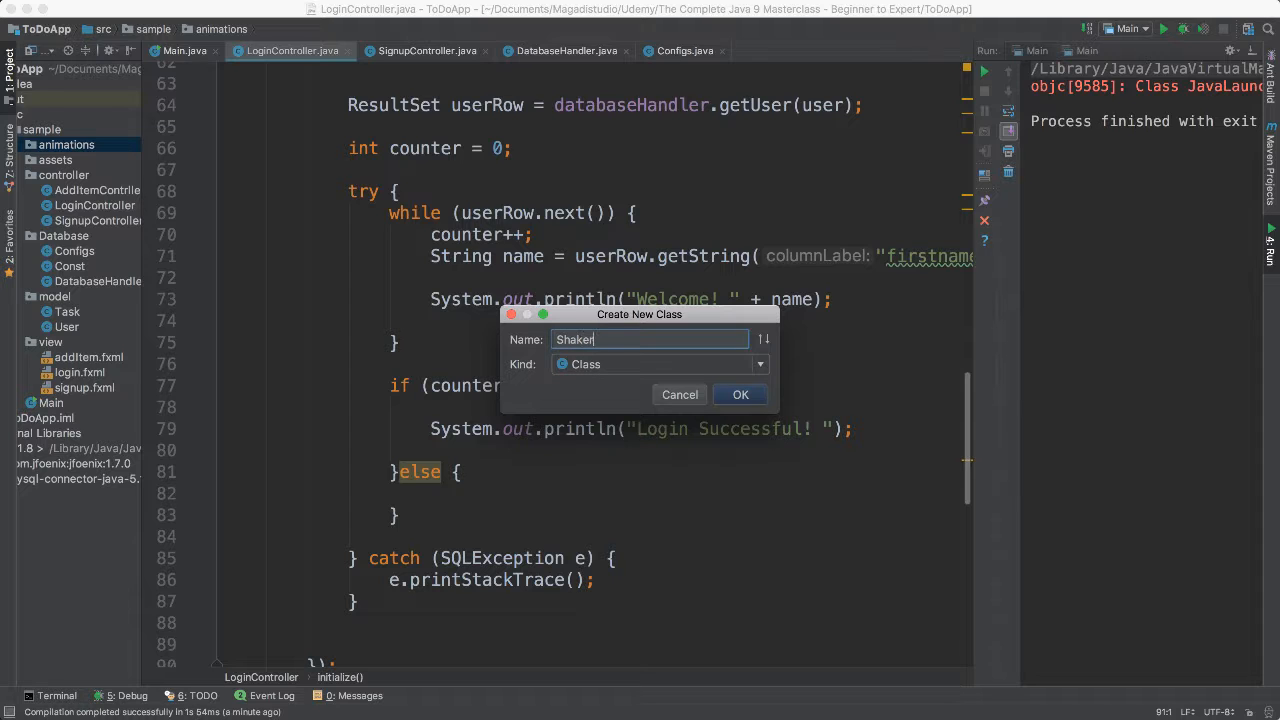
left_click(739, 394)
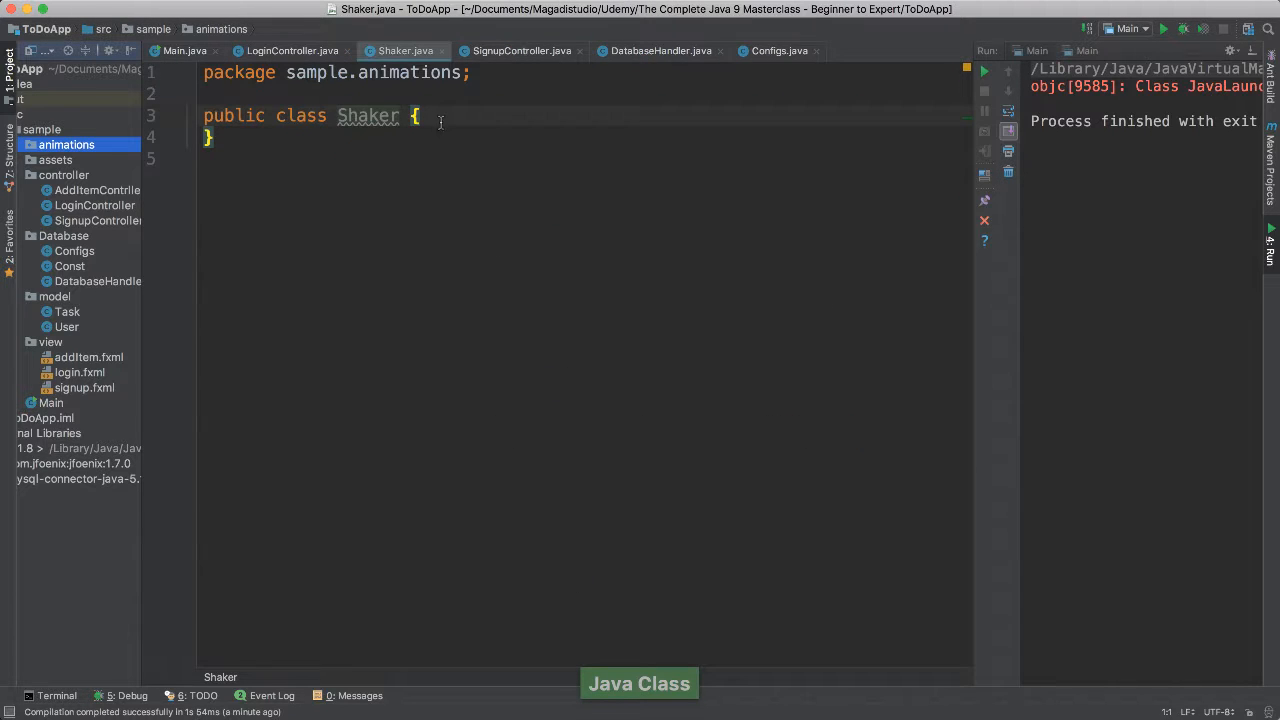
Step: Declare a private TranslateTransition field named translateTransition, importing the class
type("pri")
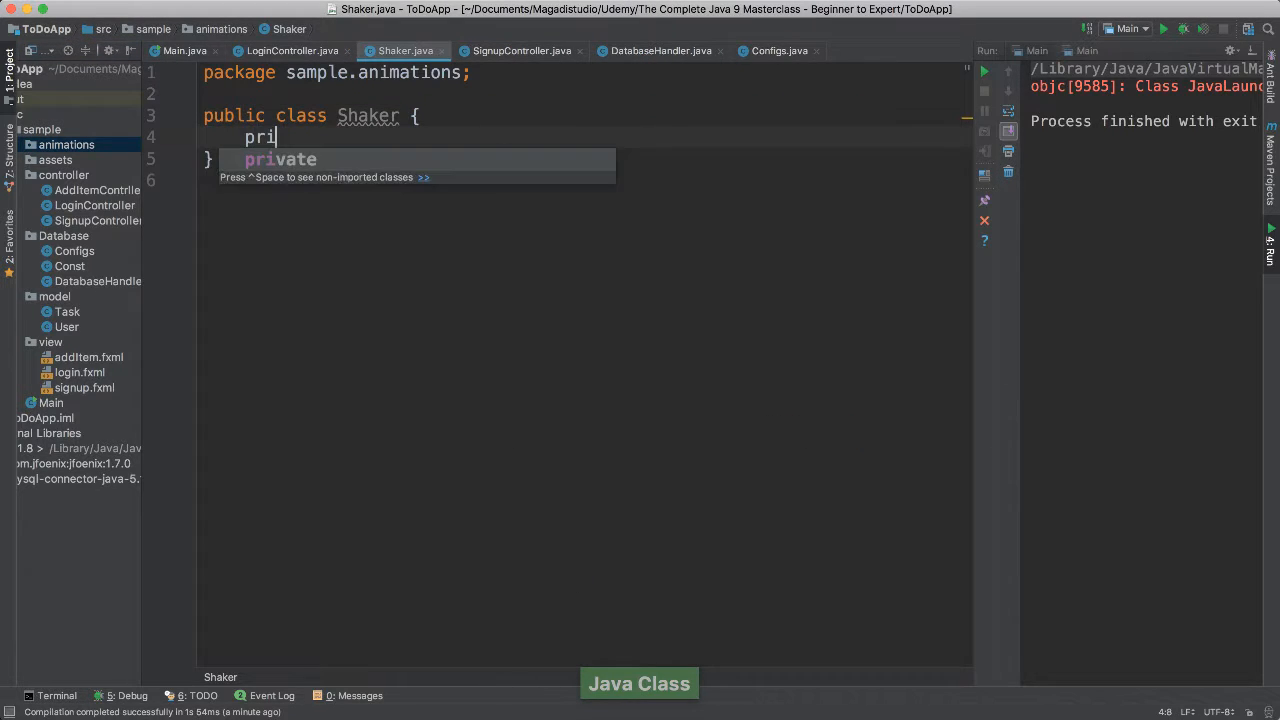
type("vate Tra")
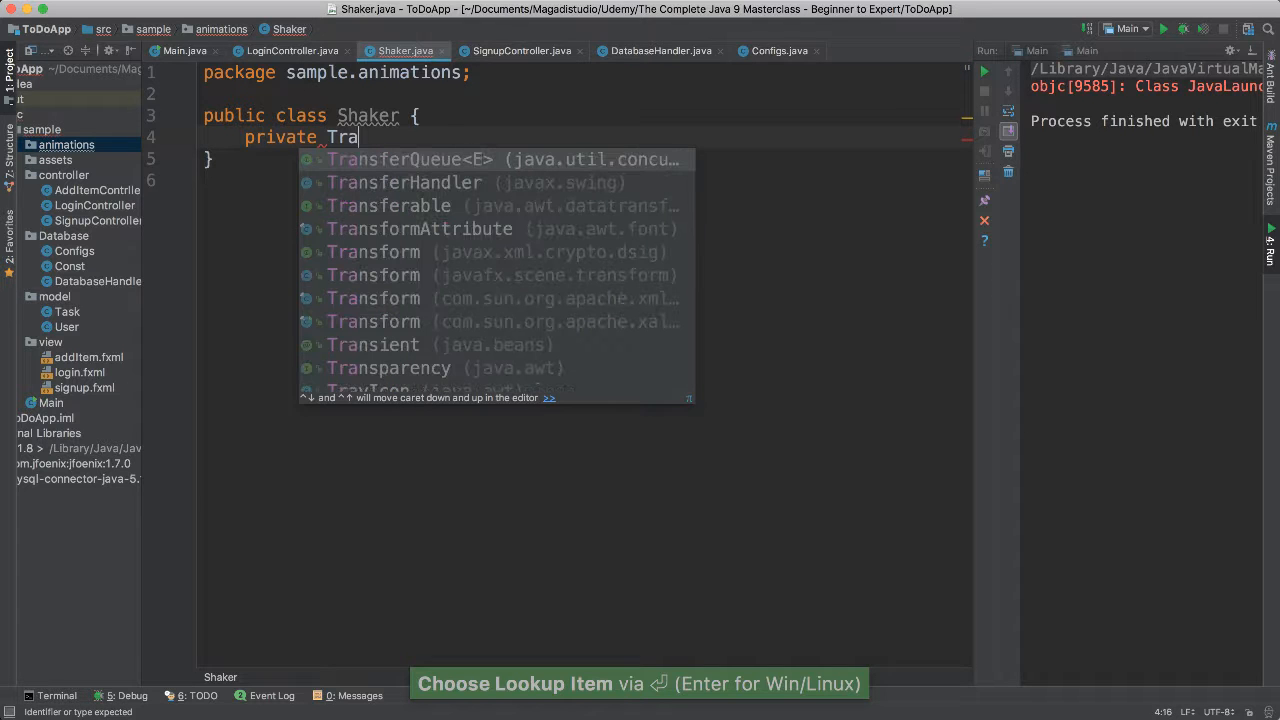
type("nslateTransition")
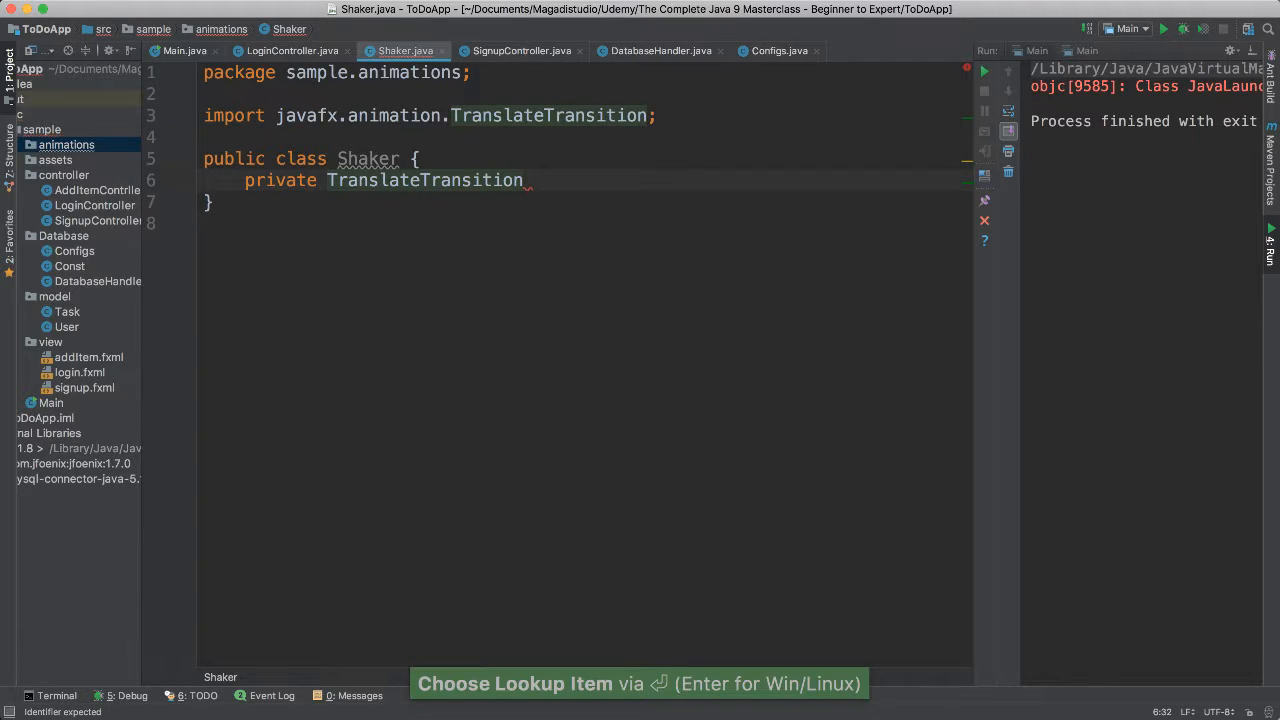
type("tt")
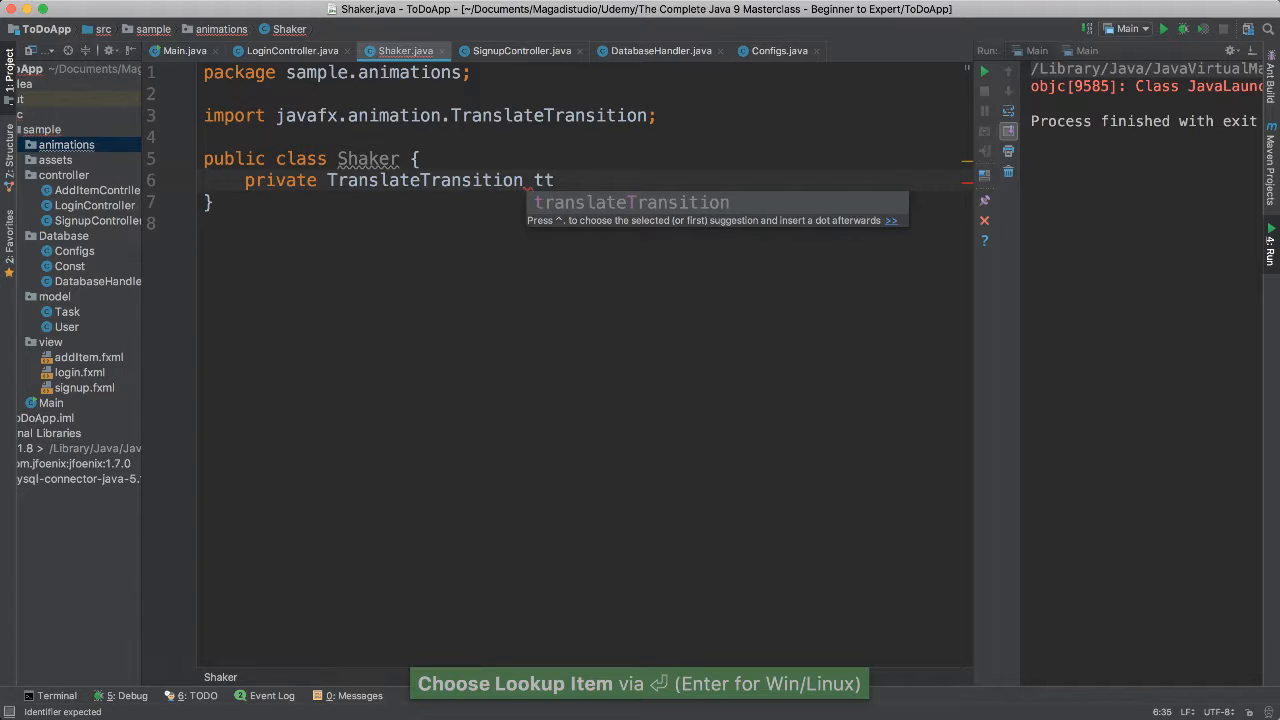
key("Enter")
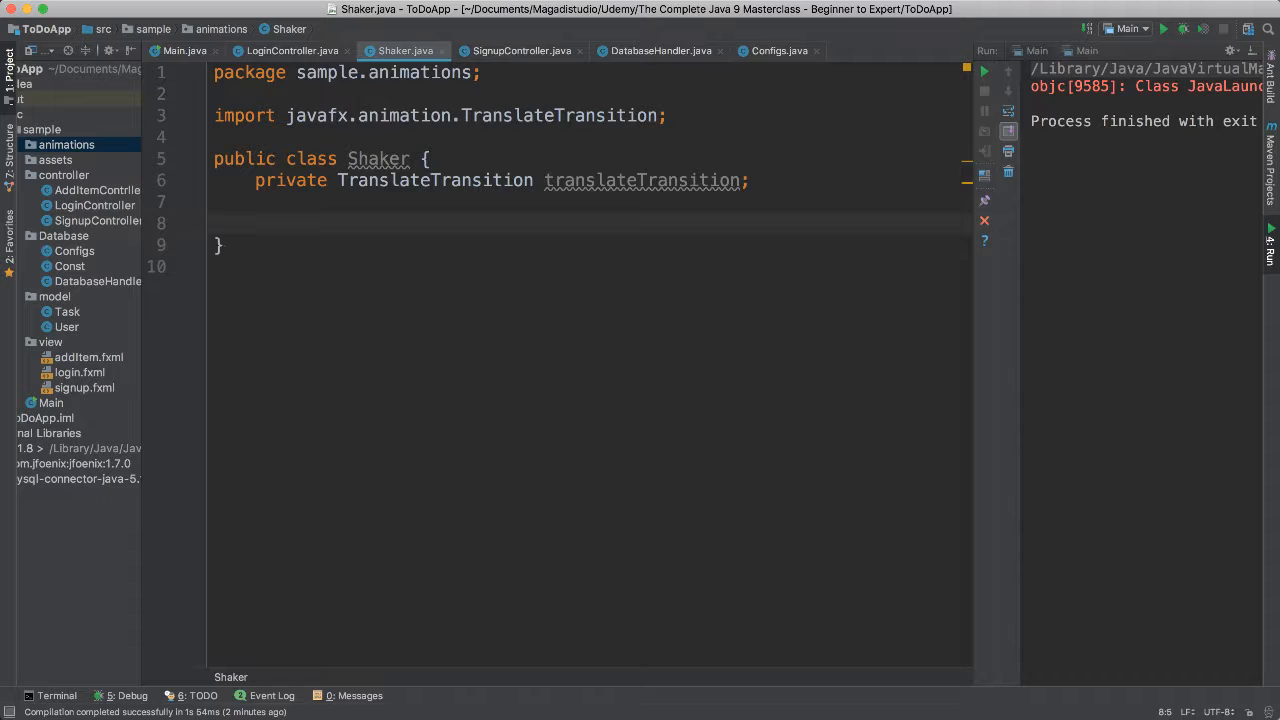
Step: Generate an empty public Shaker constructor taking a Node parameter named node
key("cmd+n")
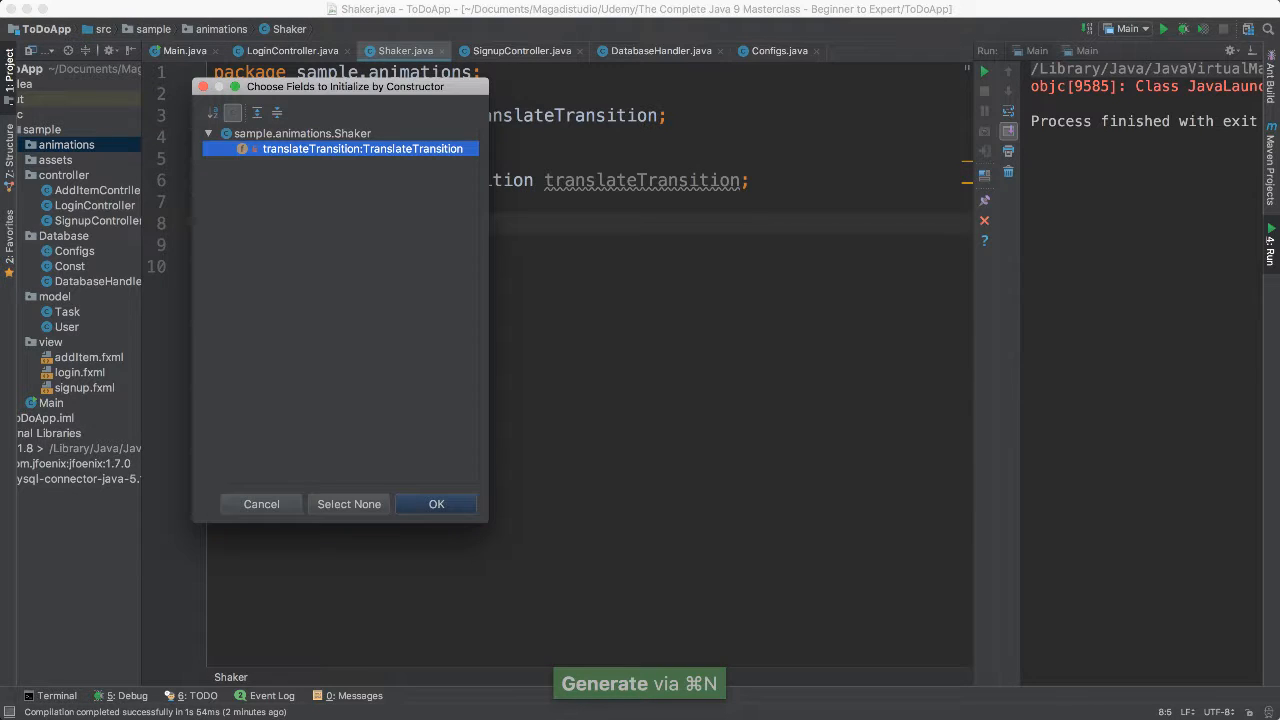
left_click(302, 133)
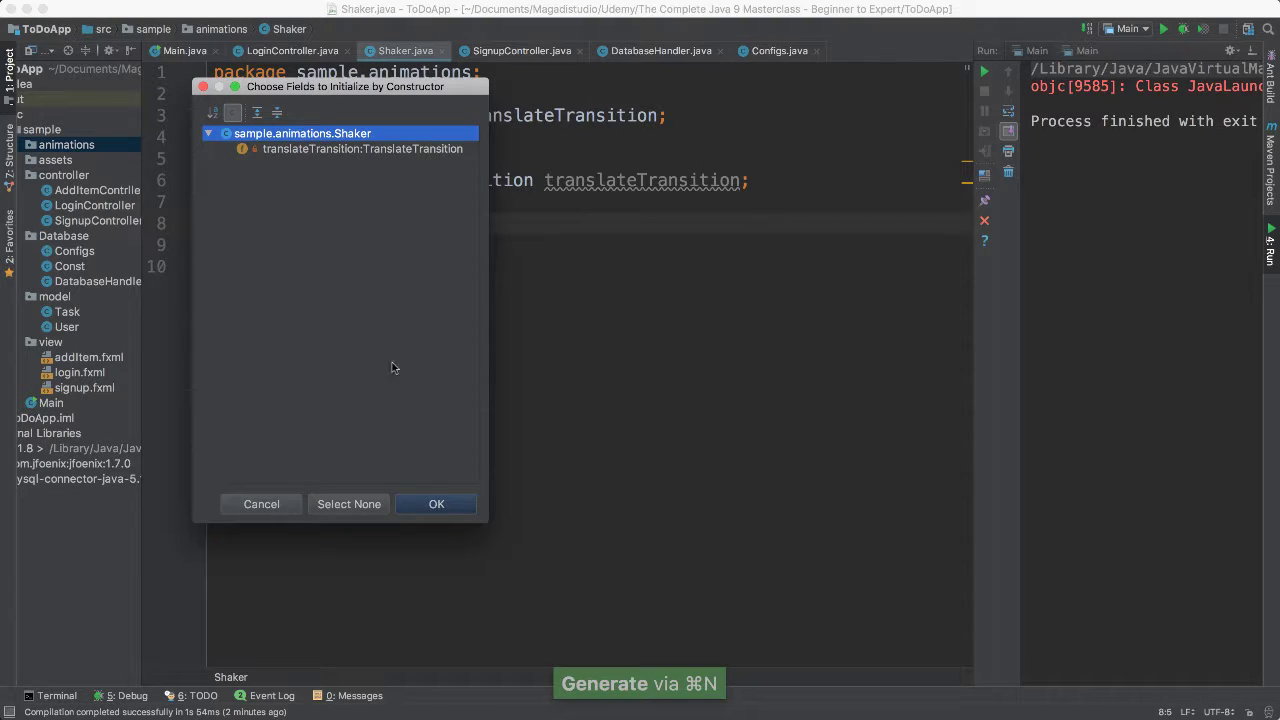
left_click(435, 504)
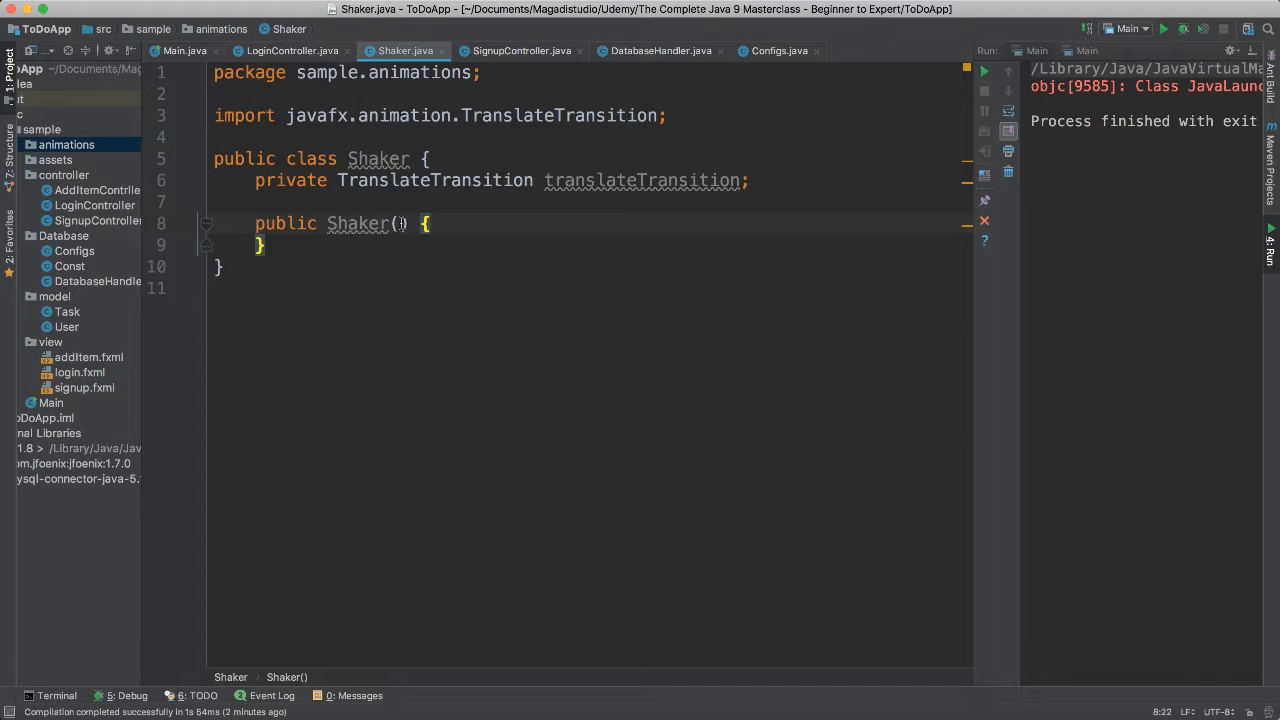
type("NOd")
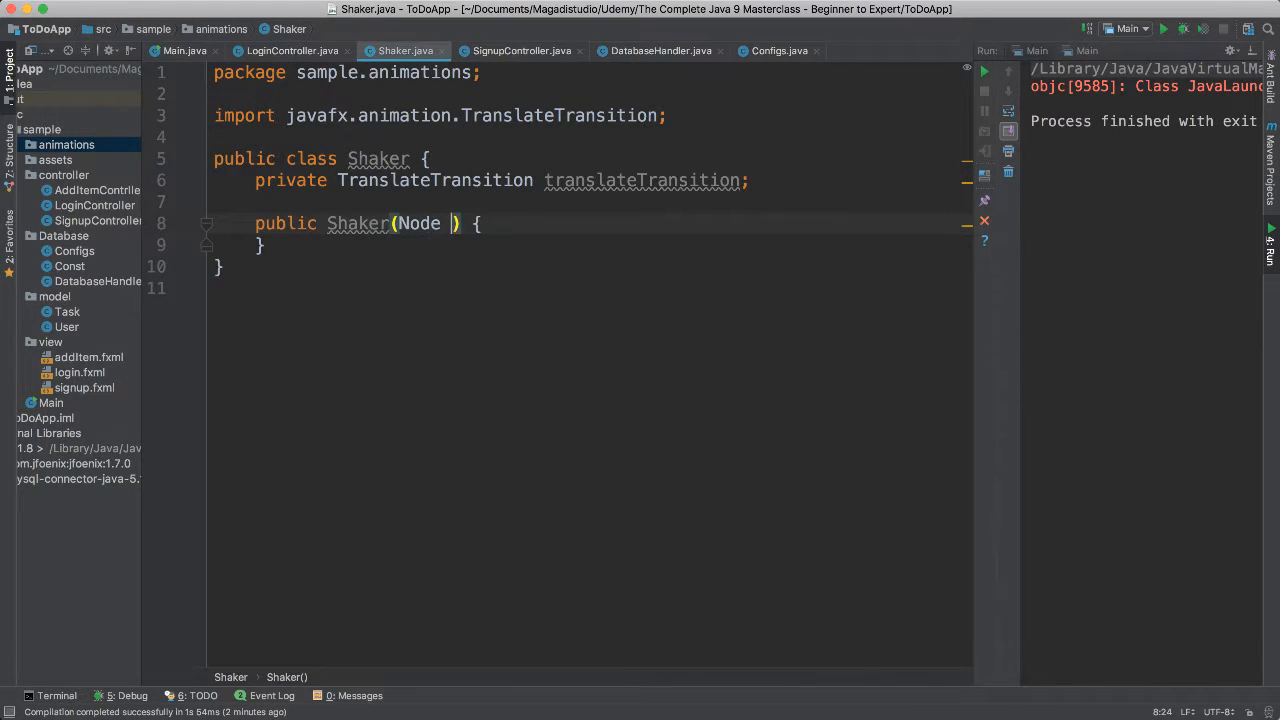
type("node")
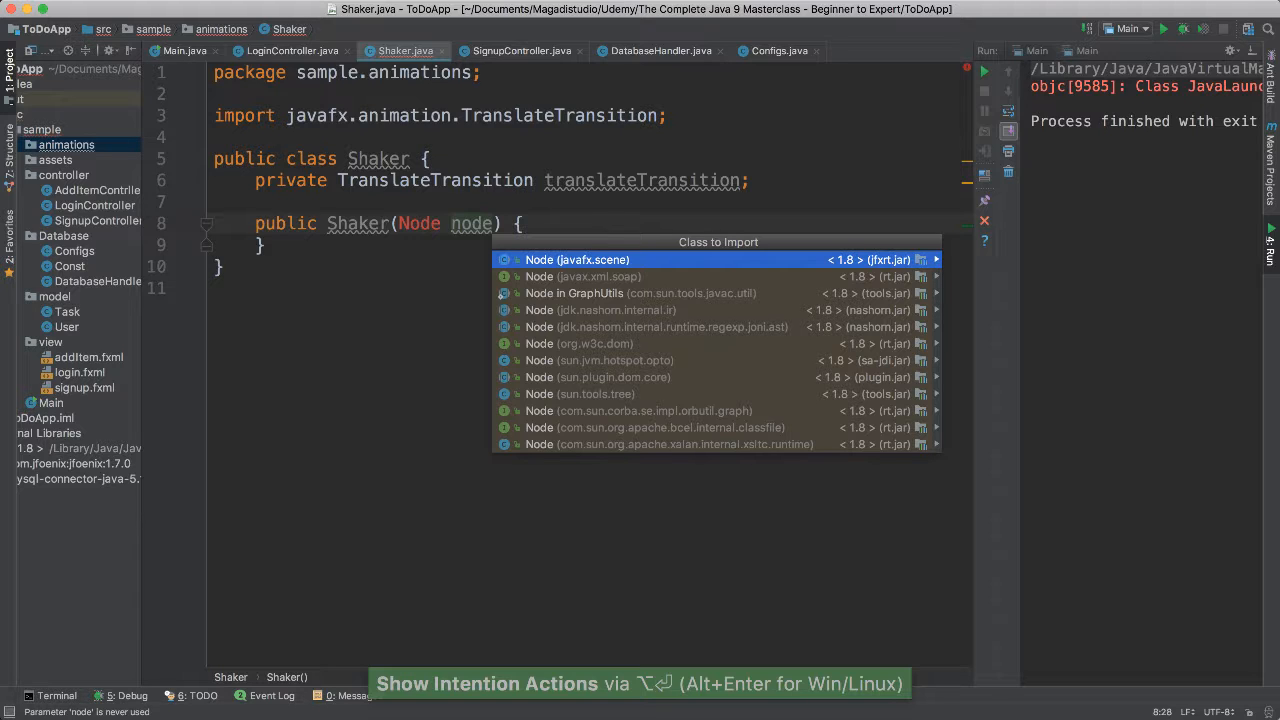
left_click(579, 259)
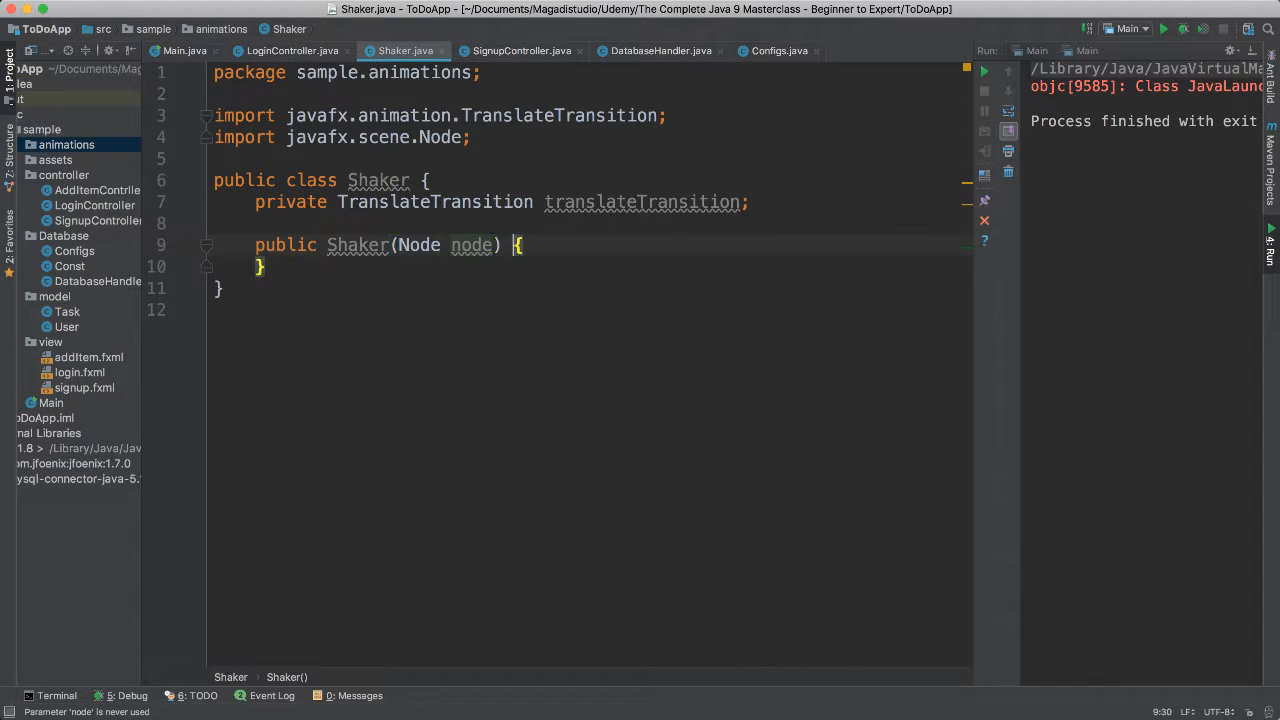
Step: Assign translateTransition = new TranslateTransition(Duration.millis(50), node) in the constructor
type("translateTransition = n")
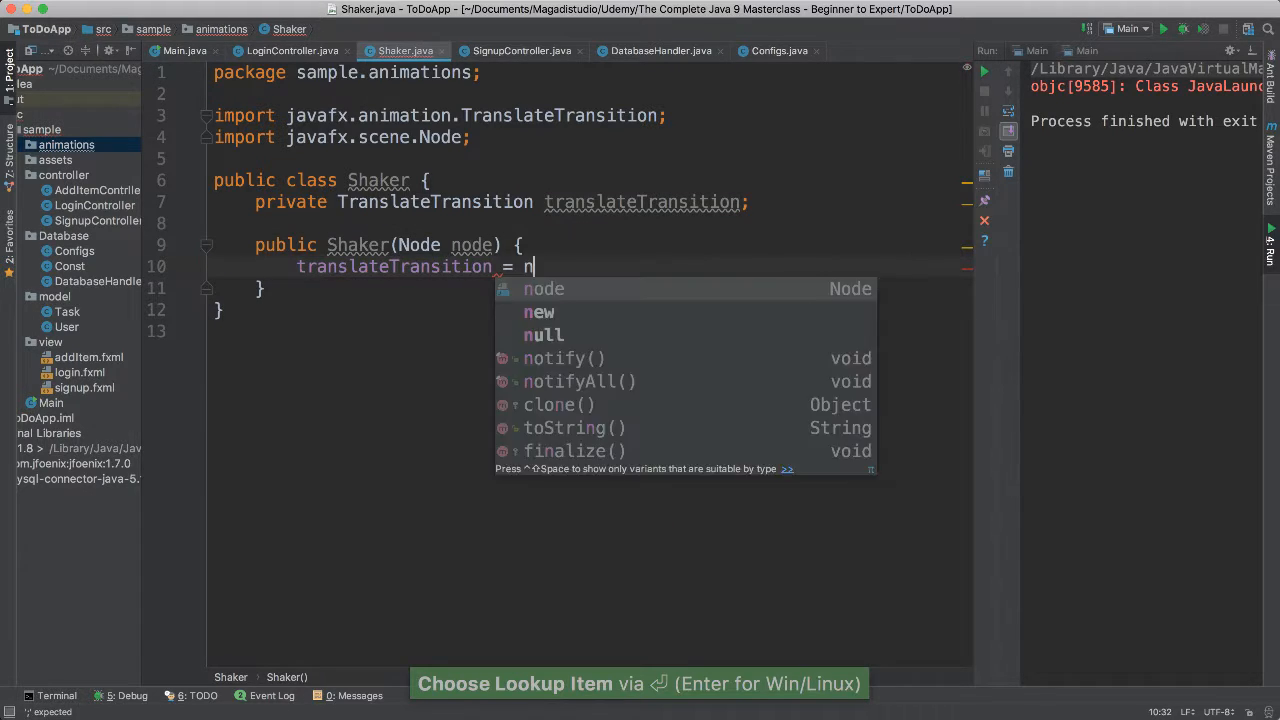
type("ew_t")
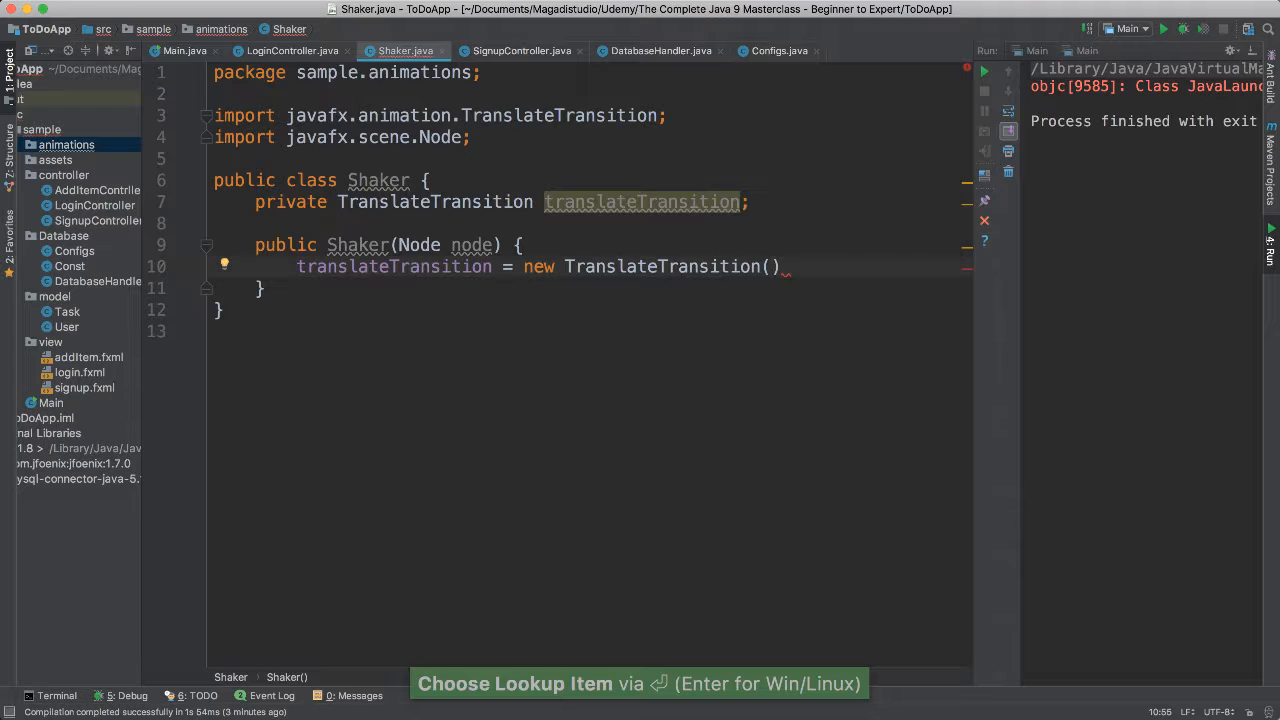
type("Duration.millis(")
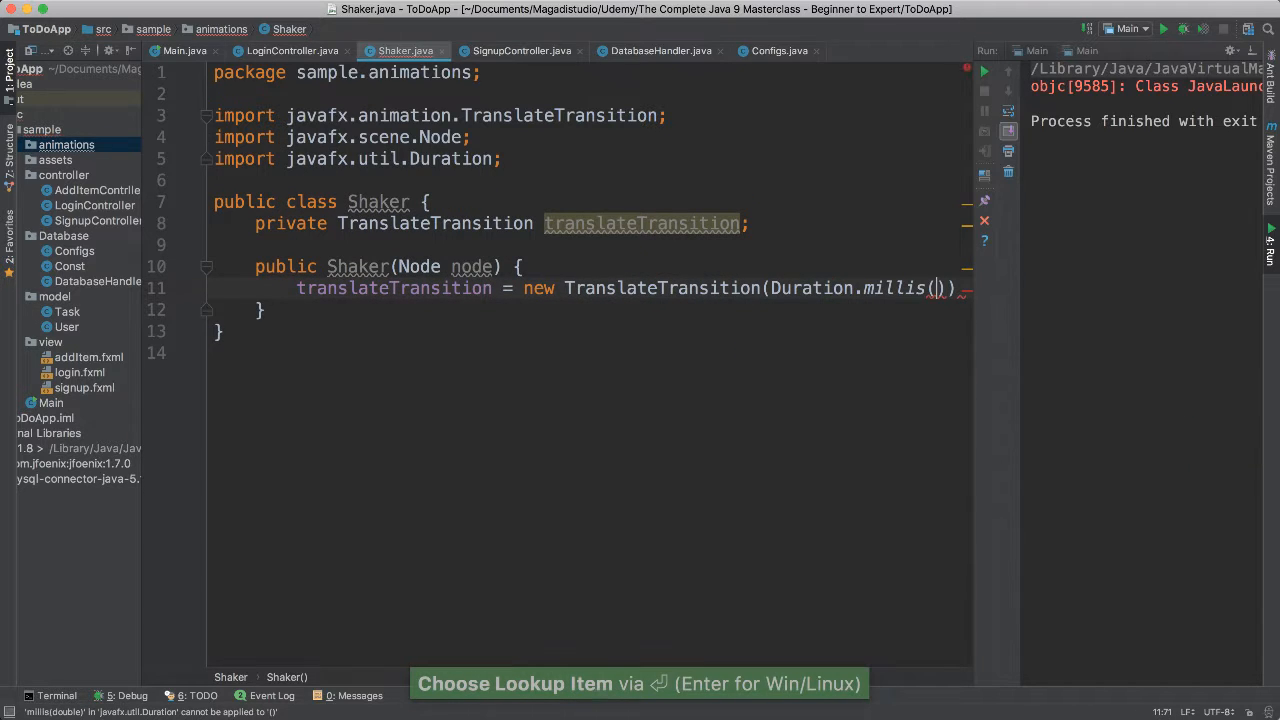
type("50")
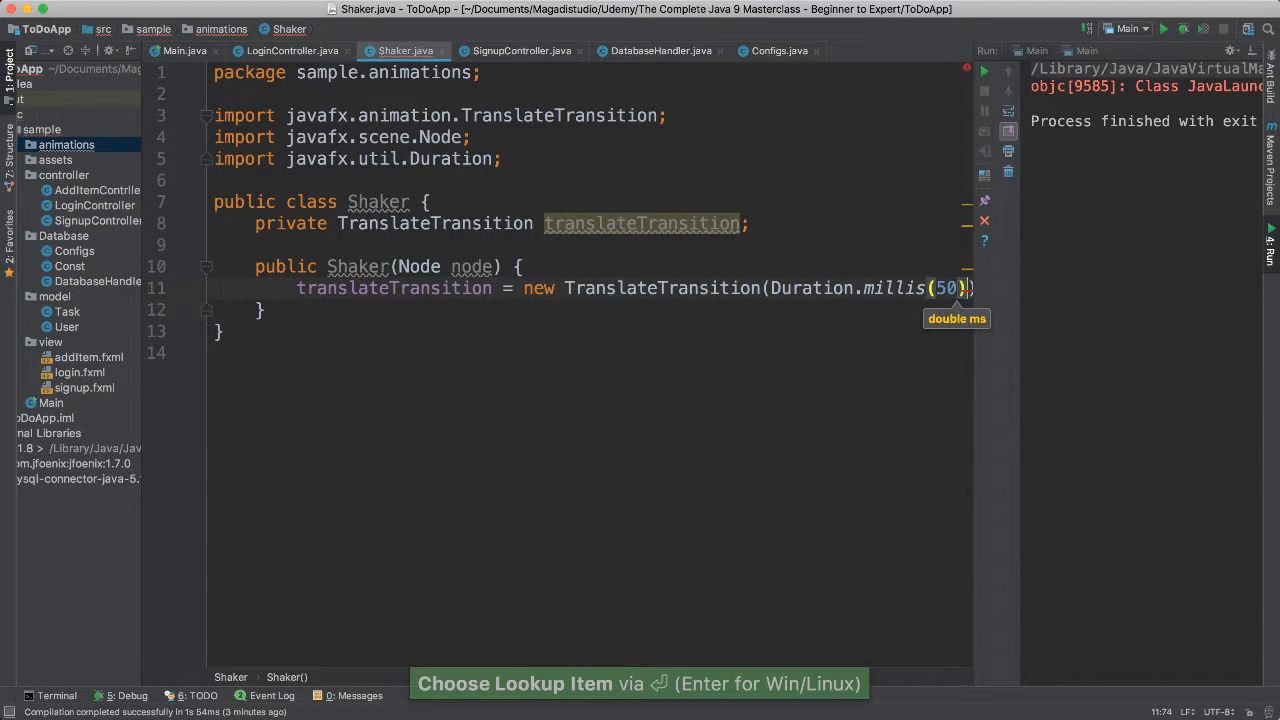
type(",")
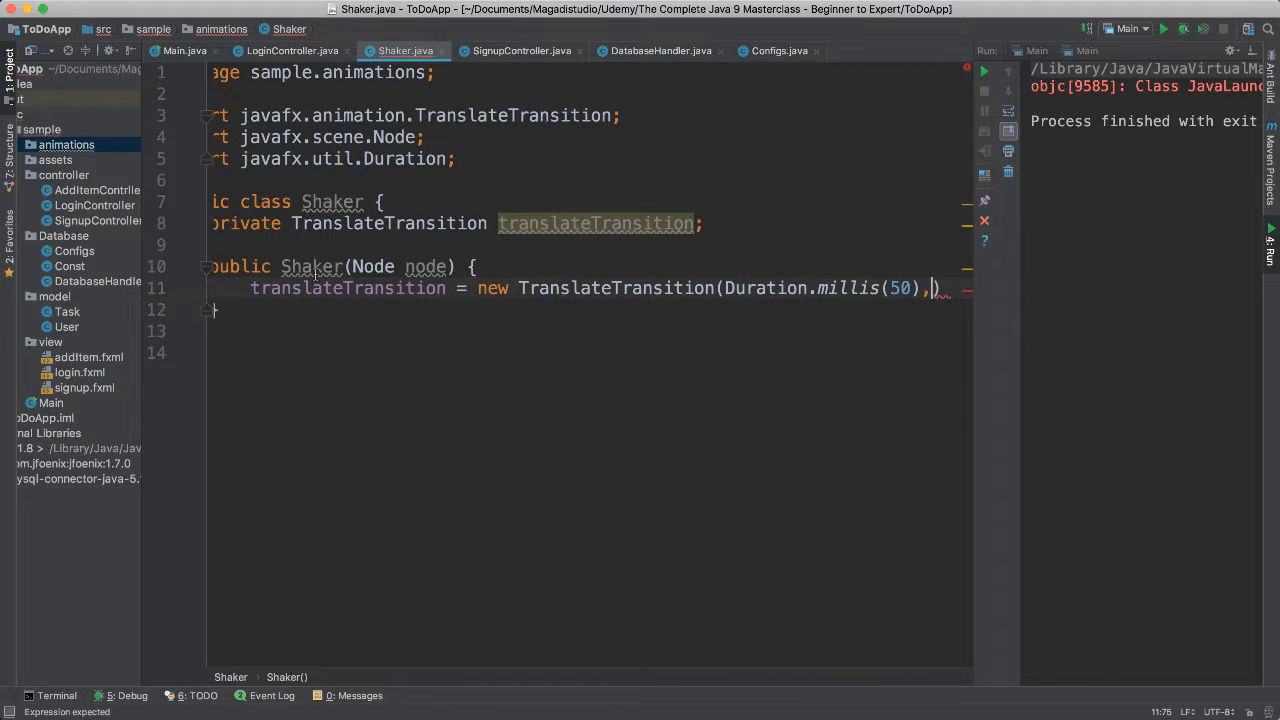
type("node")
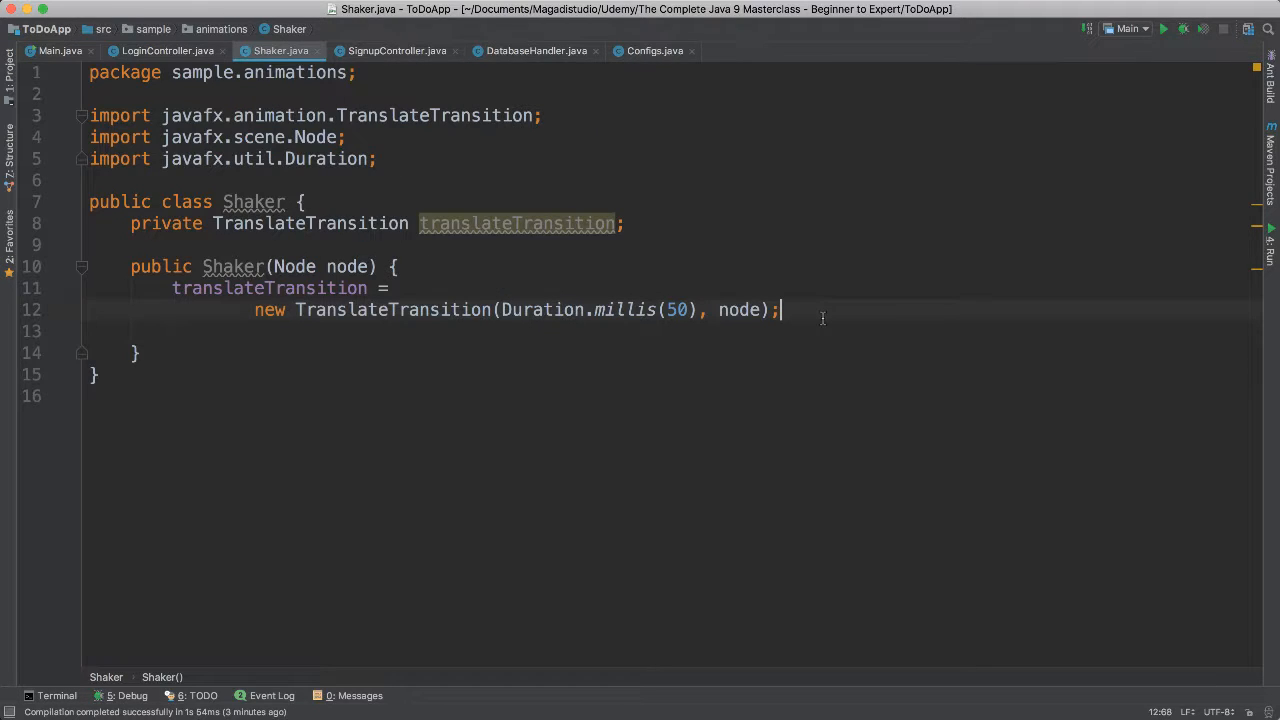
key("Enter")
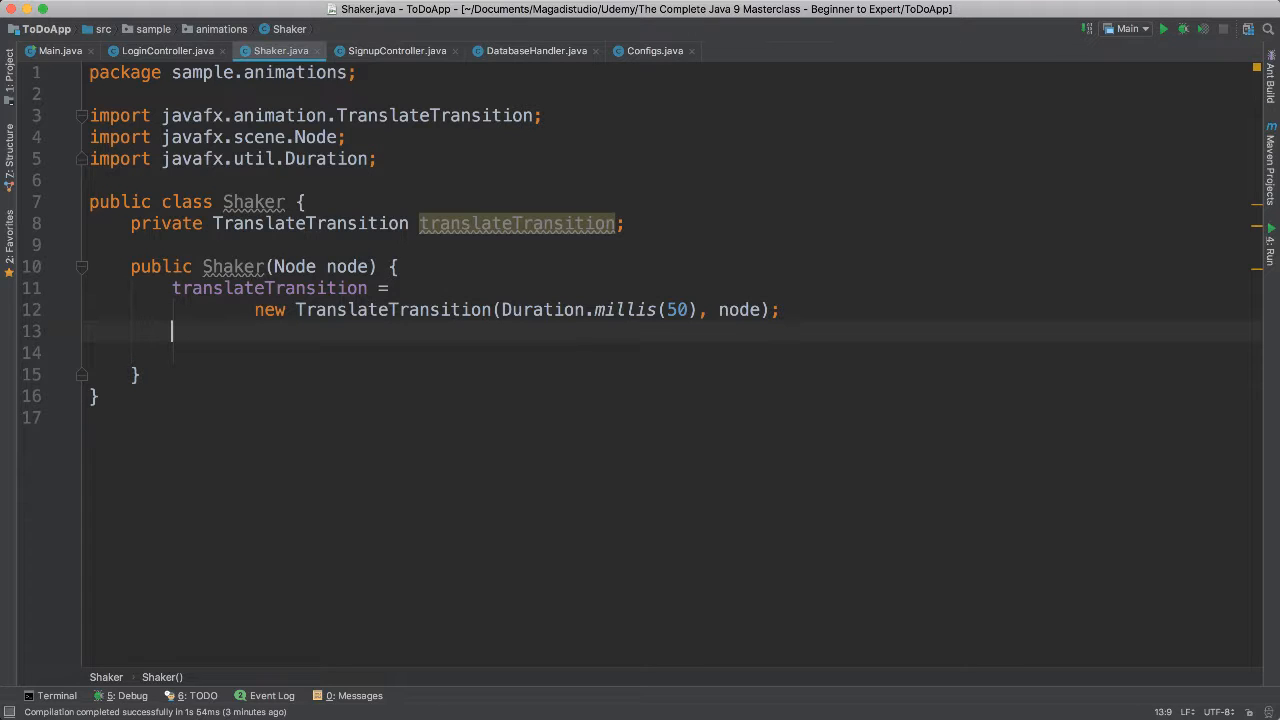
Step: Set the transition's fromX to 0f and byX to 10f
type("translateTransition")
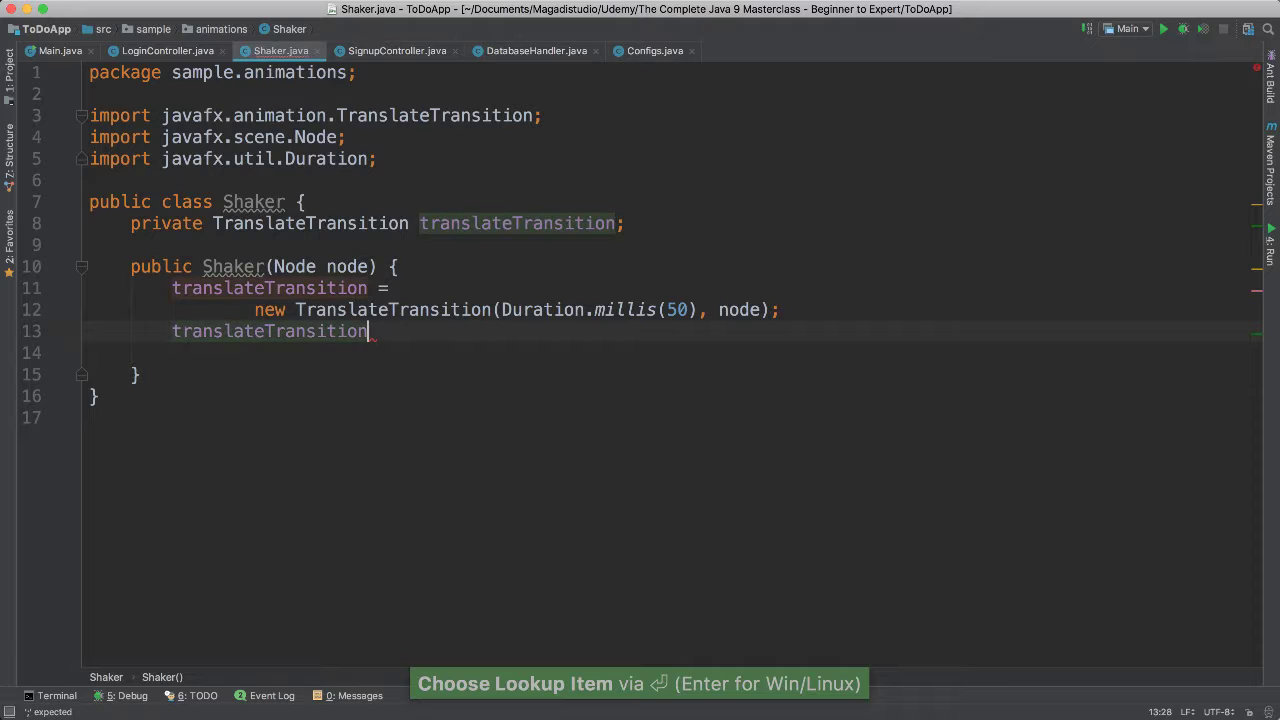
type(".setFromX();")
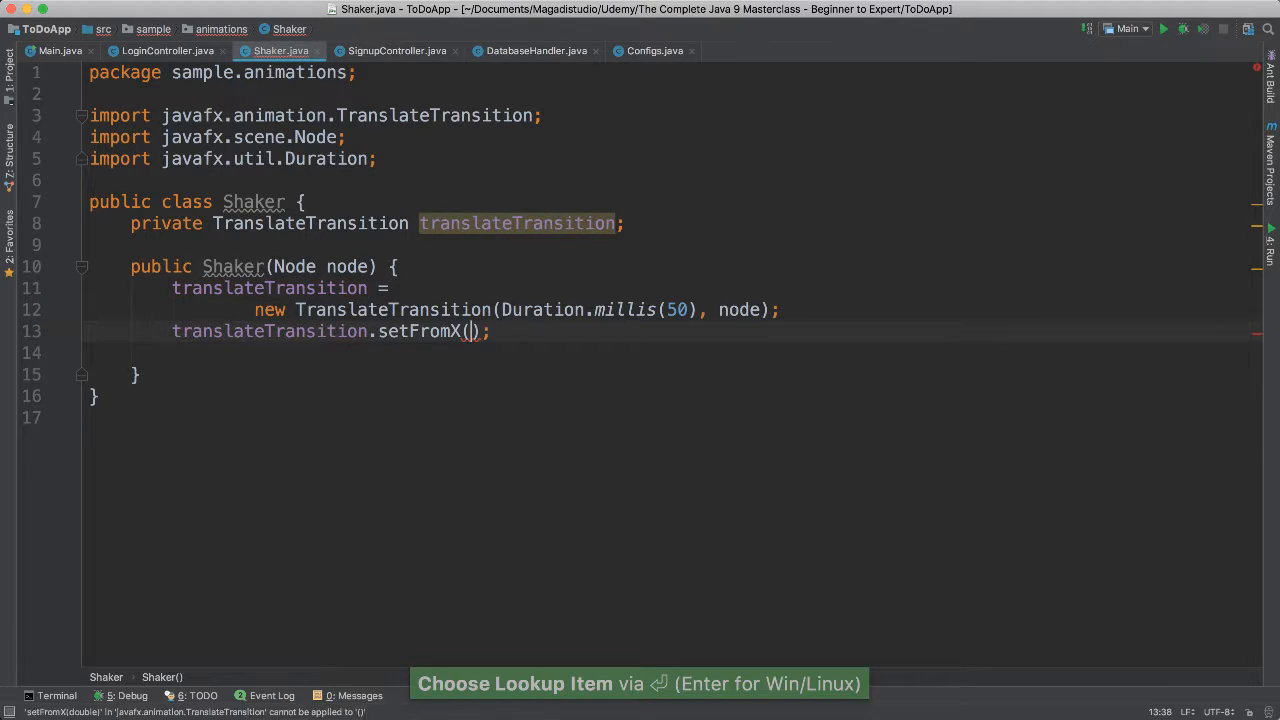
type("0")
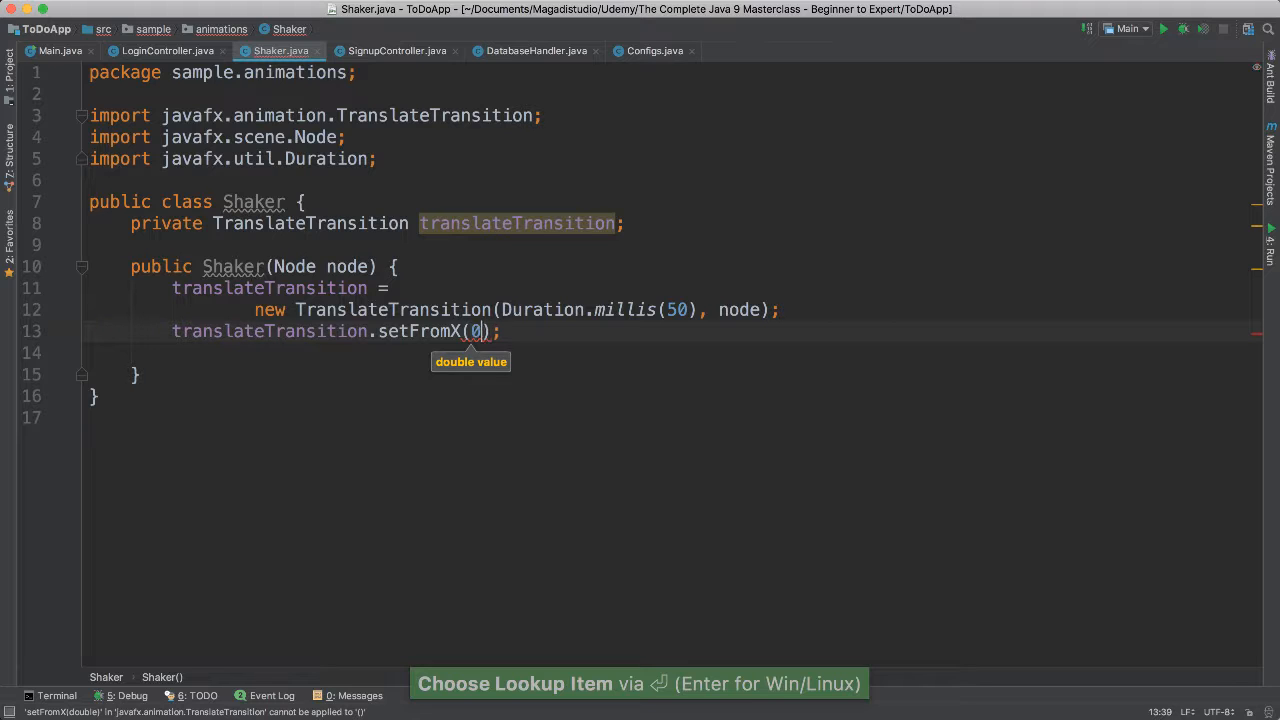
type("f")
left_click(705, 352)
type("t")
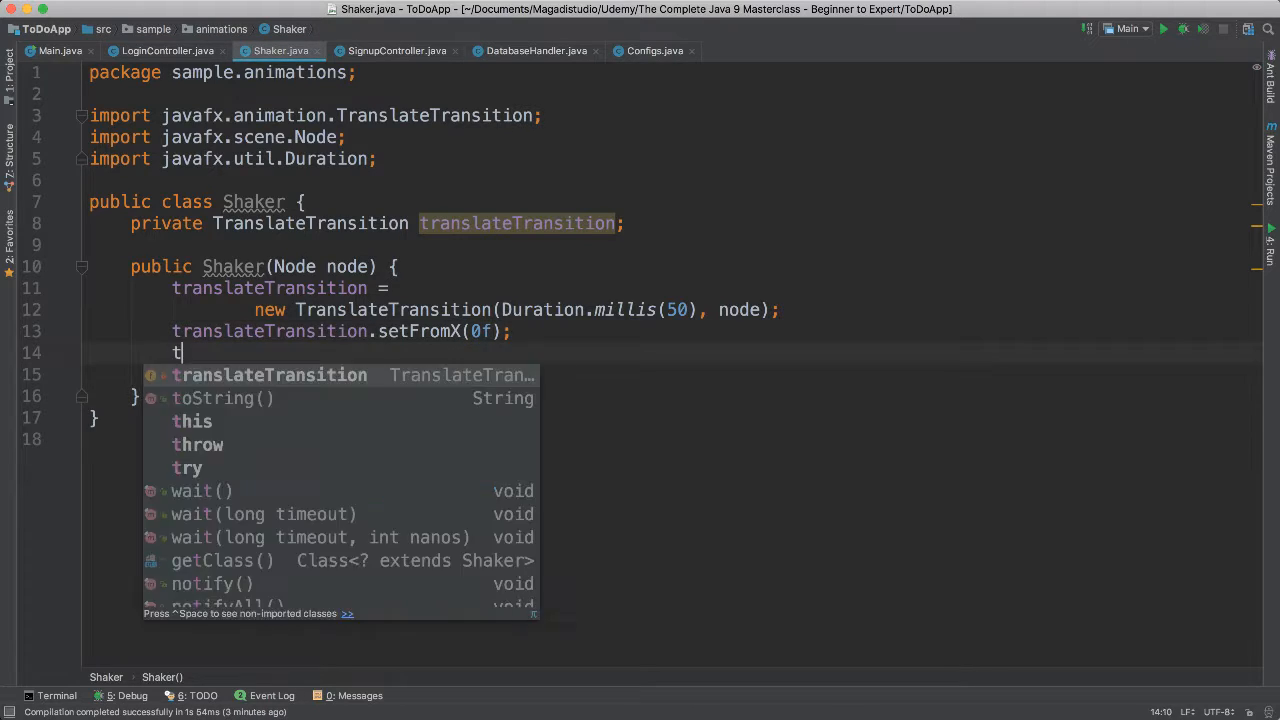
type("ranslateTransition.")
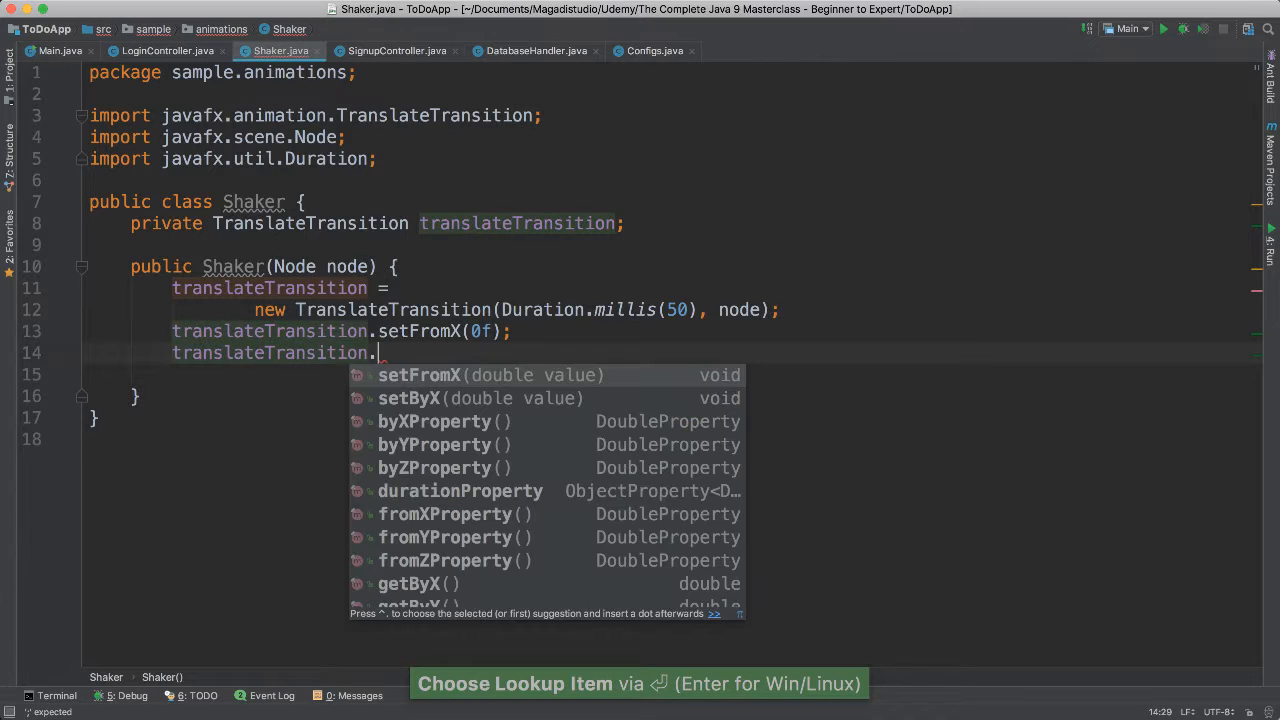
type("seB")
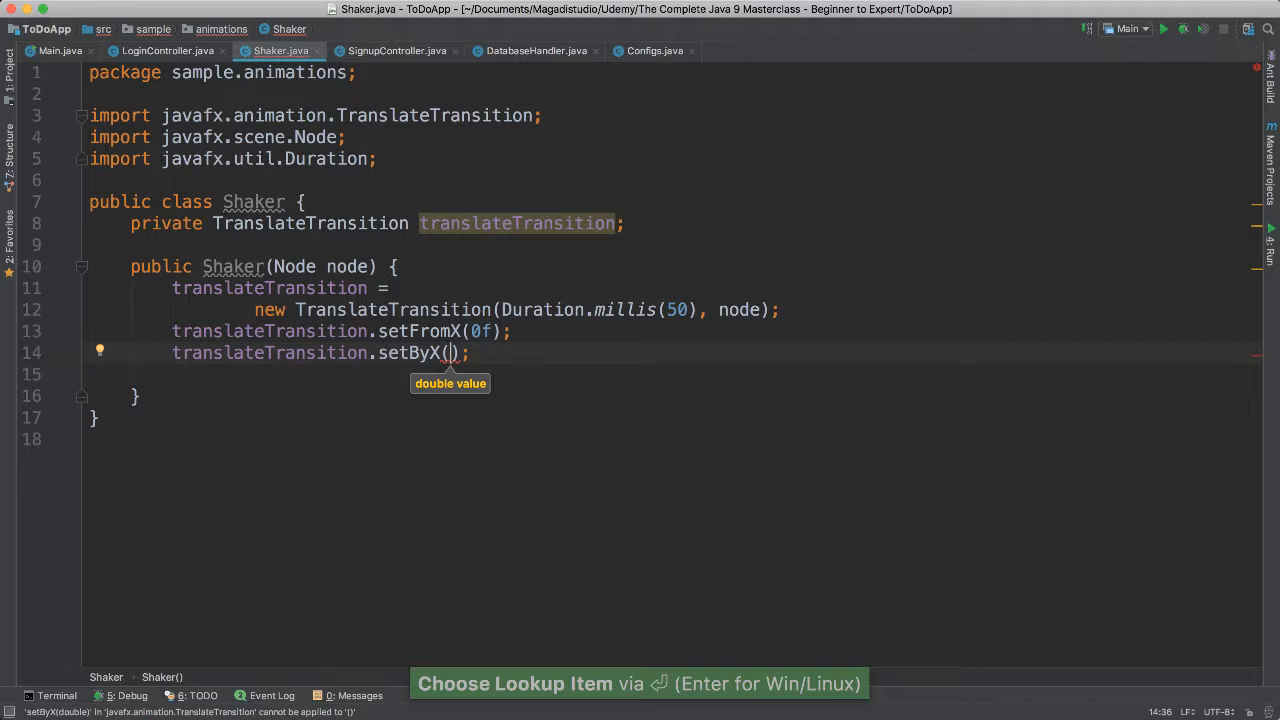
type("10f")
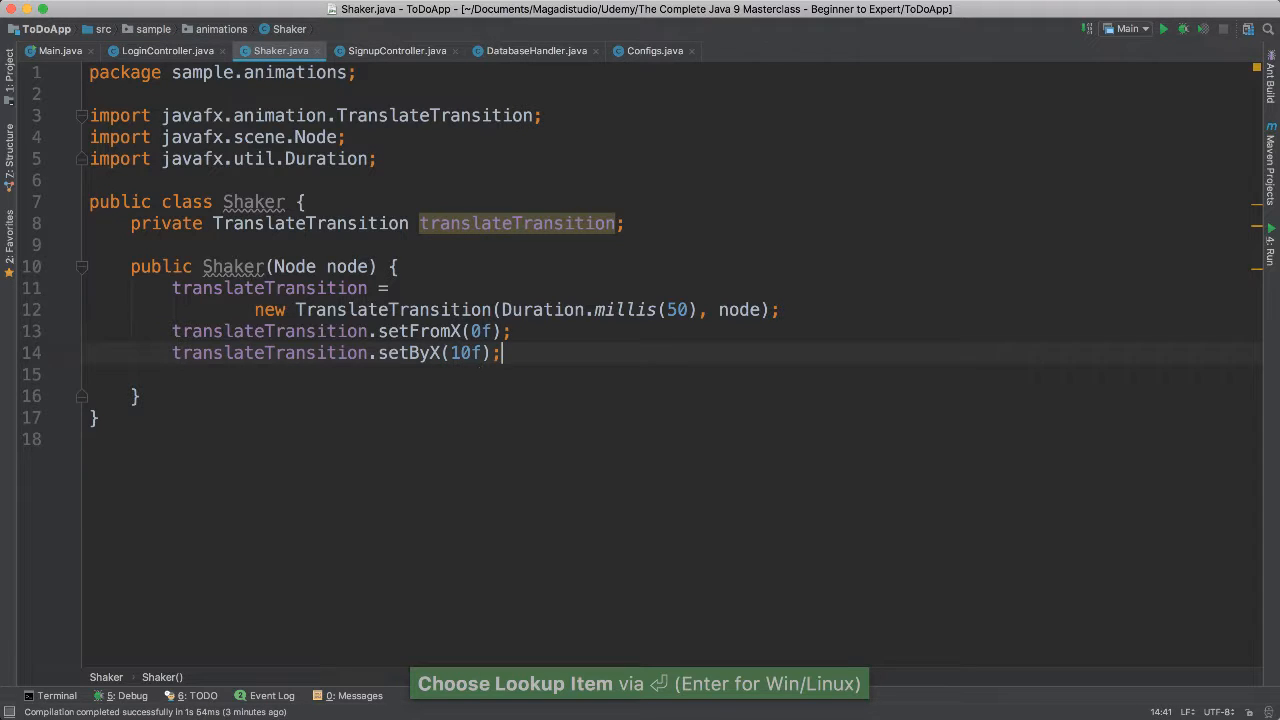
Step: Set the transition's cycle count to 2 and auto-reverse to true
type("translateTransition.")
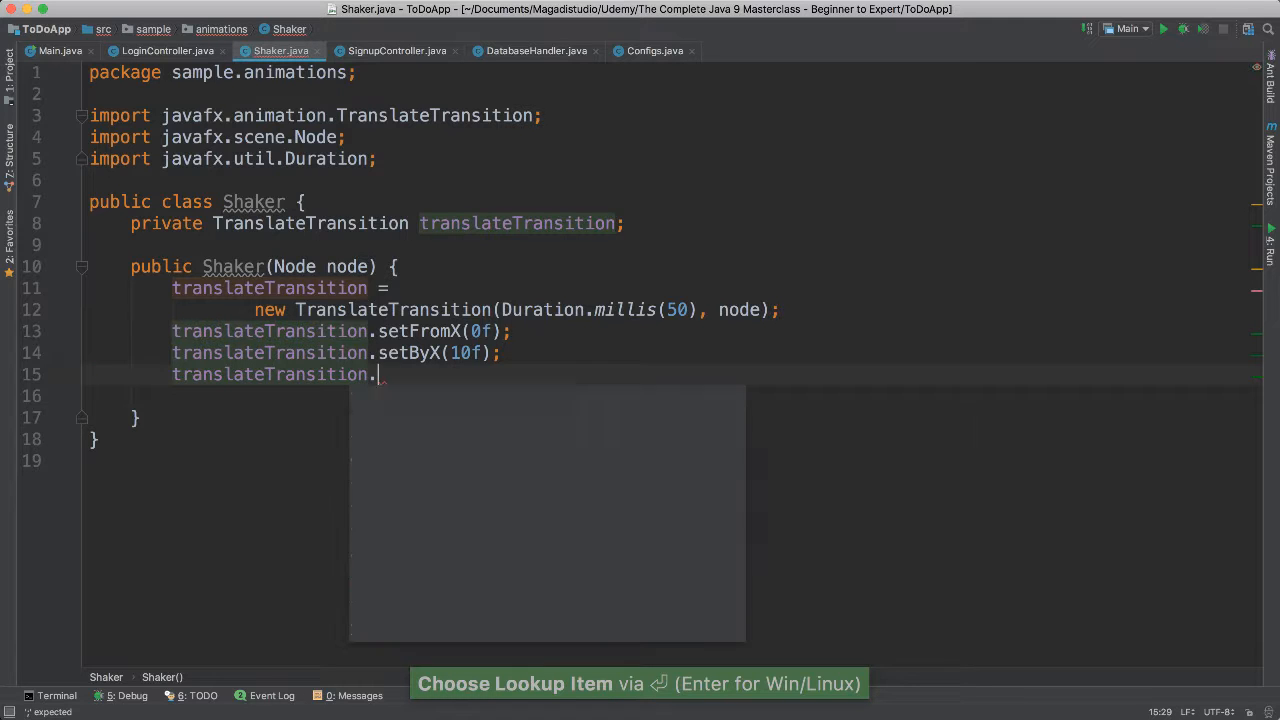
type("setCycleCount();")
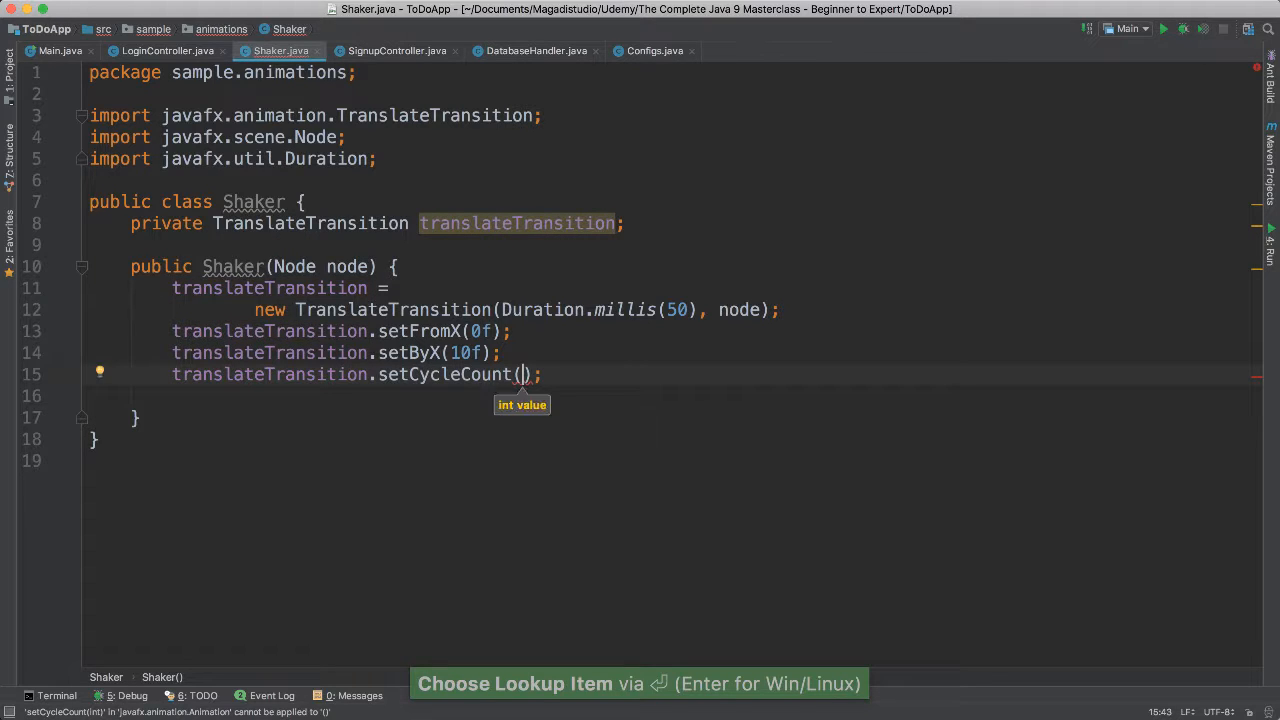
type("2")
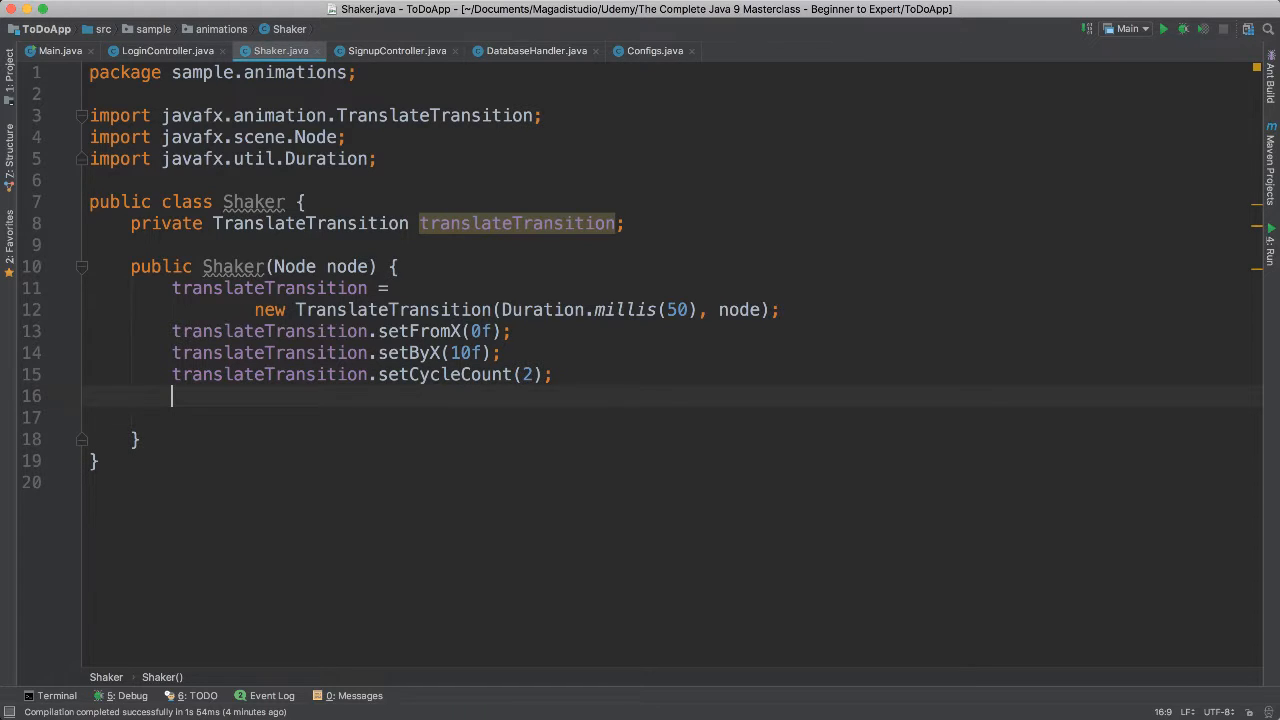
type("translateTransition.set")
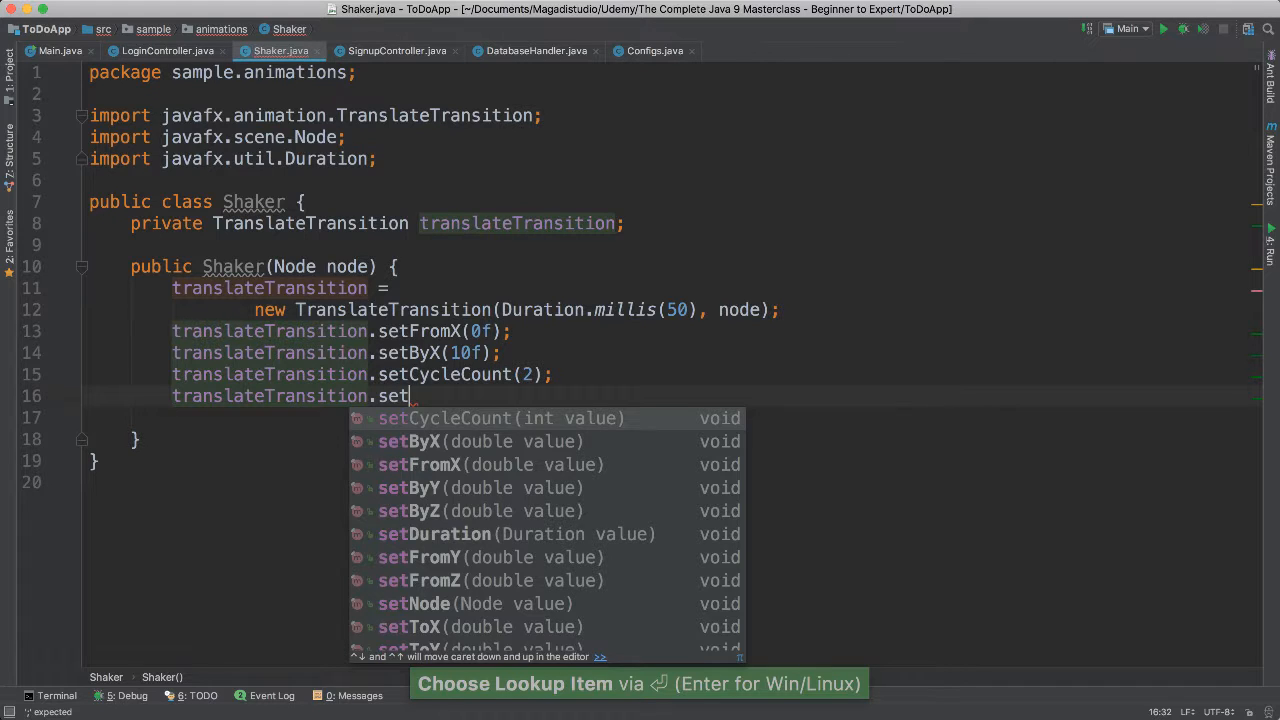
type("AutoReverse(tru);")
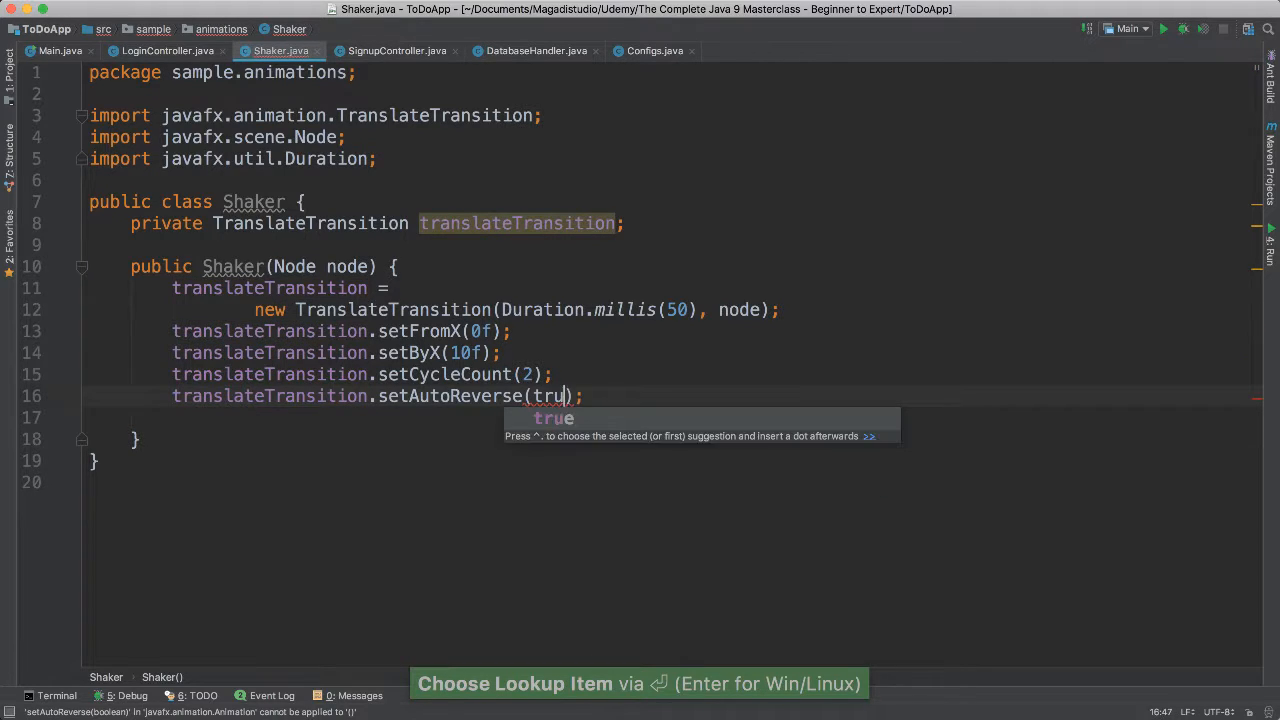
key("Enter")
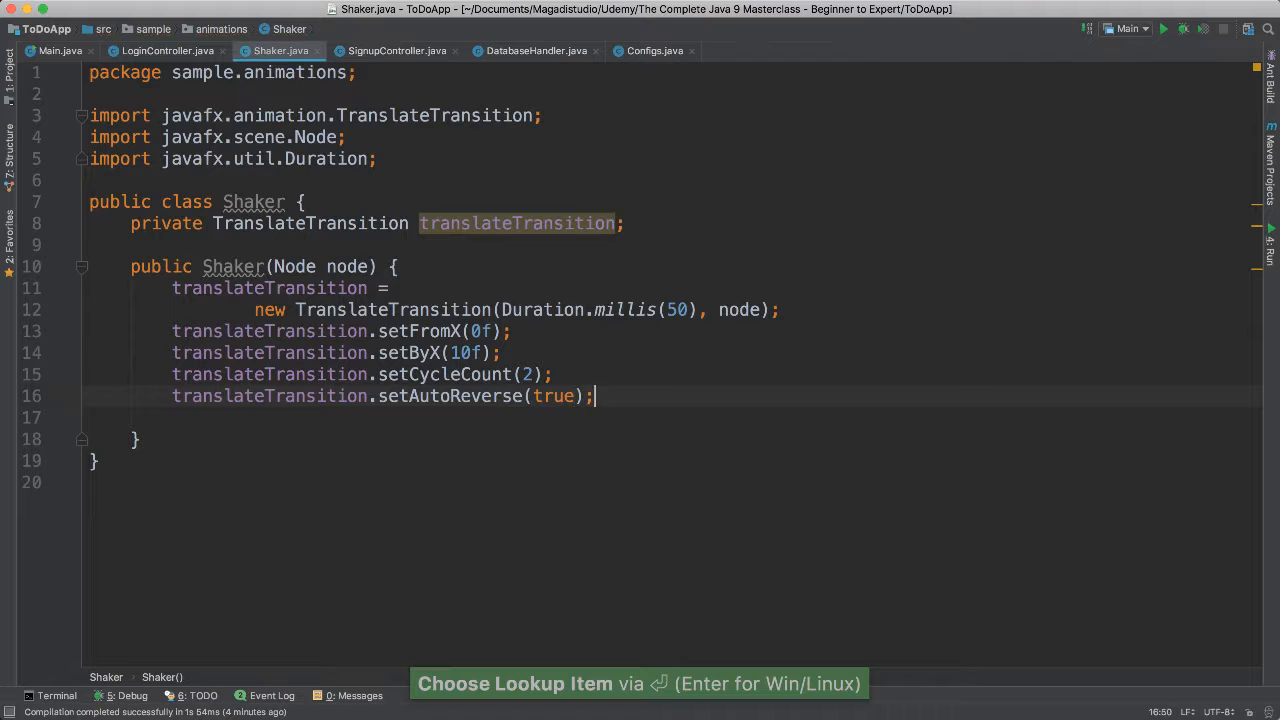
mouse_move(545, 338)
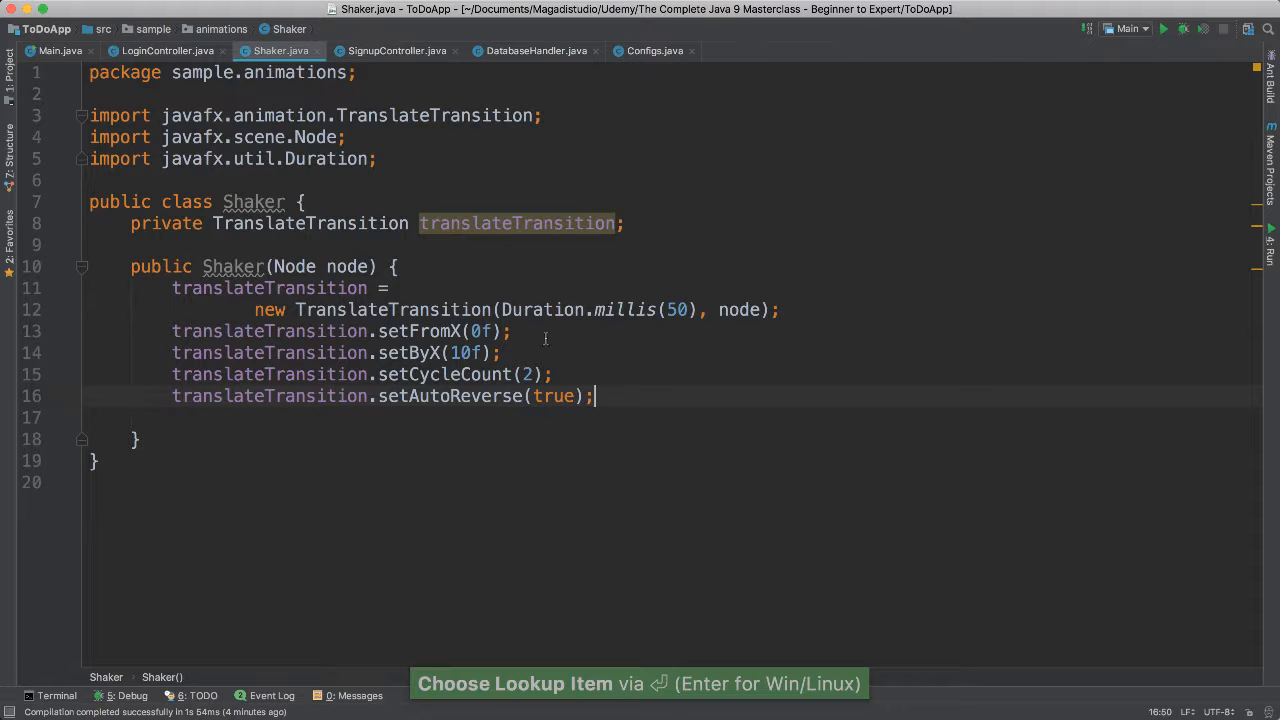
Step: Add a public void shake() method calling translateTransition.playFromStart()
type("pul")
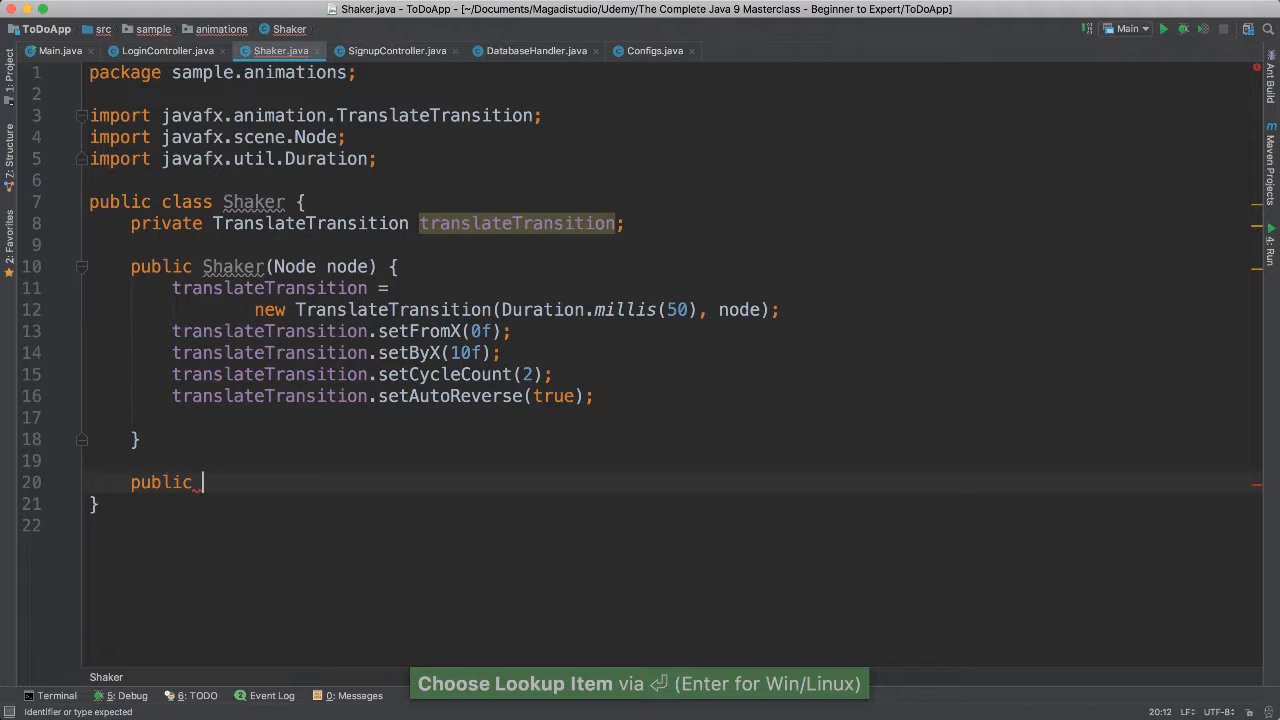
type("void sha")
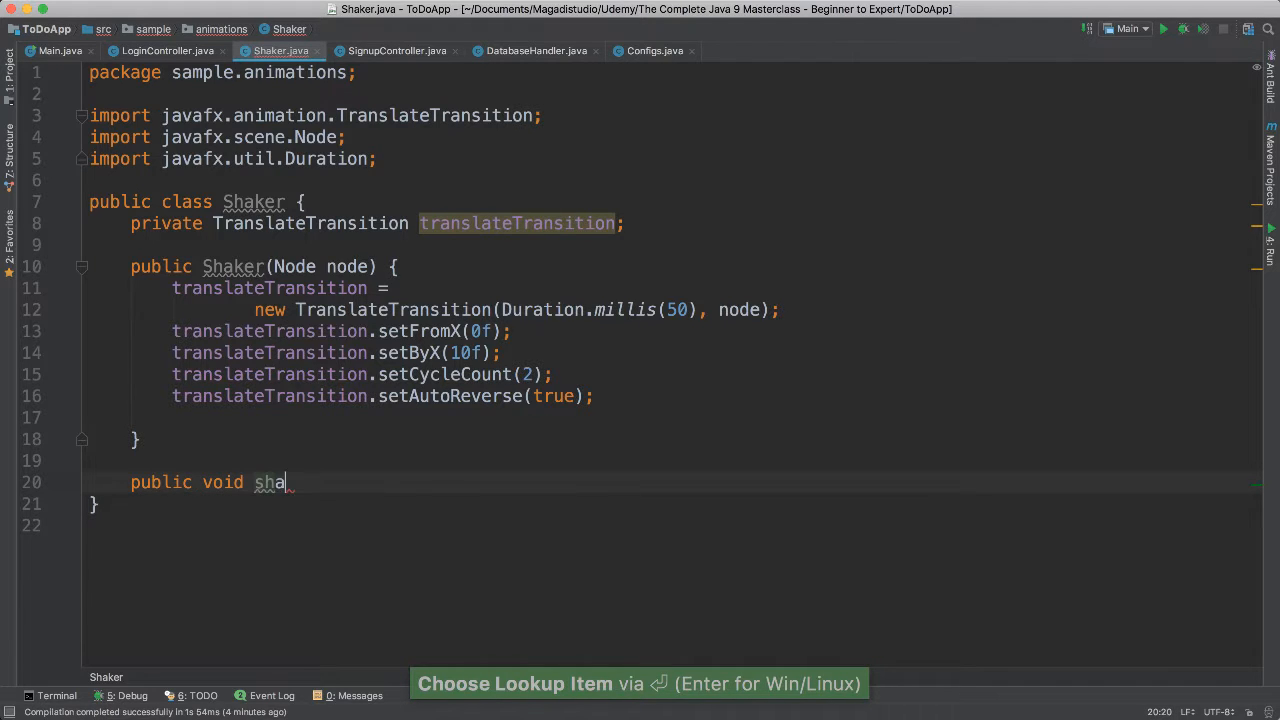
key("Enter")
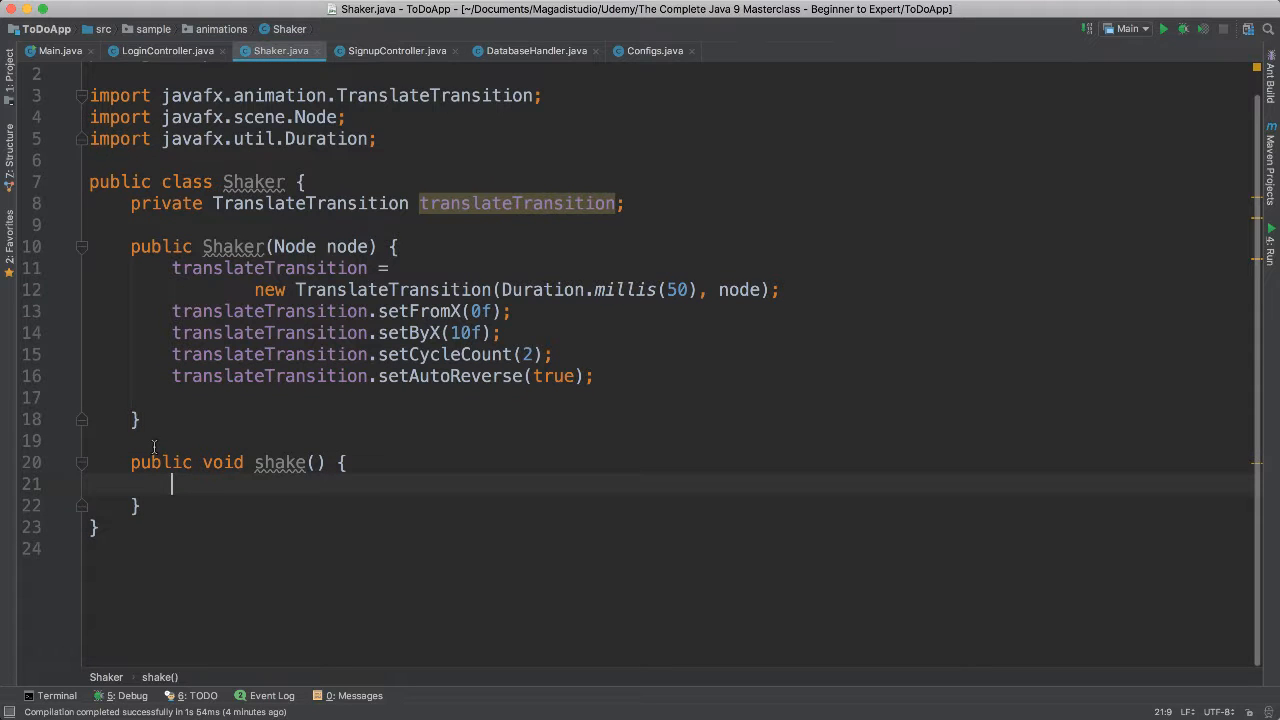
type("translateTransition.")
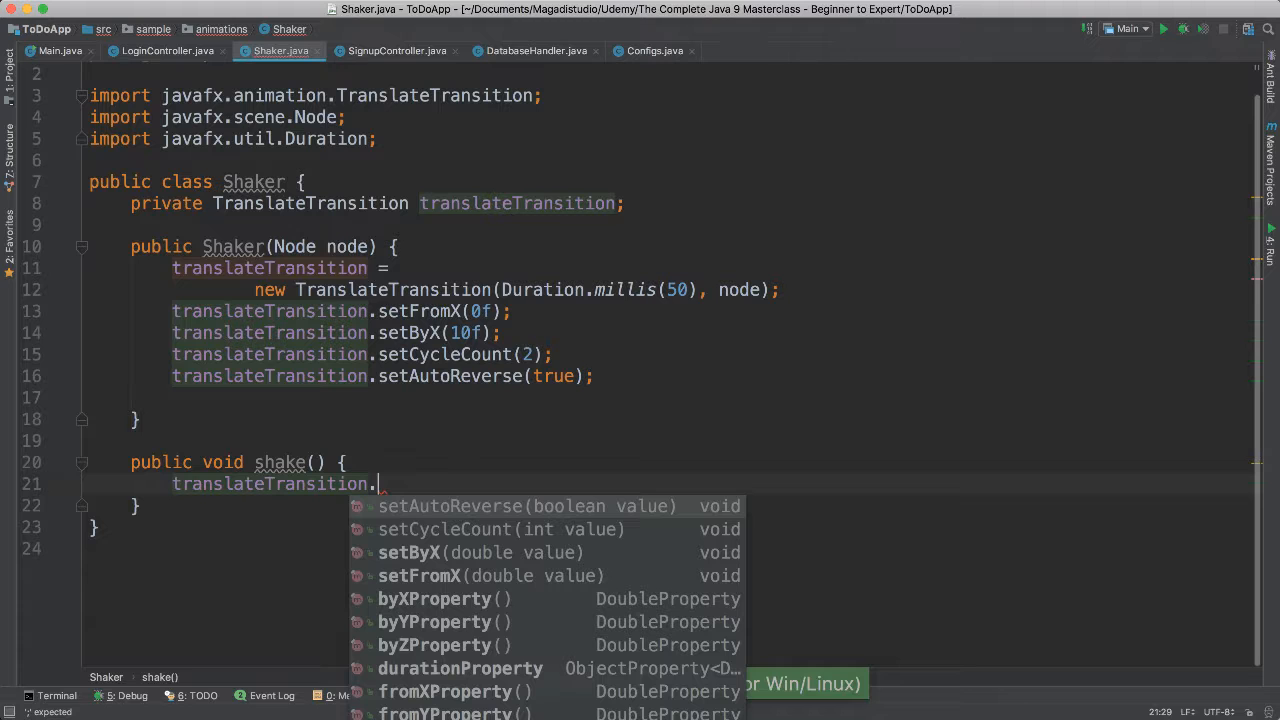
type("pla")
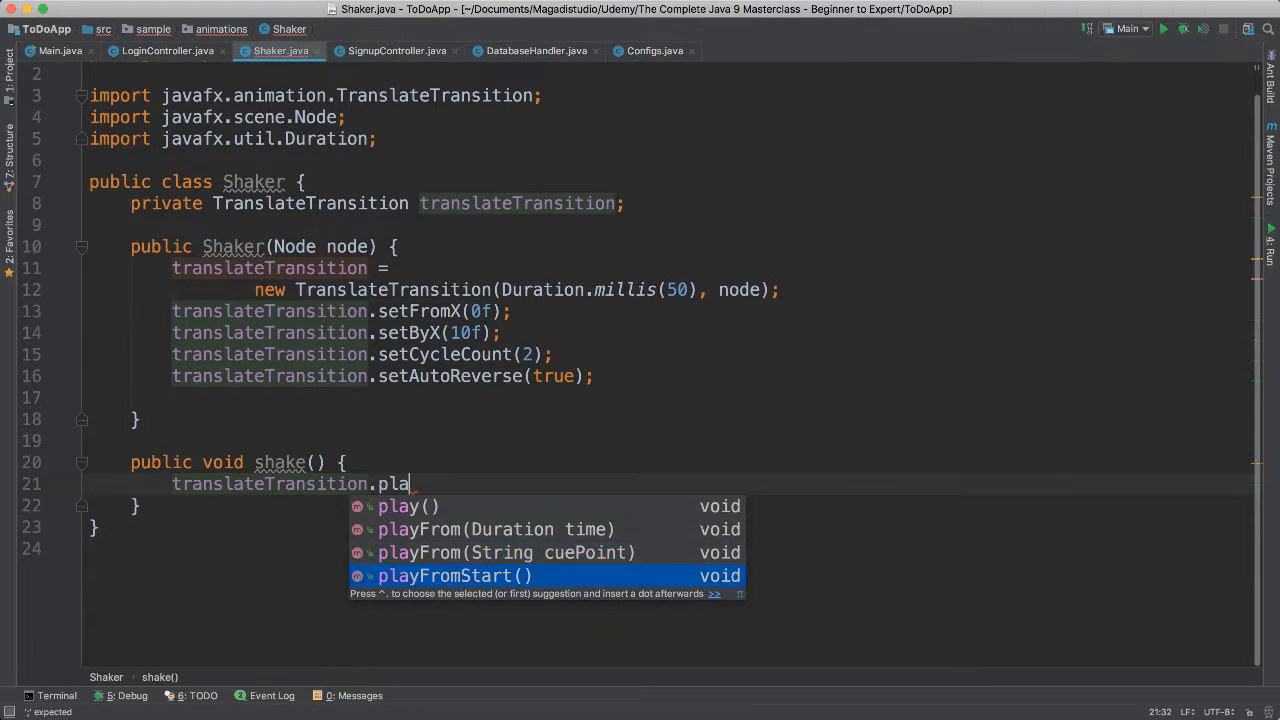
key("Enter")
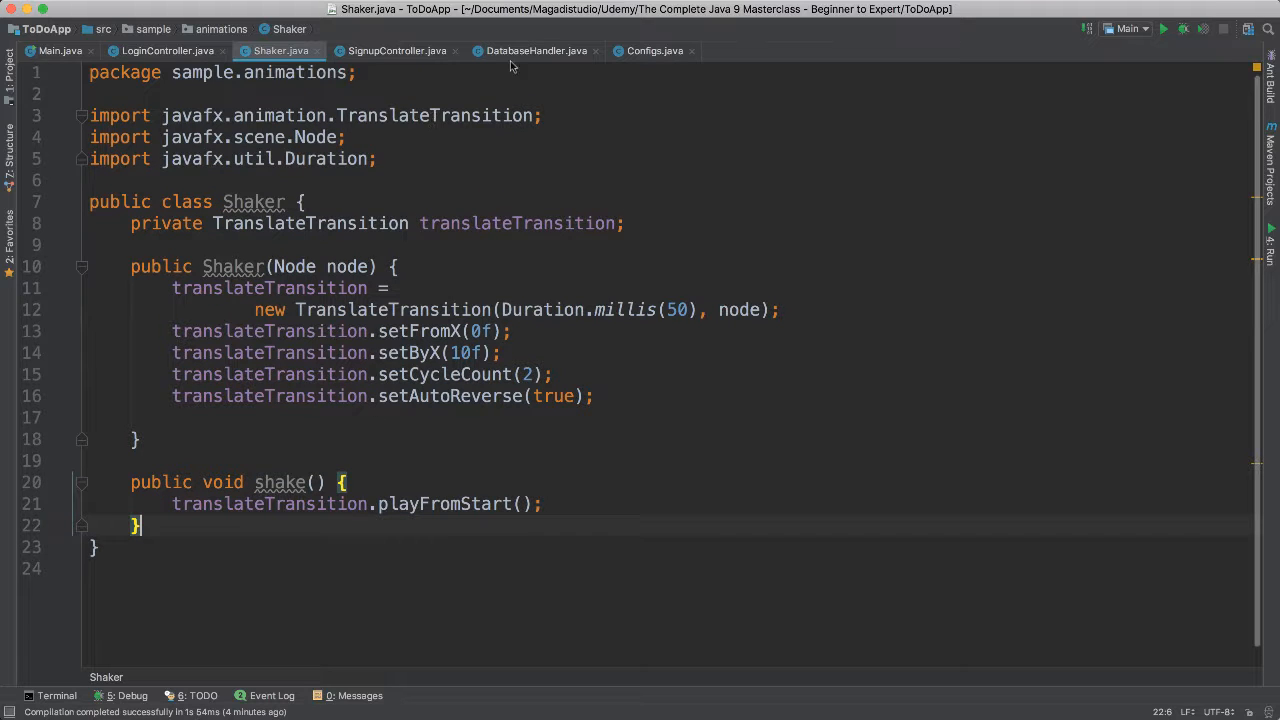
Step: In LoginController's else block, add 'Shaker shaker = new Shaker(loginUsername);' and 'shaker.shake();'
left_click(165, 50)
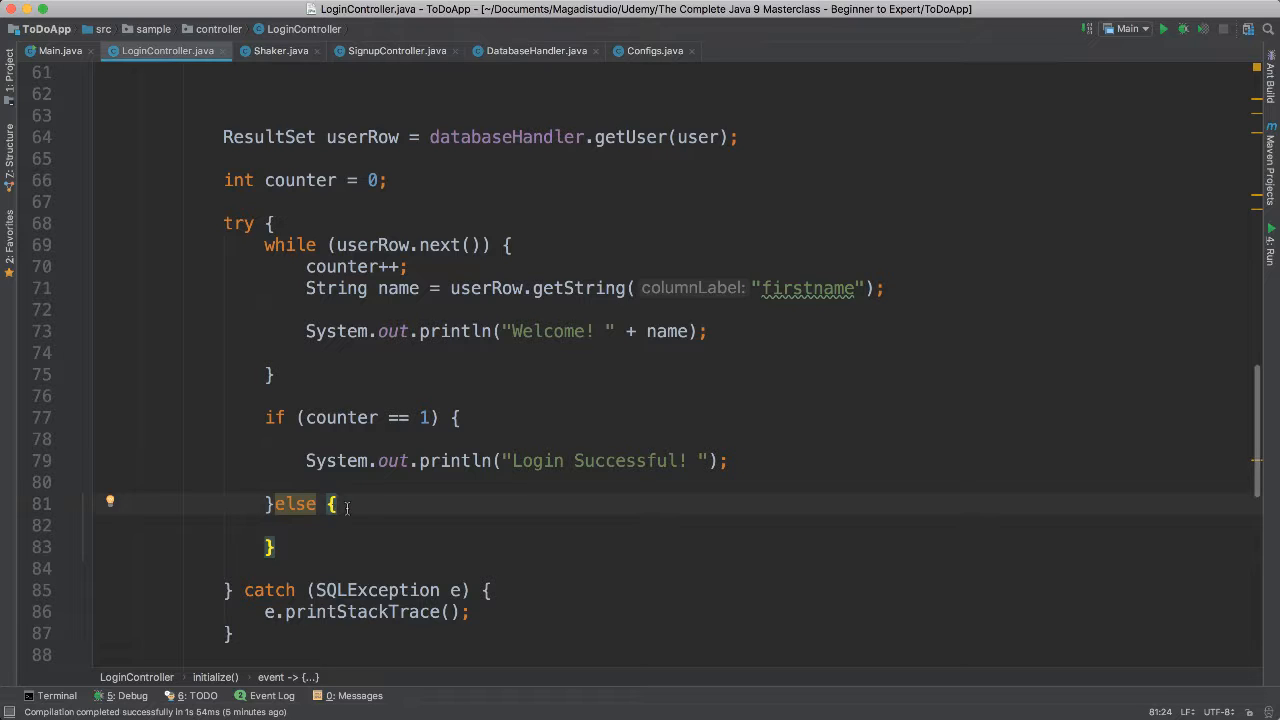
type("Shaker shaker = new Shaker(")
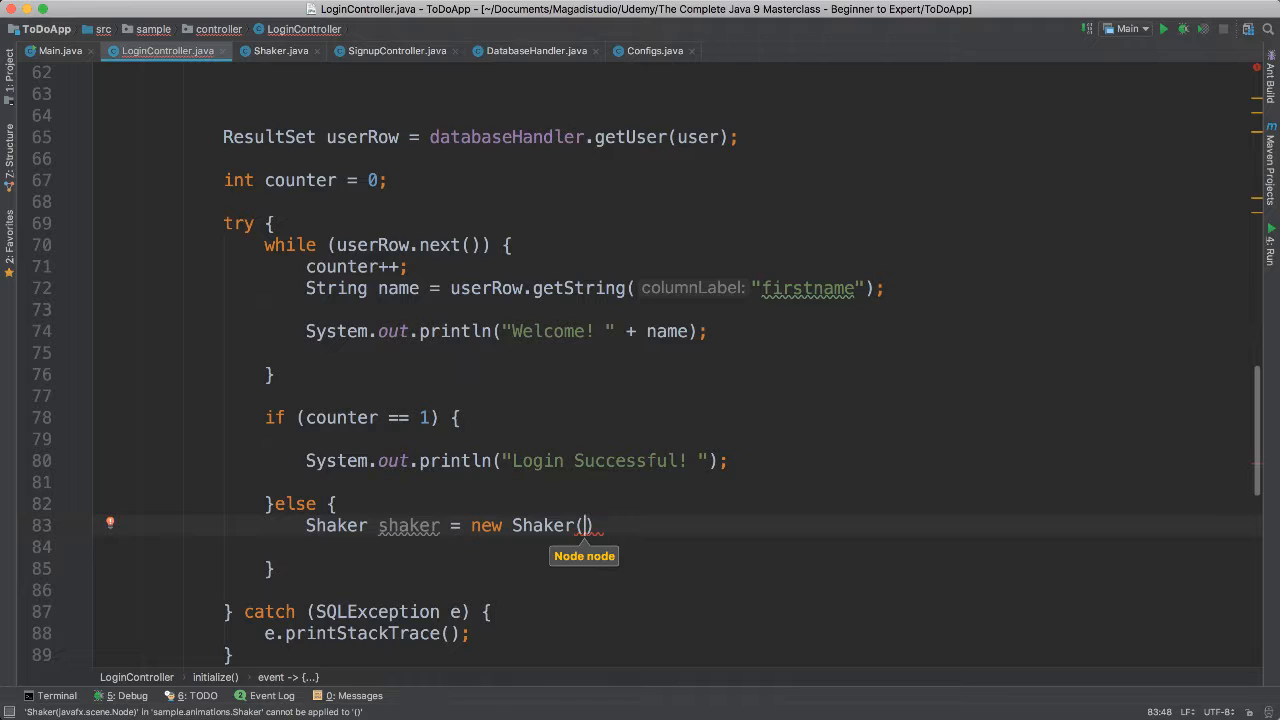
type("user")
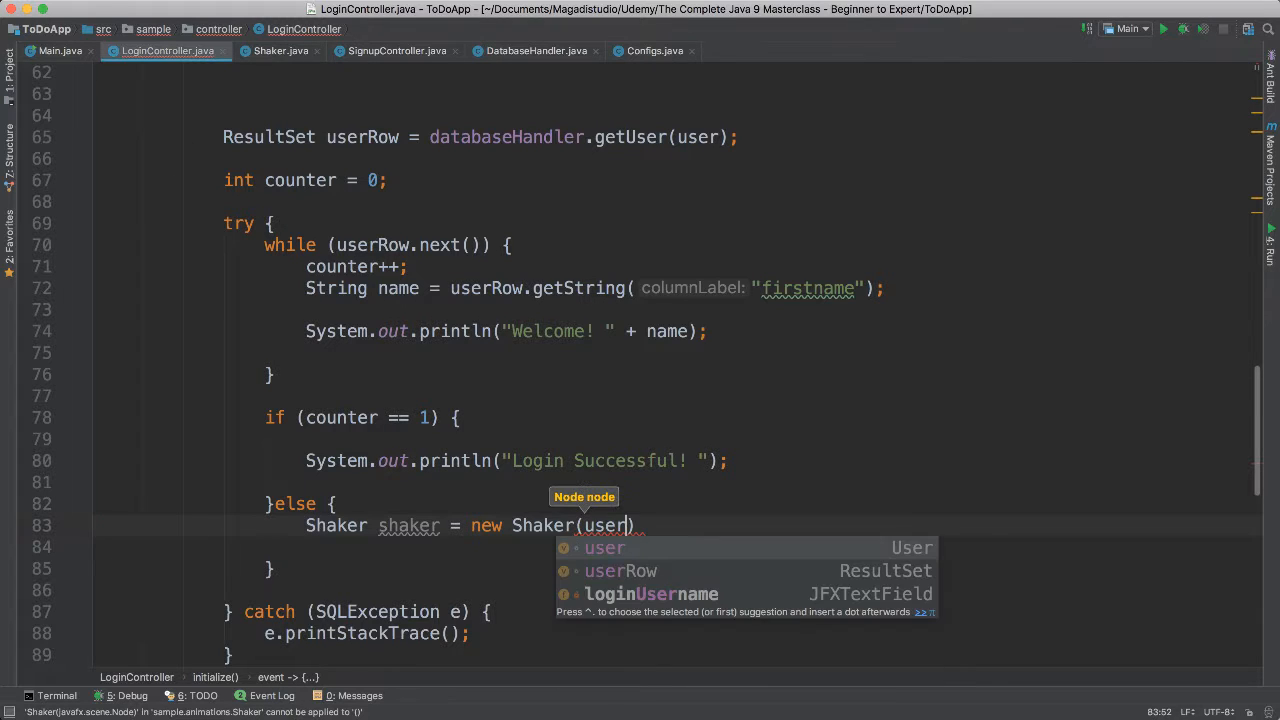
left_click(651, 594)
type("sh")
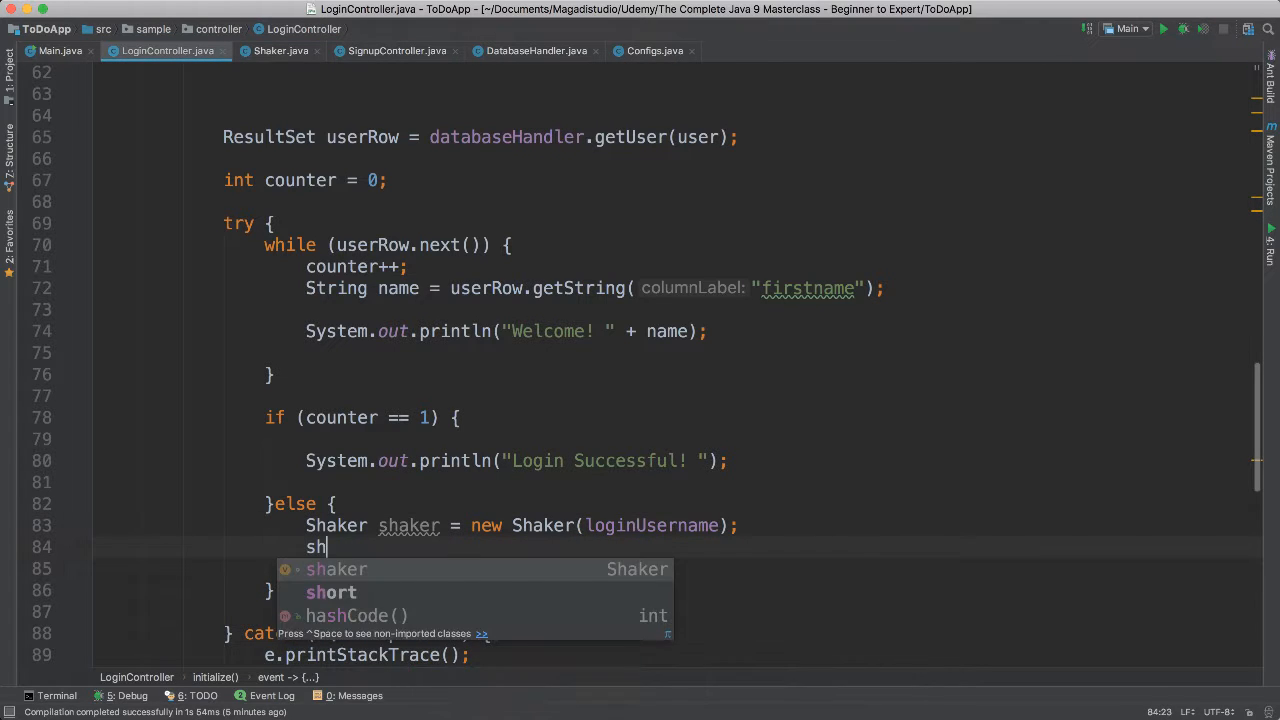
type("aker.shake();")
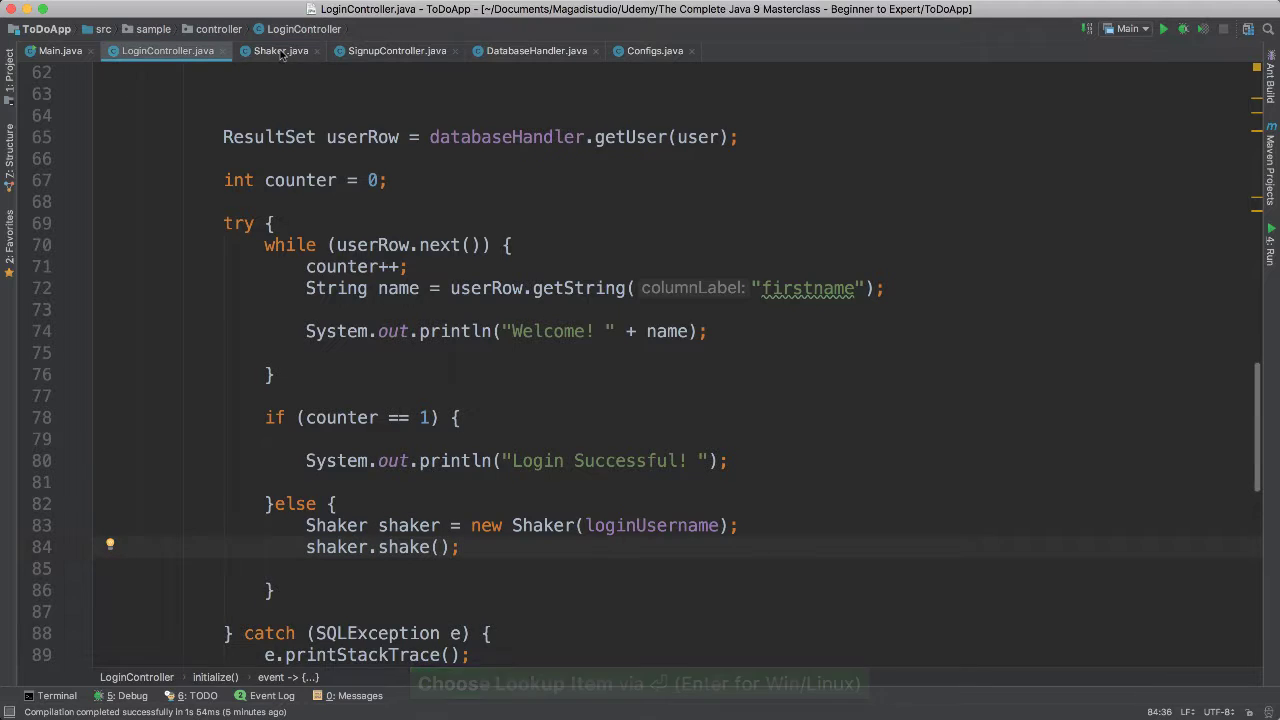
Step: Open Shaker.java and highlight the TranslateTransition construction, Duration and setFromX for explanation
left_click(281, 51)
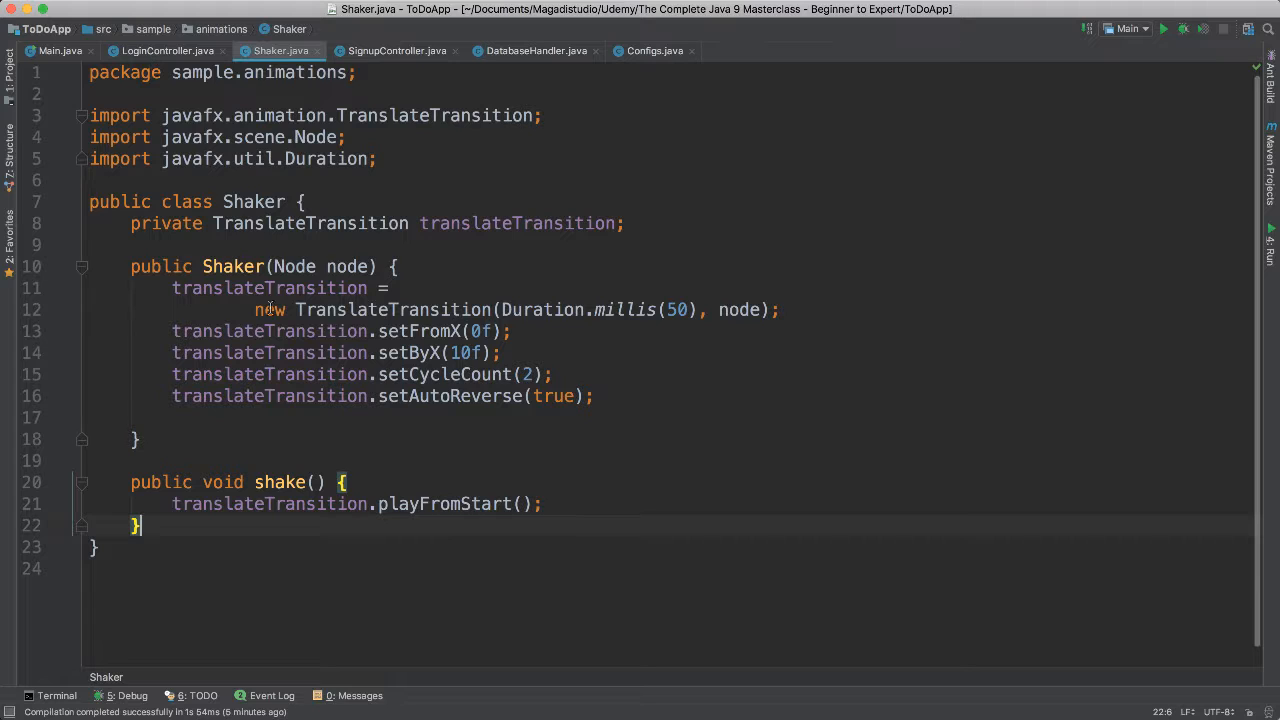
double_click(253, 201)
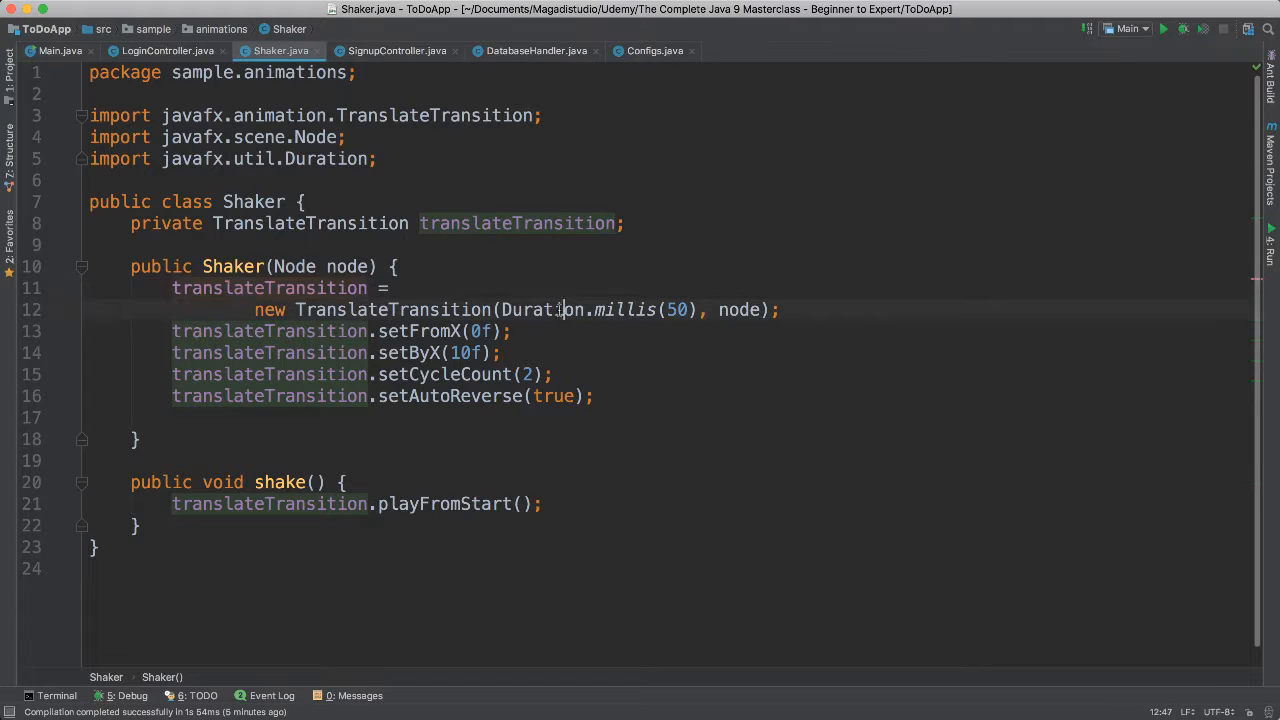
double_click(542, 309)
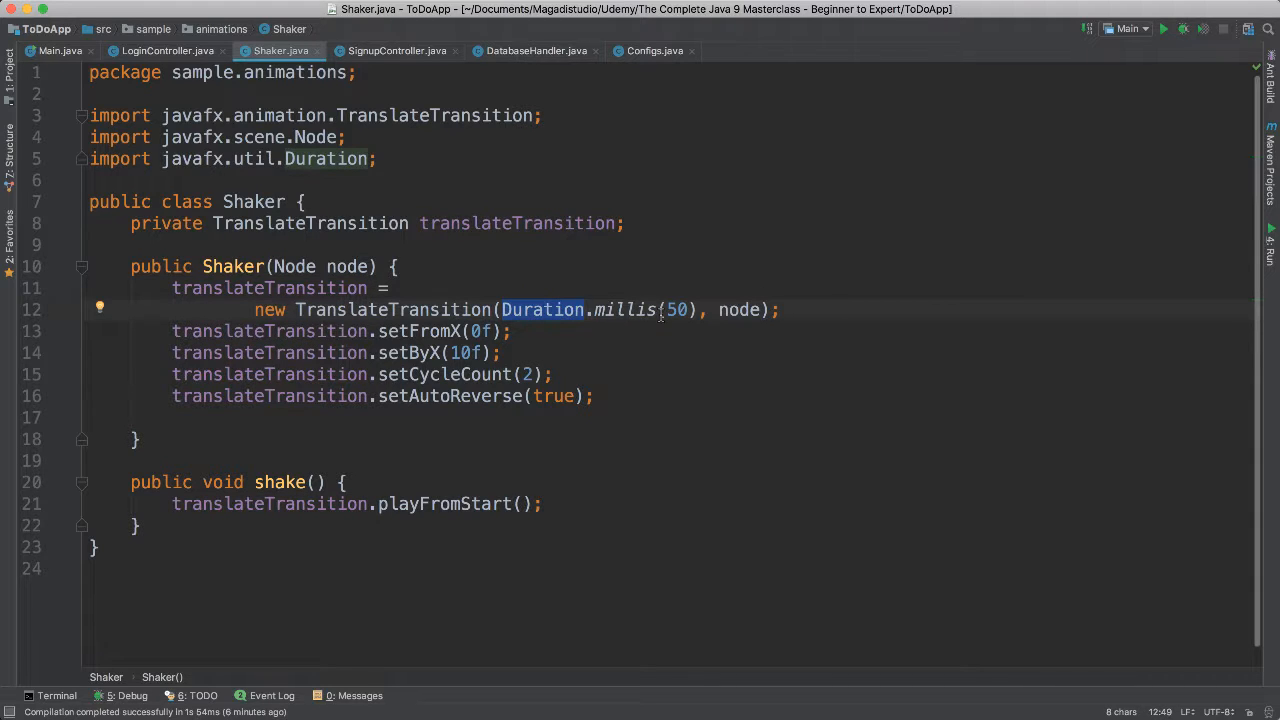
mouse_move(648, 320)
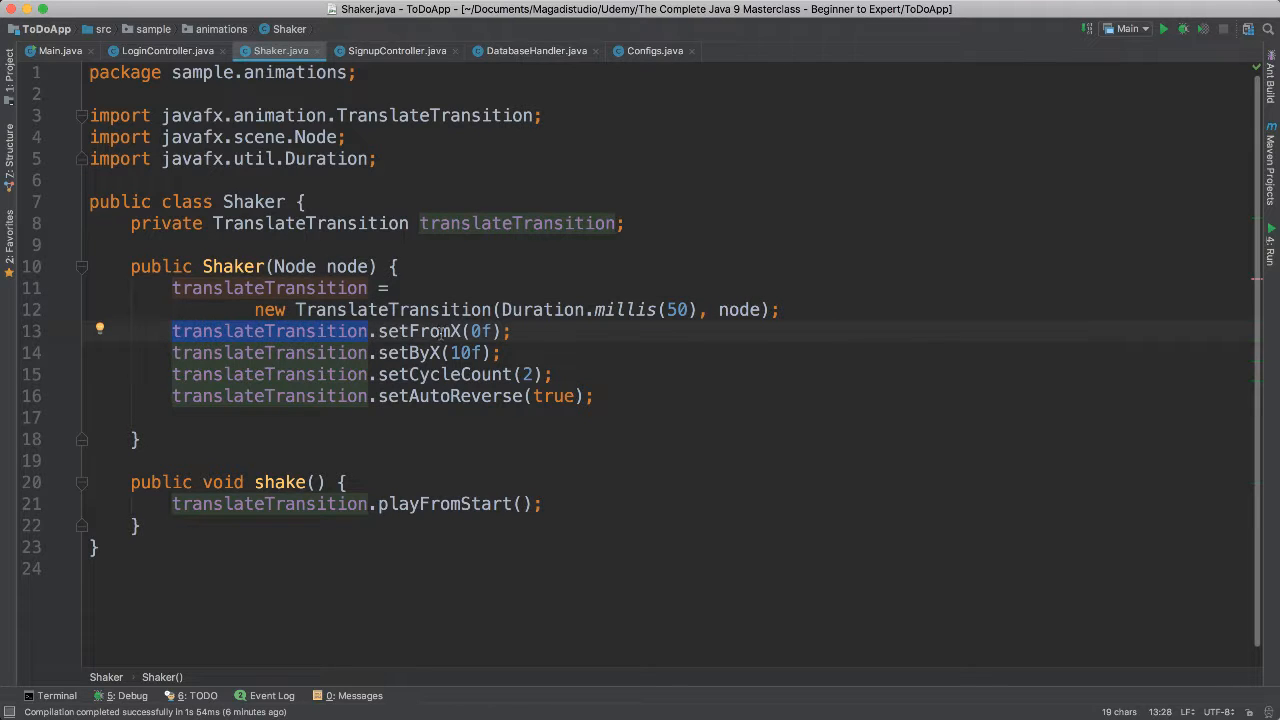
double_click(421, 331)
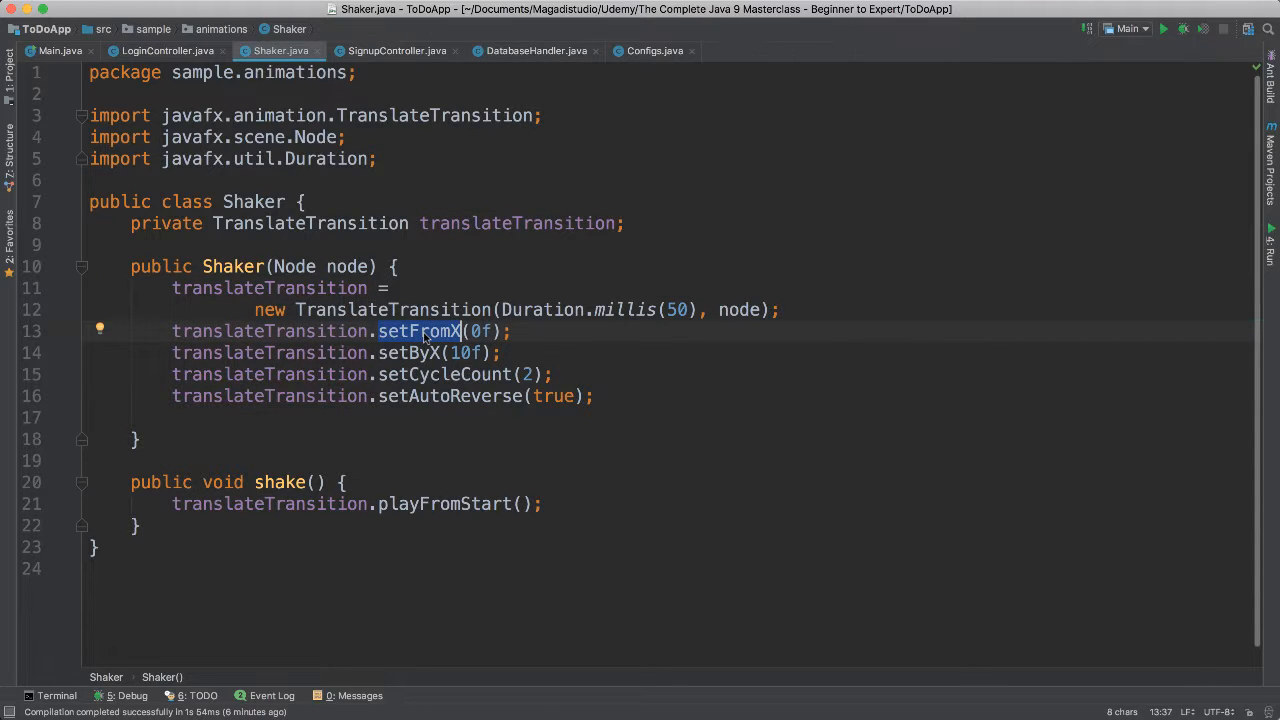
mouse_move(478, 340)
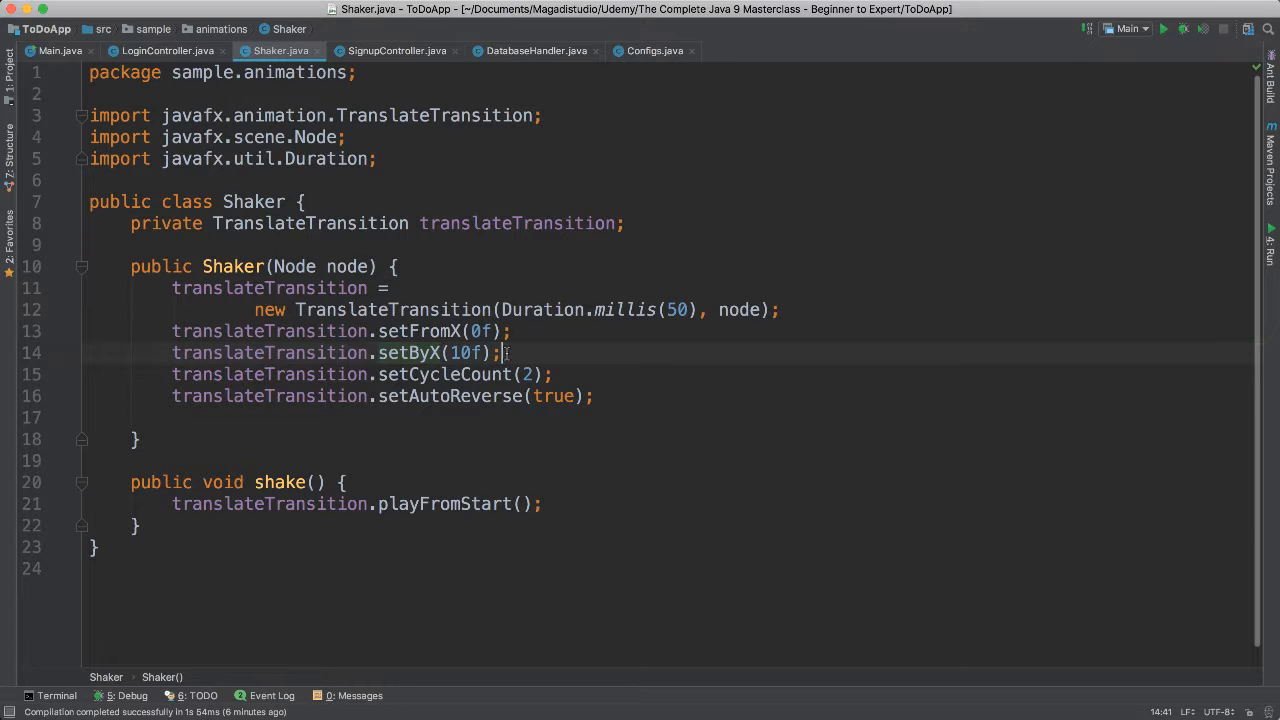
Step: Add a trial translateTransition.set line after setByX, then highlight setByX, cycle count and playFromStart
key("Enter")
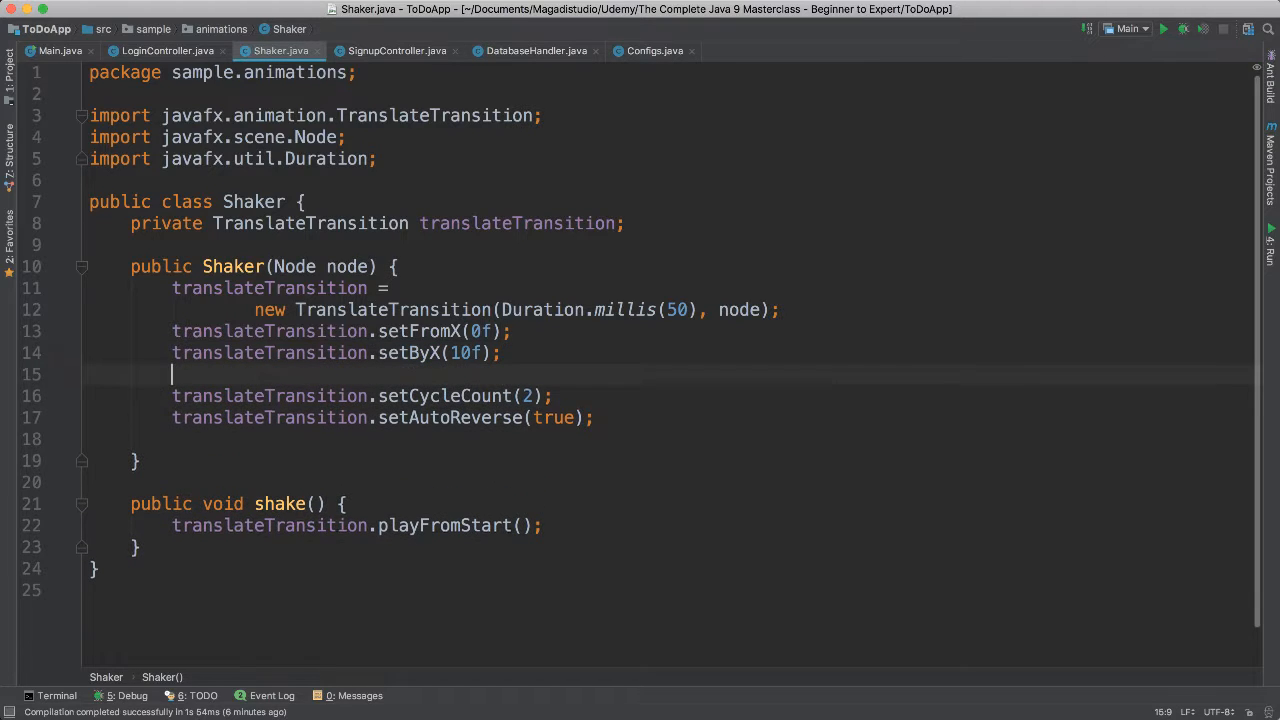
type("translateTransition")
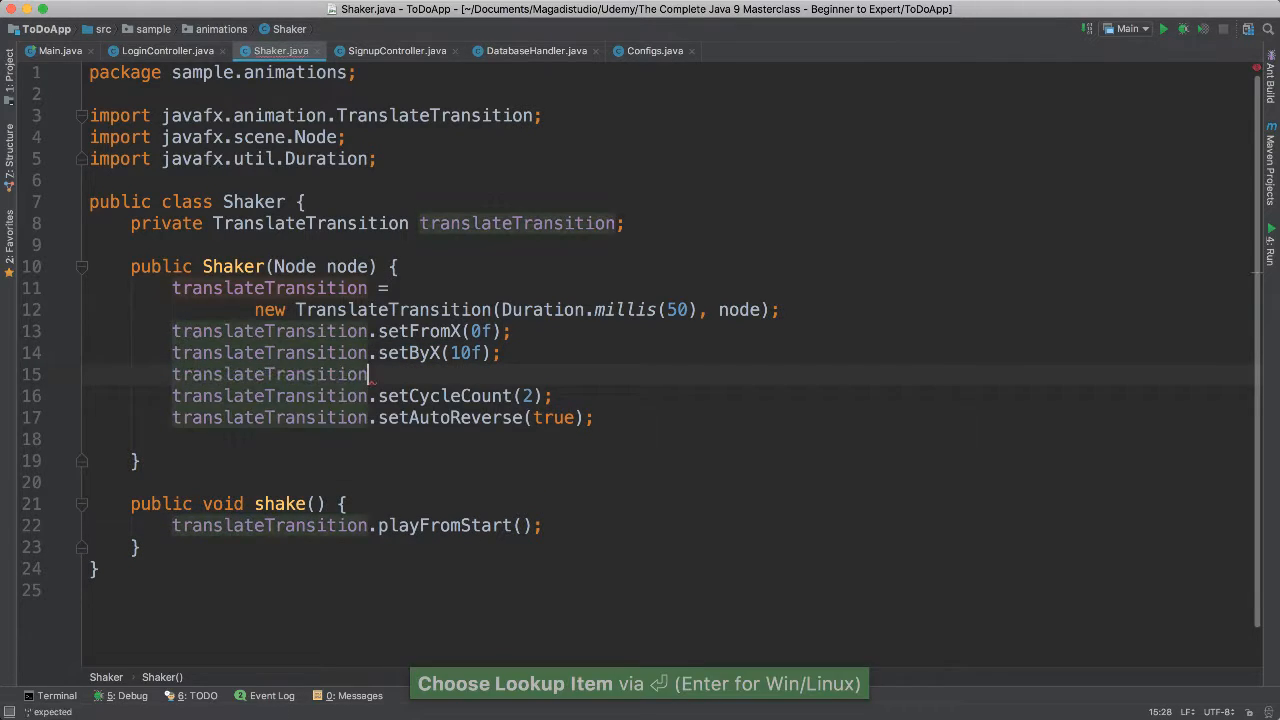
type(".set")
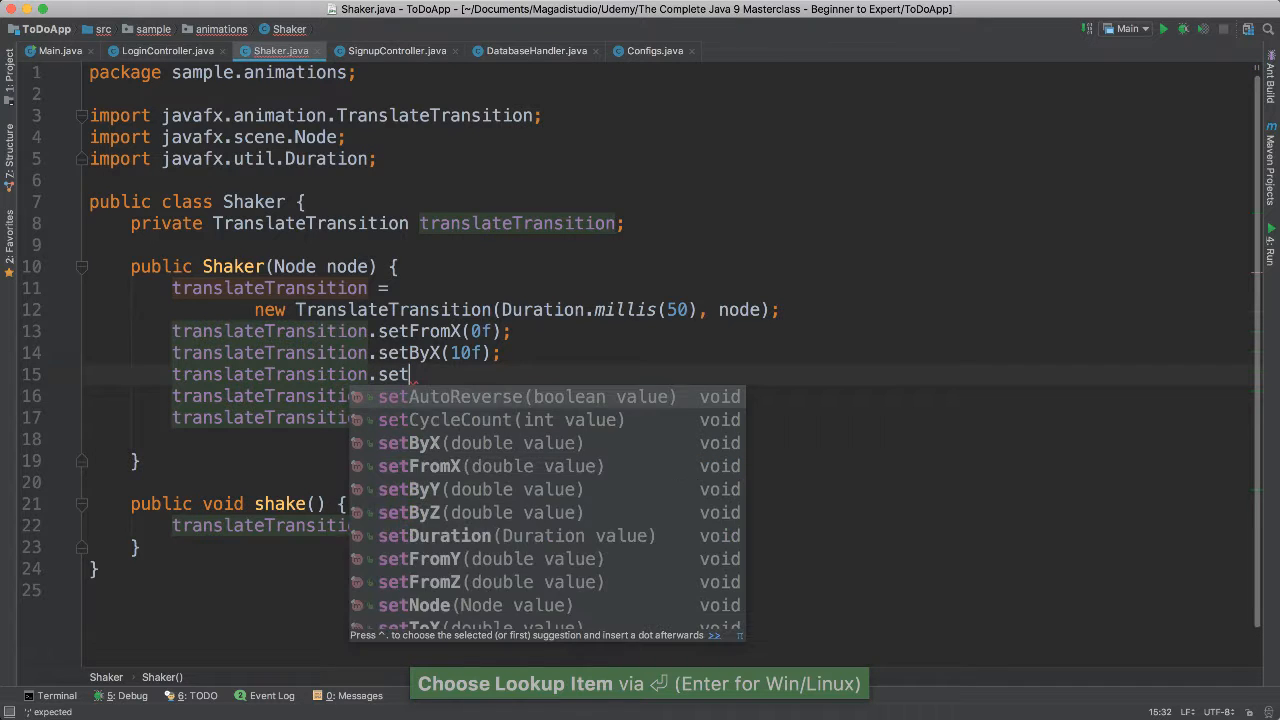
type("b")
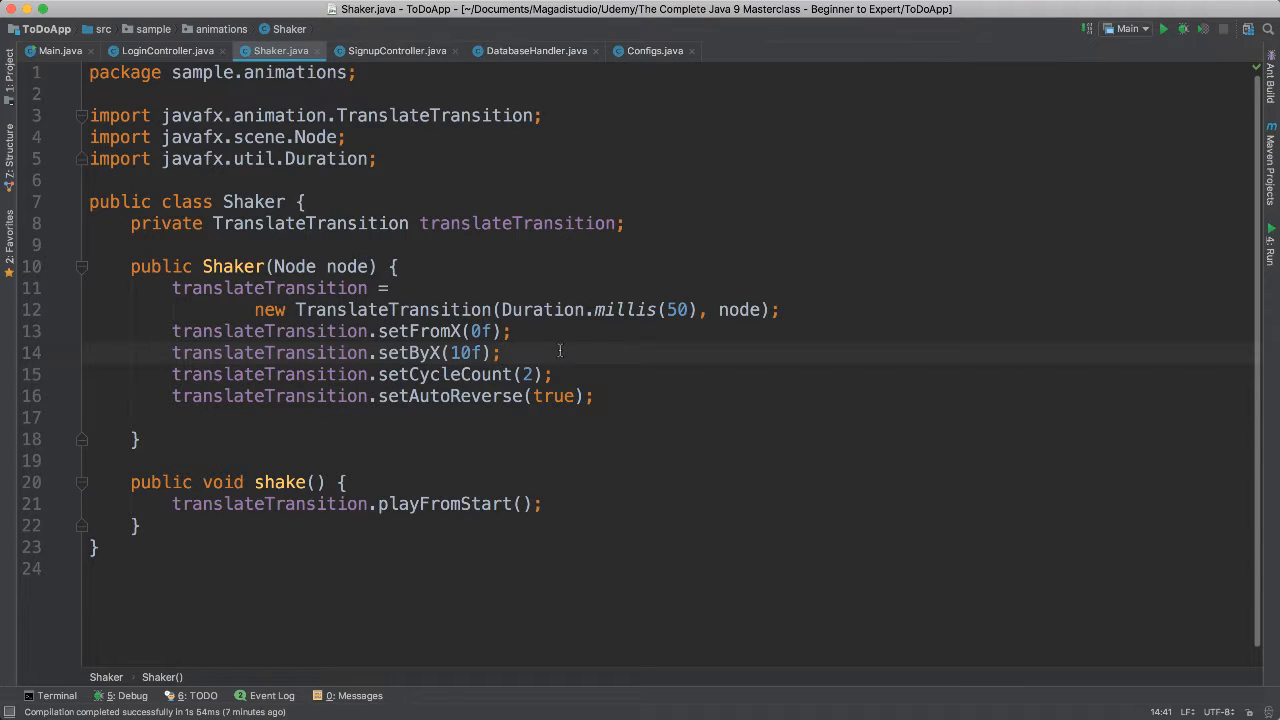
double_click(442, 374)
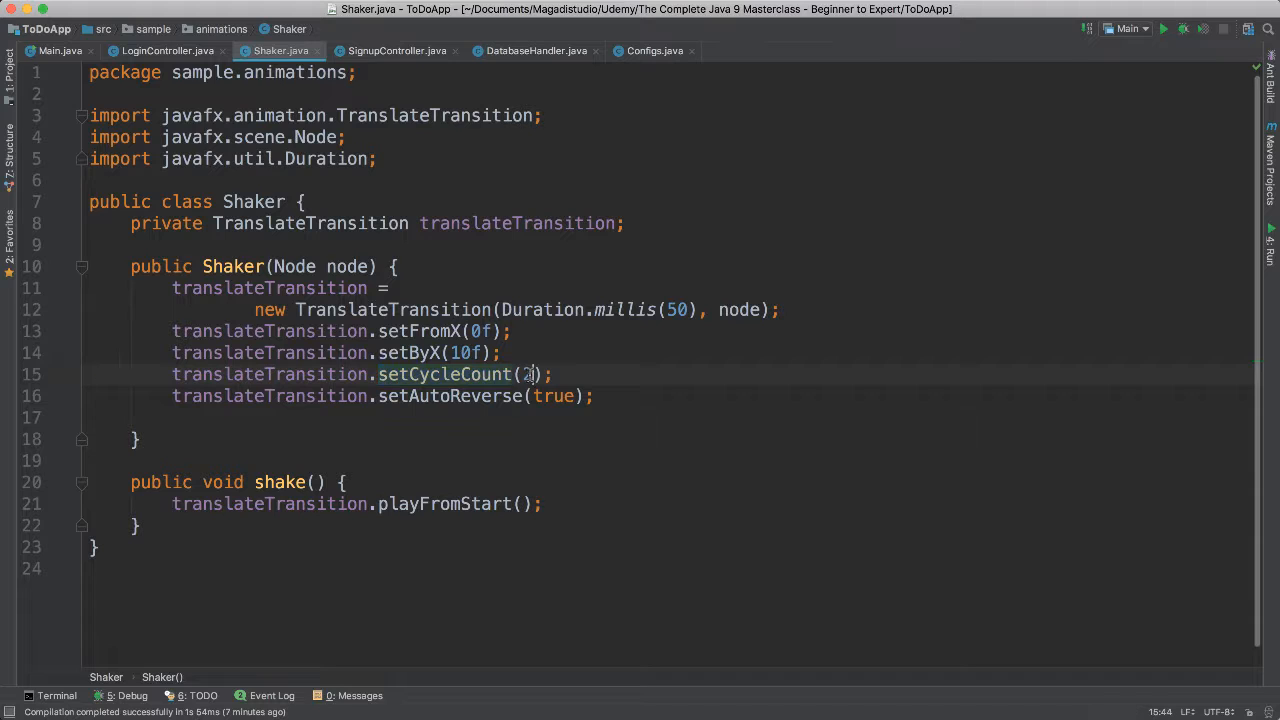
double_click(448, 396)
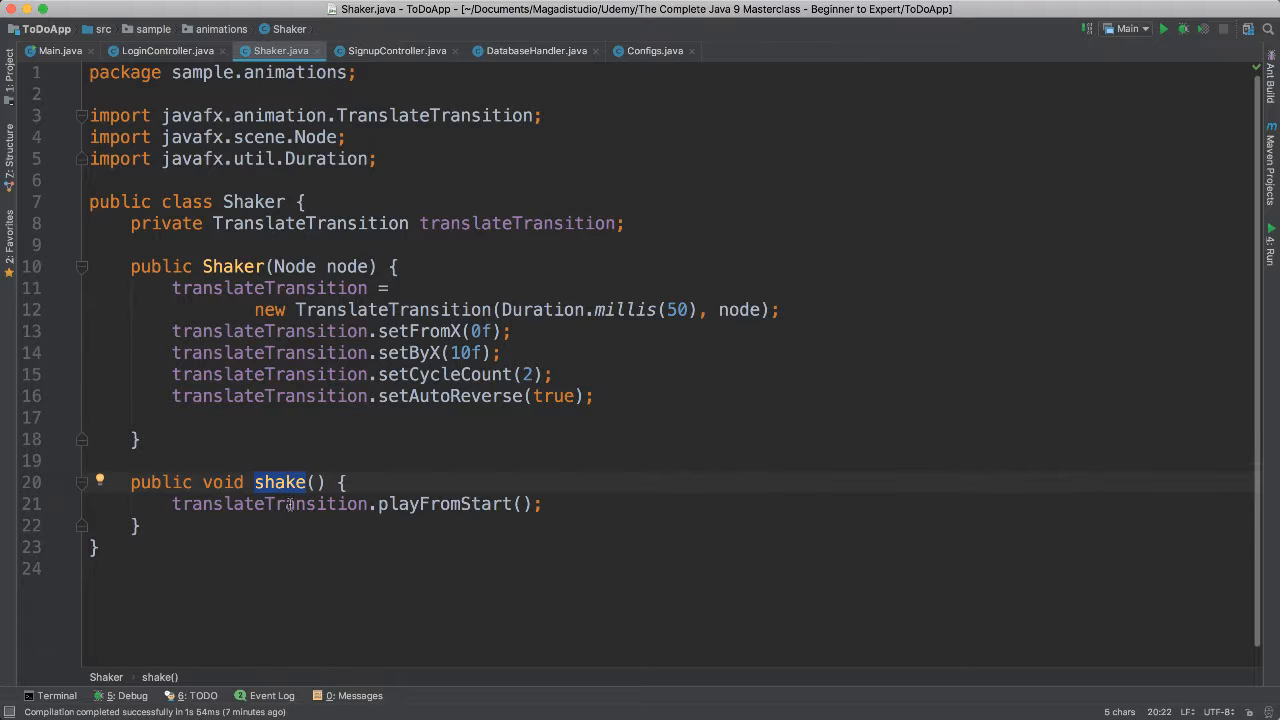
double_click(268, 504)
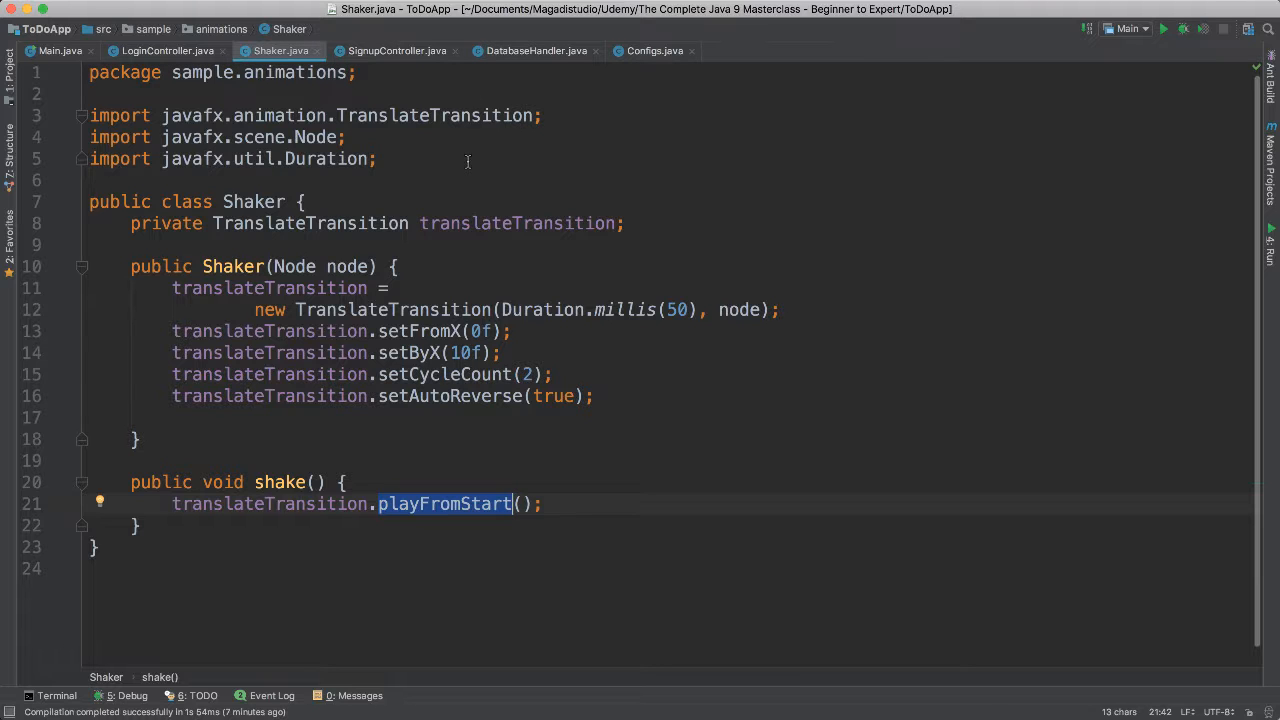
Step: Return to LoginController.java and highlight the Shaker type in the failed-login else branch
left_click(168, 50)
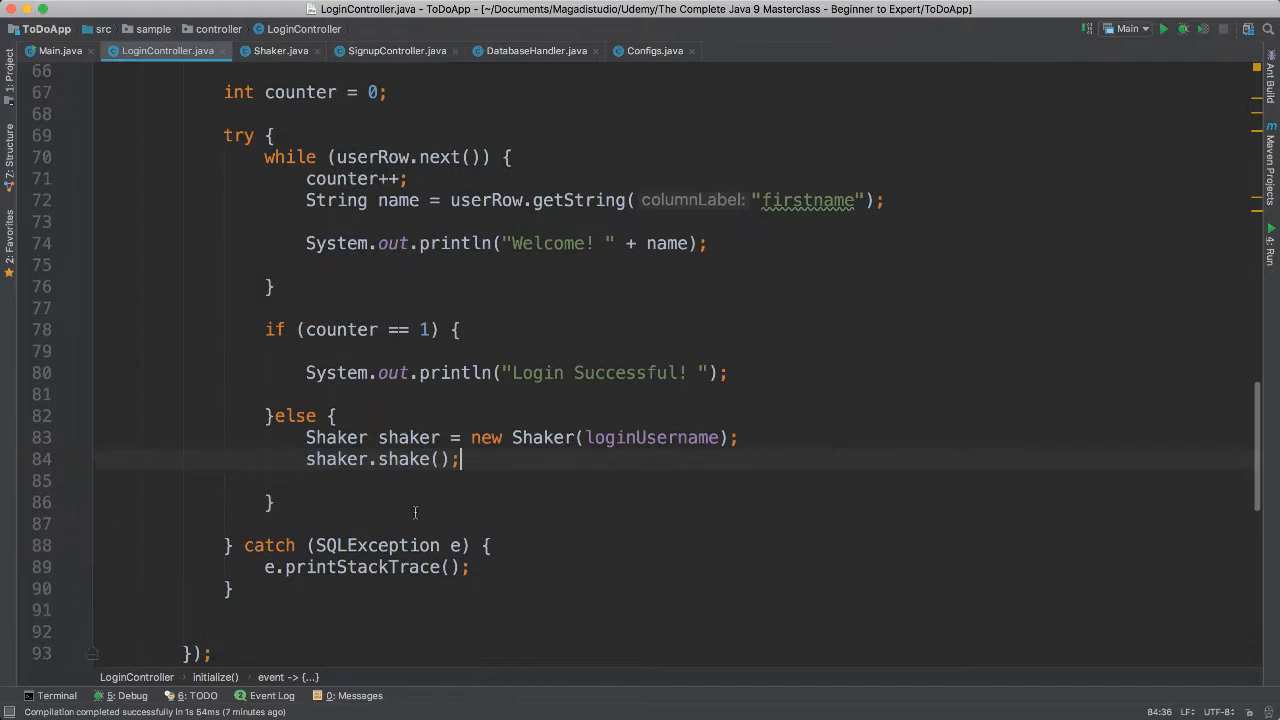
double_click(336, 437)
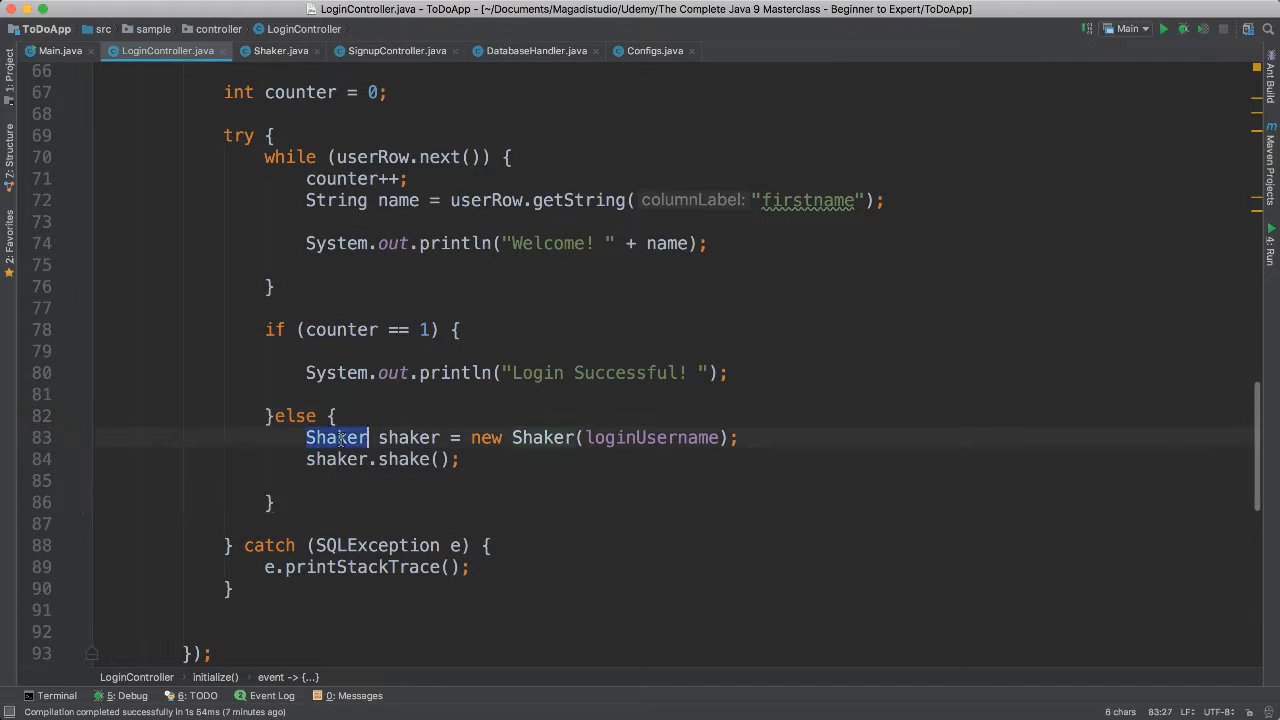
double_click(651, 437)
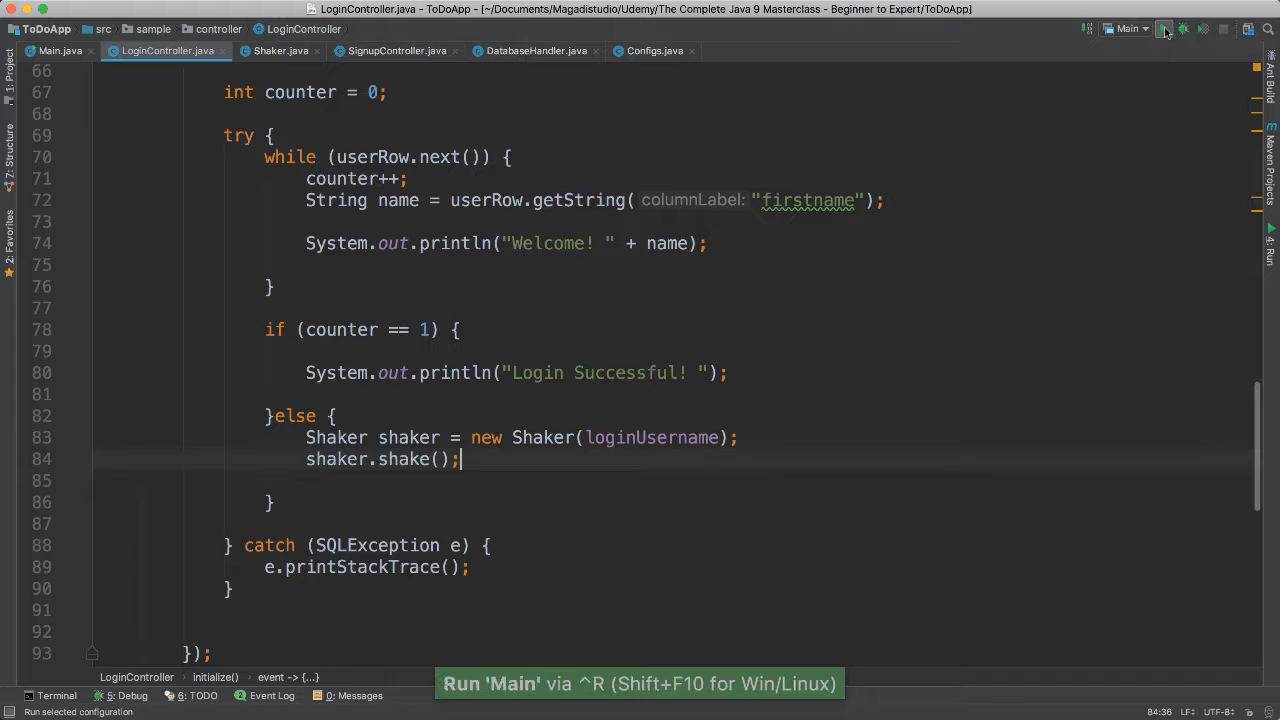
Step: Run Main and attempt three logins with the made-up username 'adadfafd'
left_click(1166, 28)
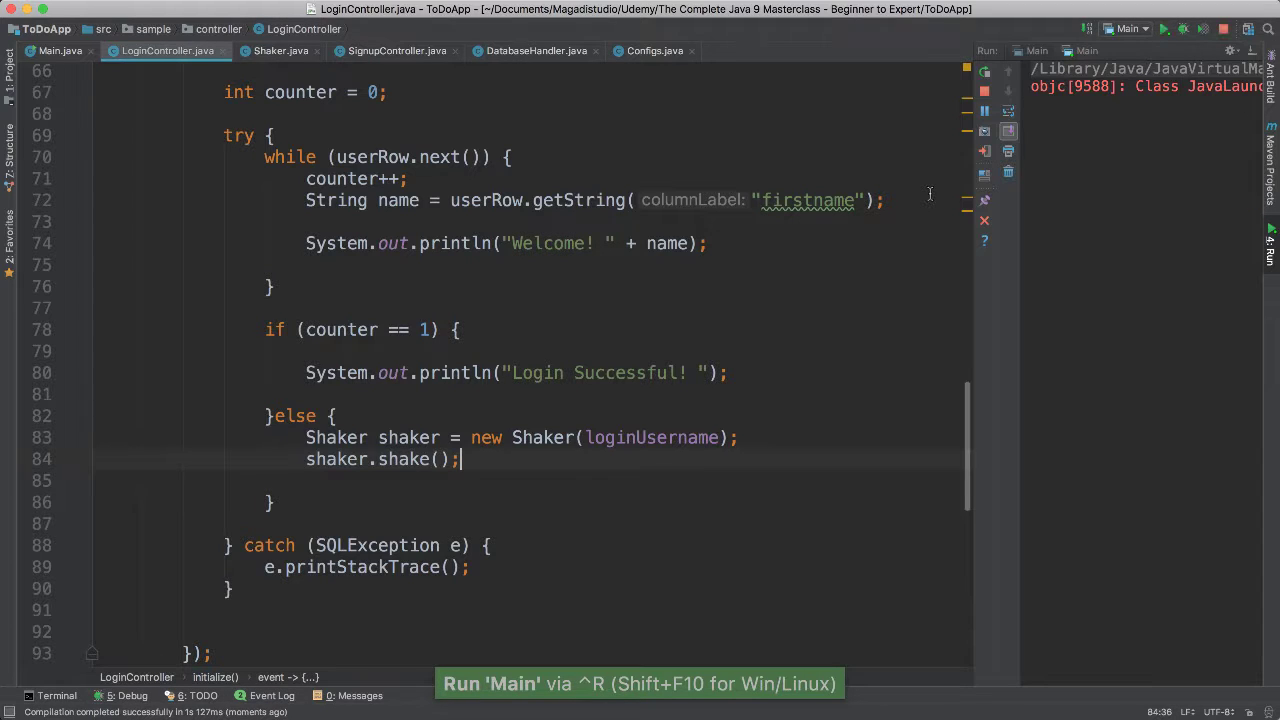
left_click(1164, 27)
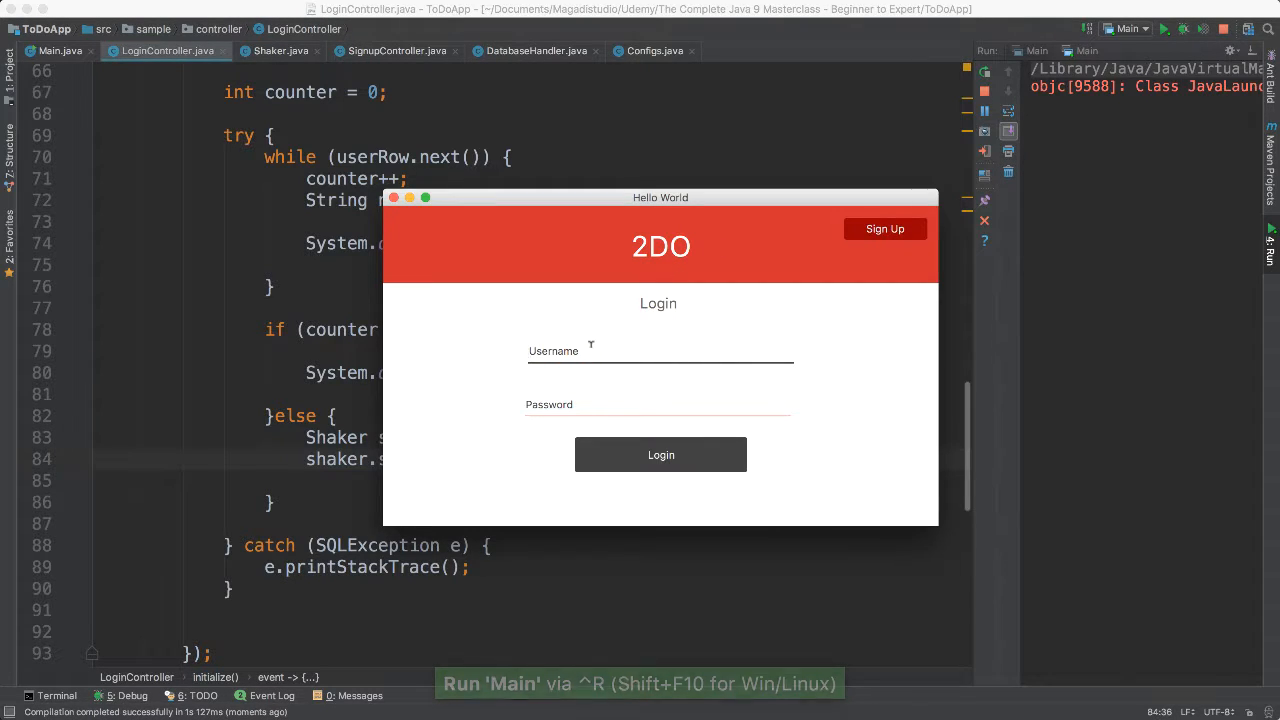
type("adadfafd")
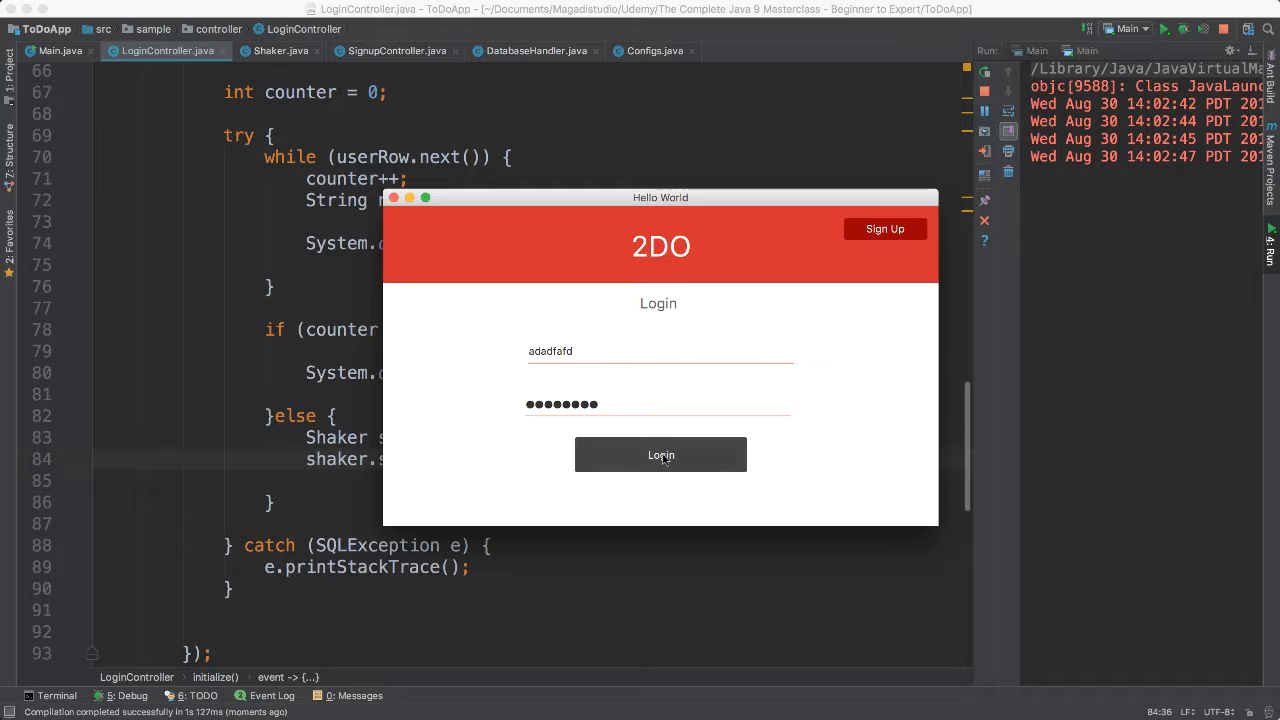
left_click(660, 454)
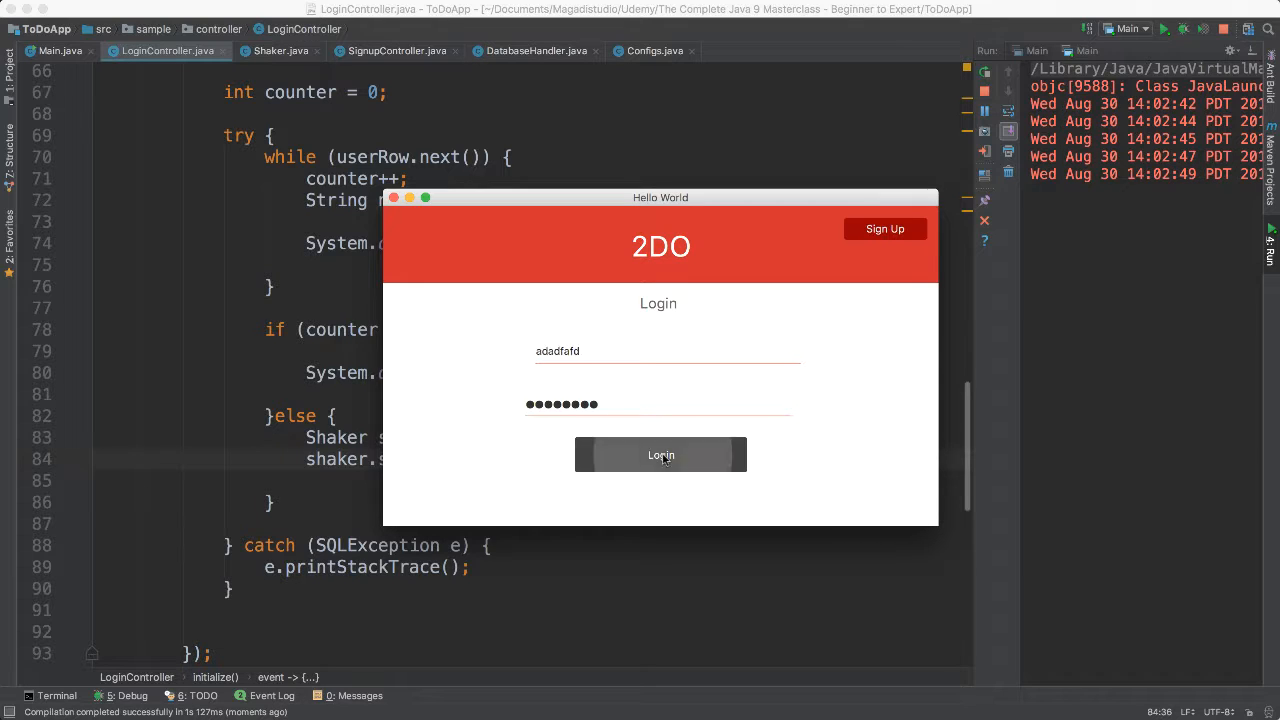
left_click(660, 455)
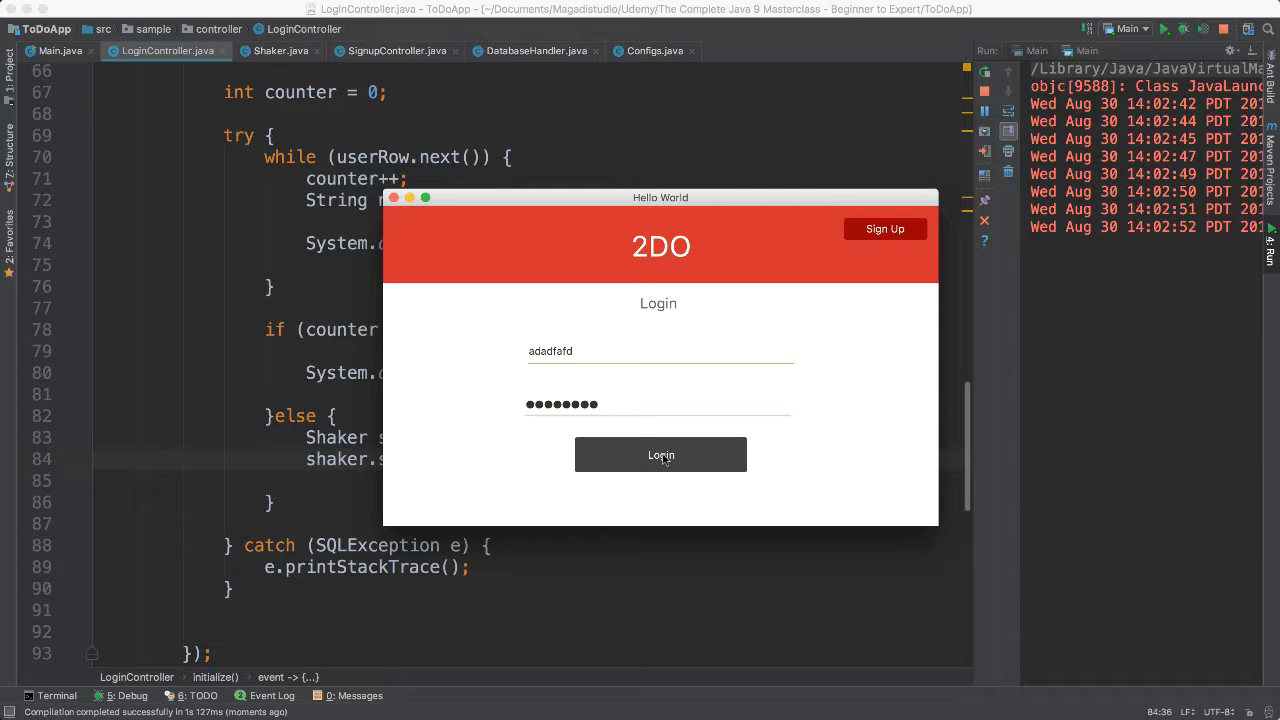
left_click(660, 454)
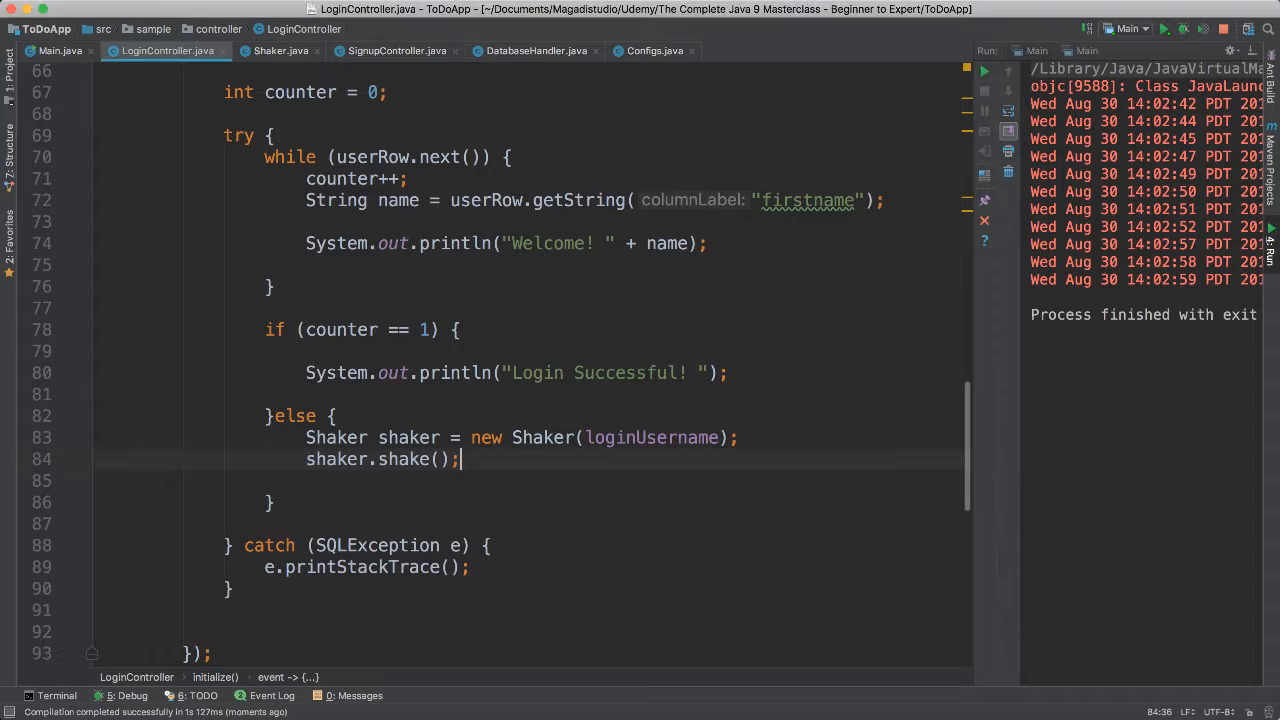
Step: Add translateTransition.setByY(23f) after setByX in Shaker's constructor
left_click(280, 51)
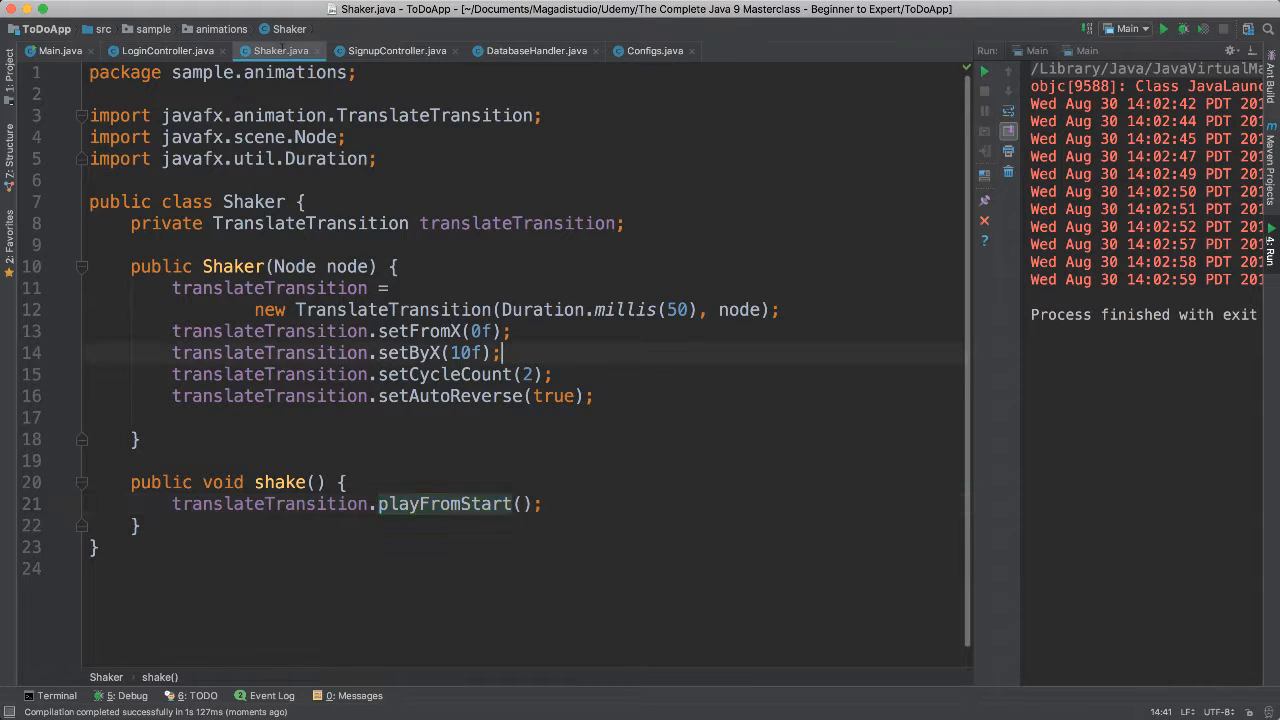
type("trra")
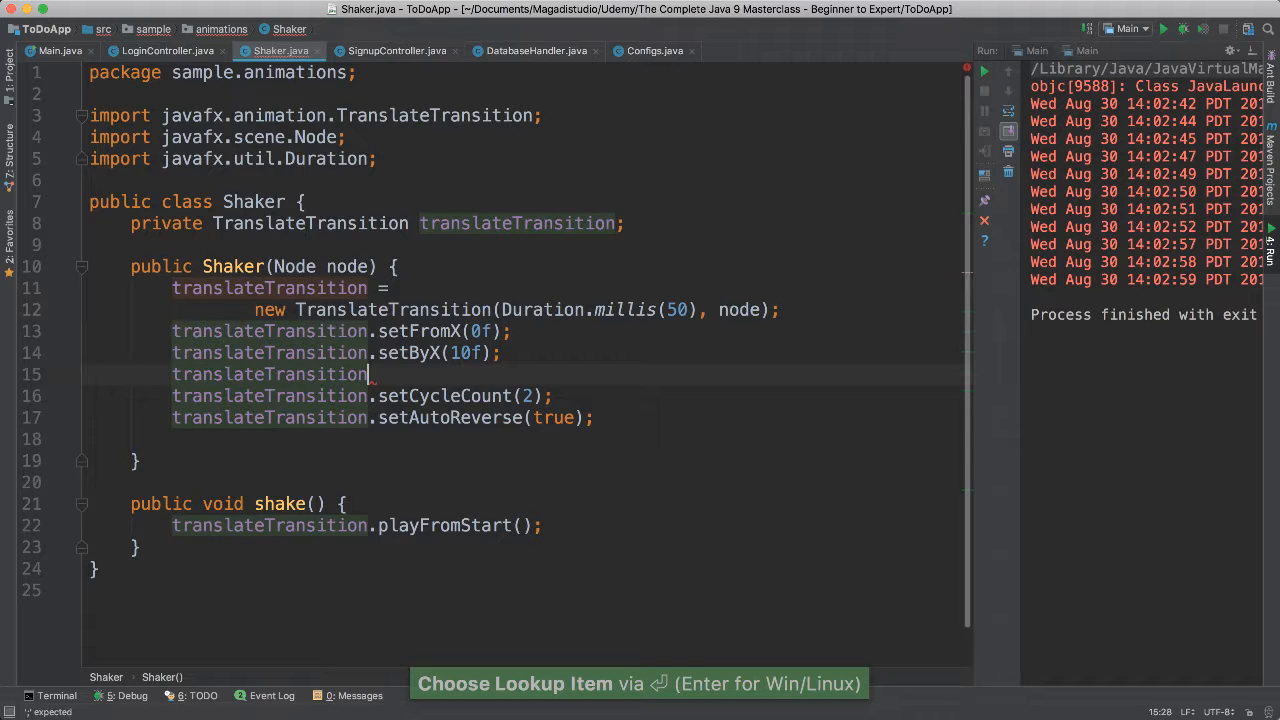
type(".setB")
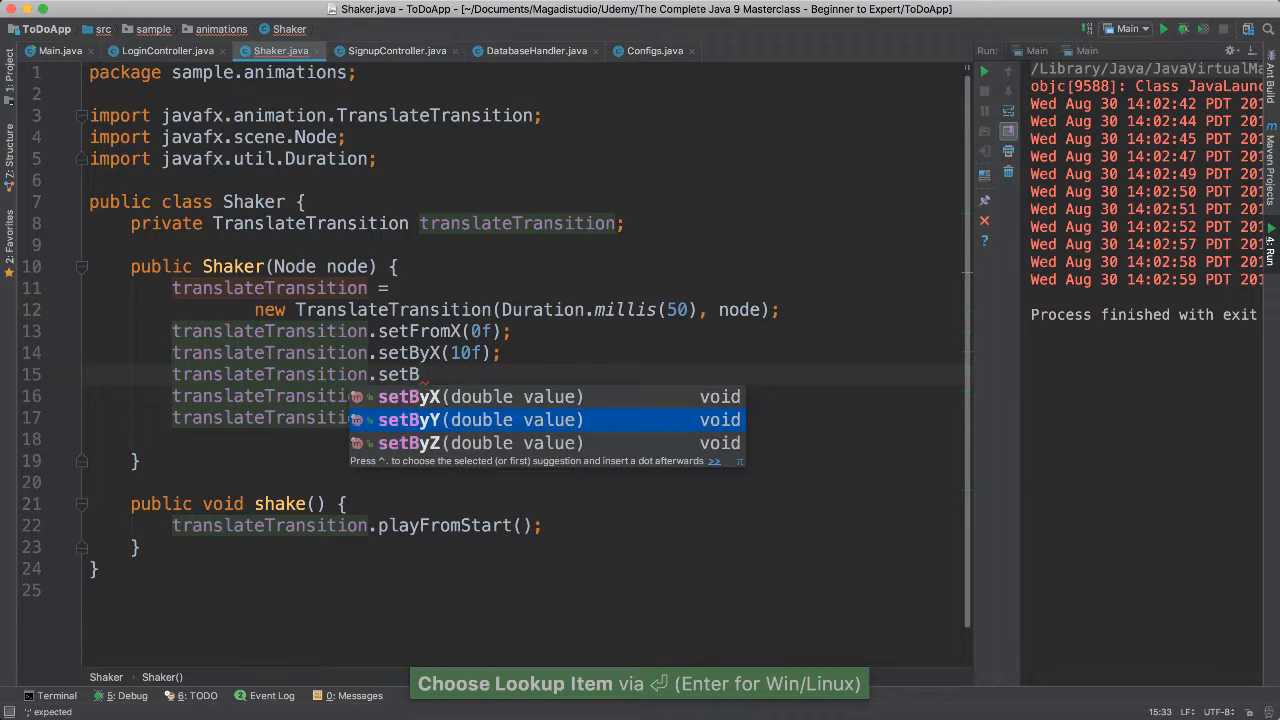
type("23")
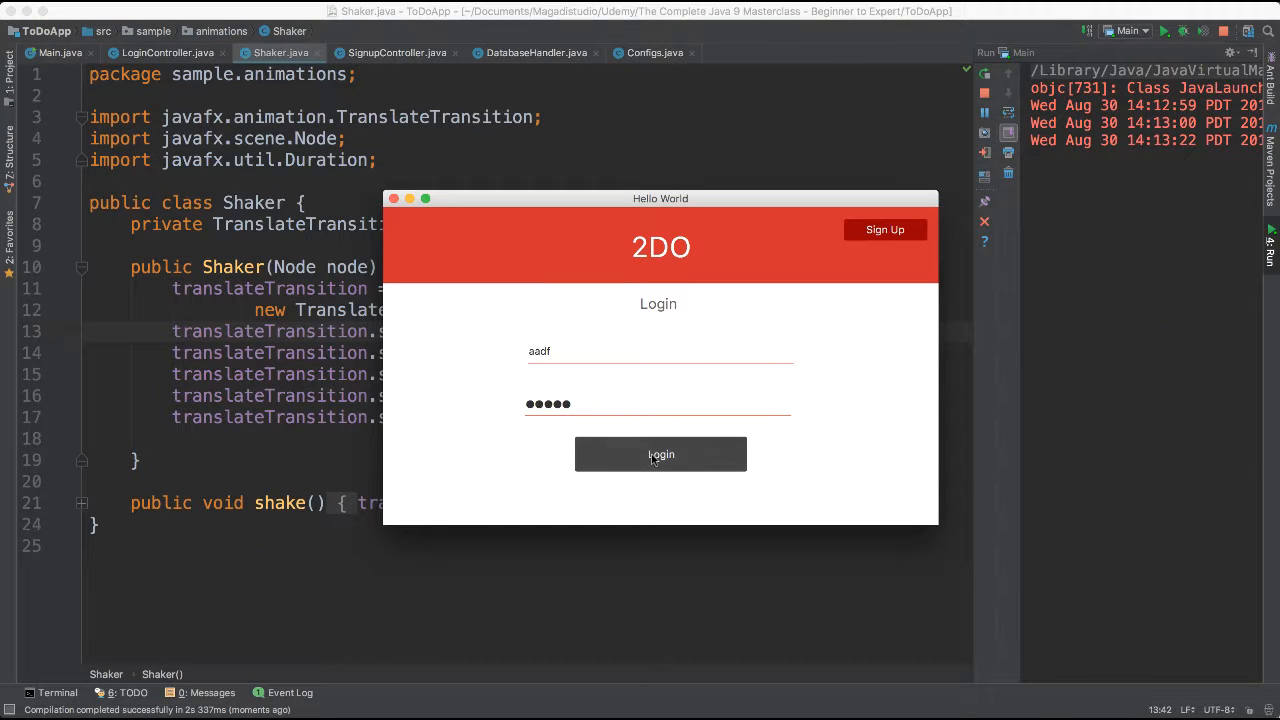
type("r")
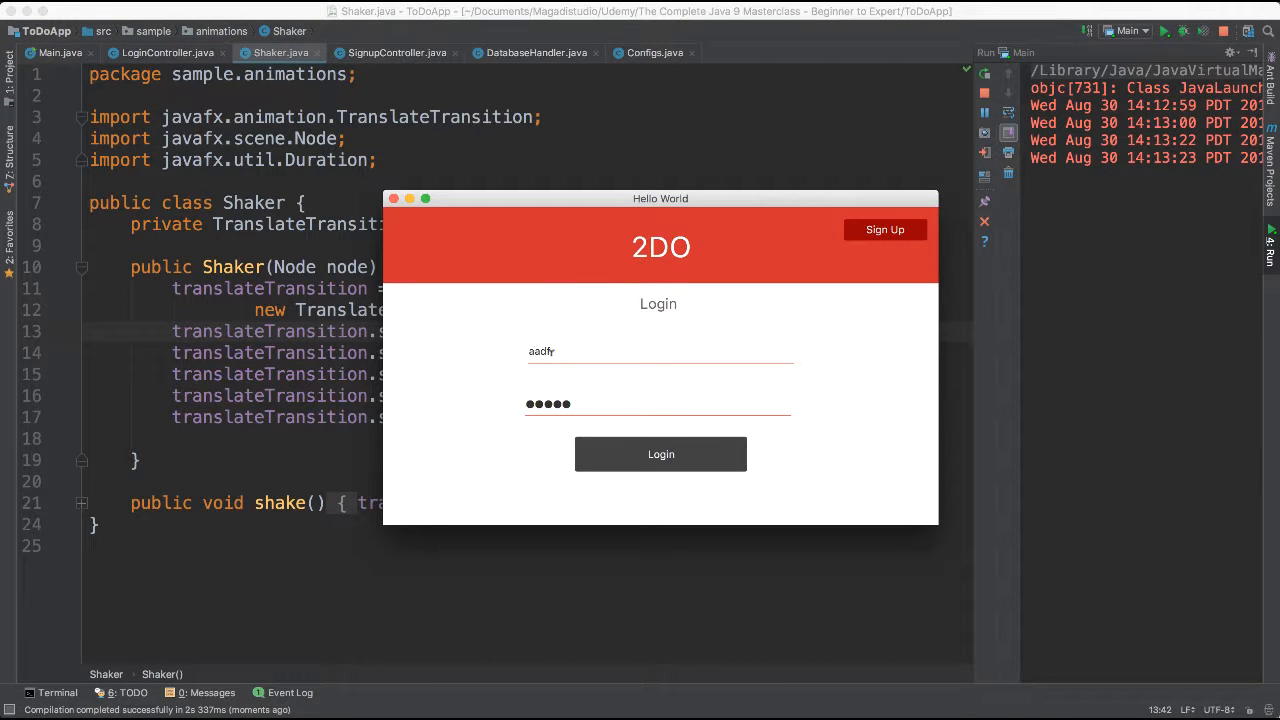
key("Backspace")
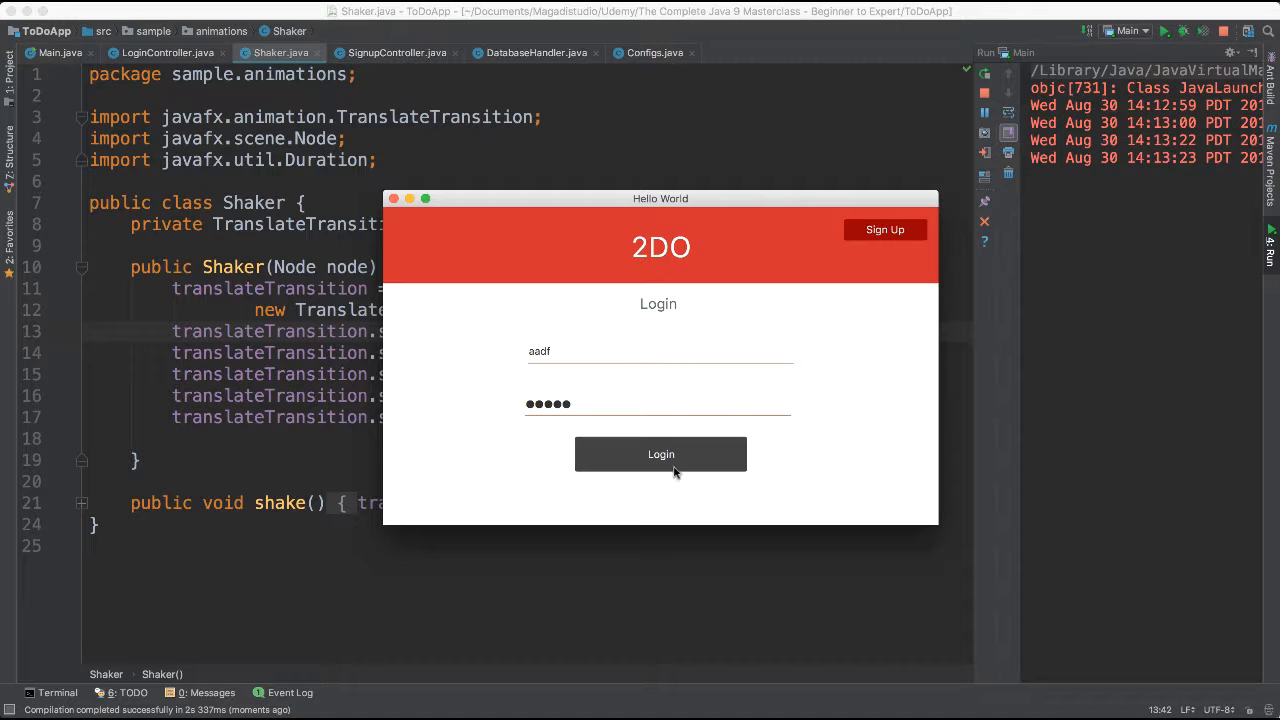
mouse_move(401, 233)
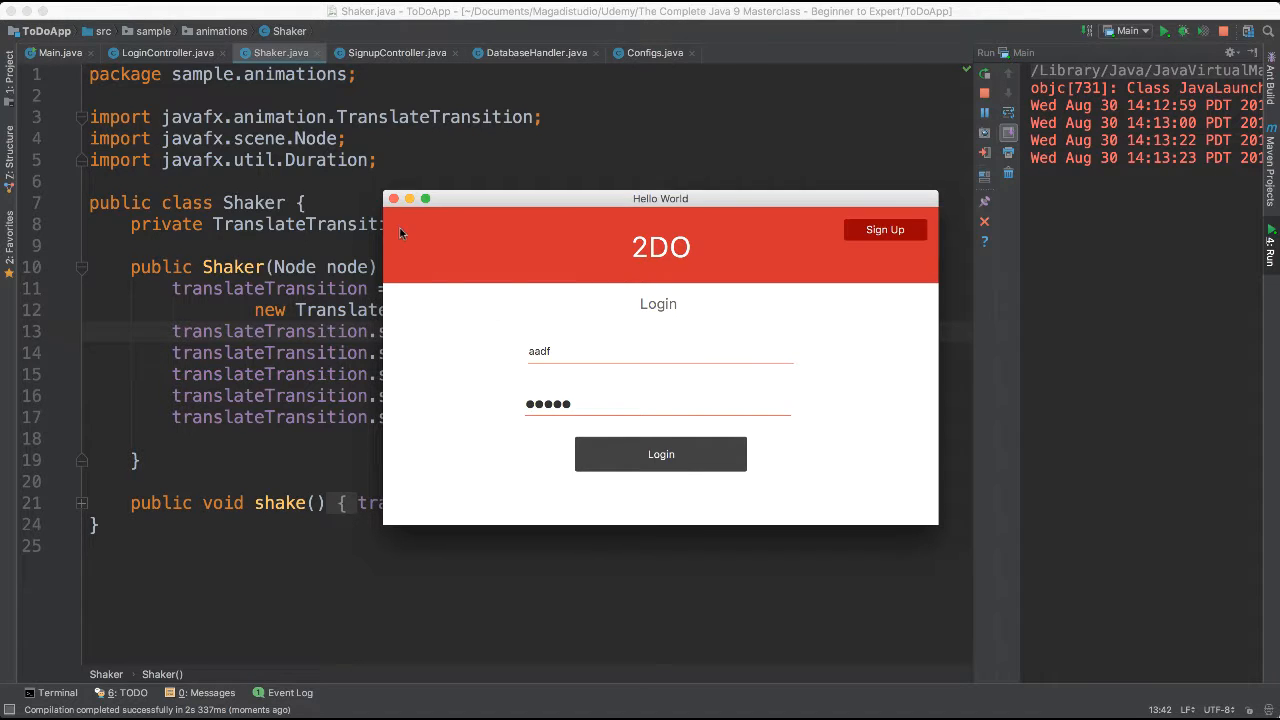
Step: Close the running ToDoApp, delete the setByY line from Shaker and save
left_click(393, 198)
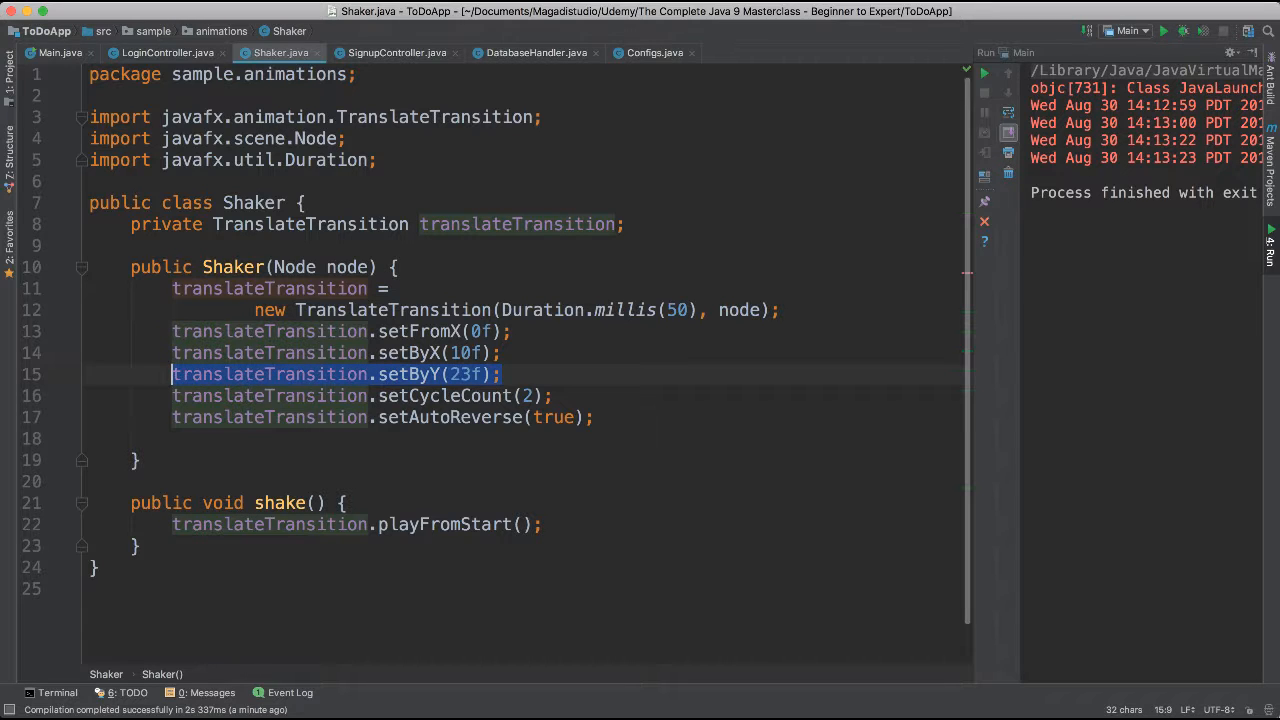
key("Delete")
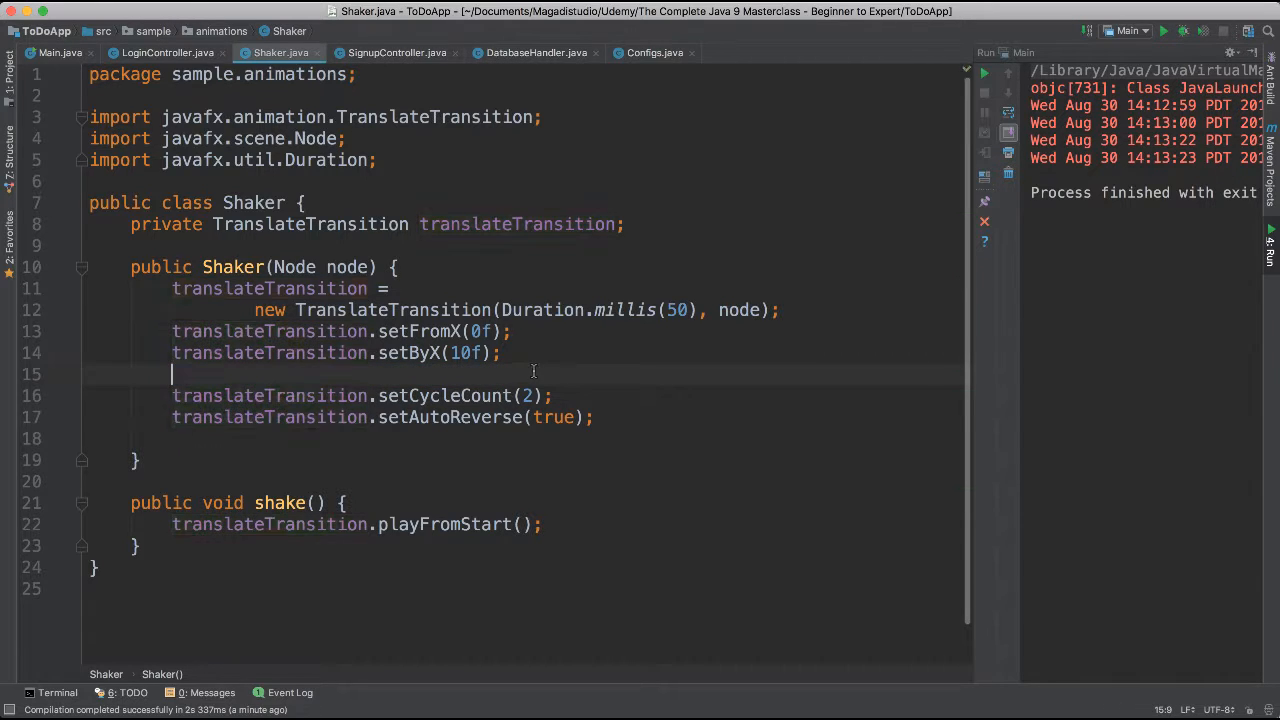
key("cmd+s")
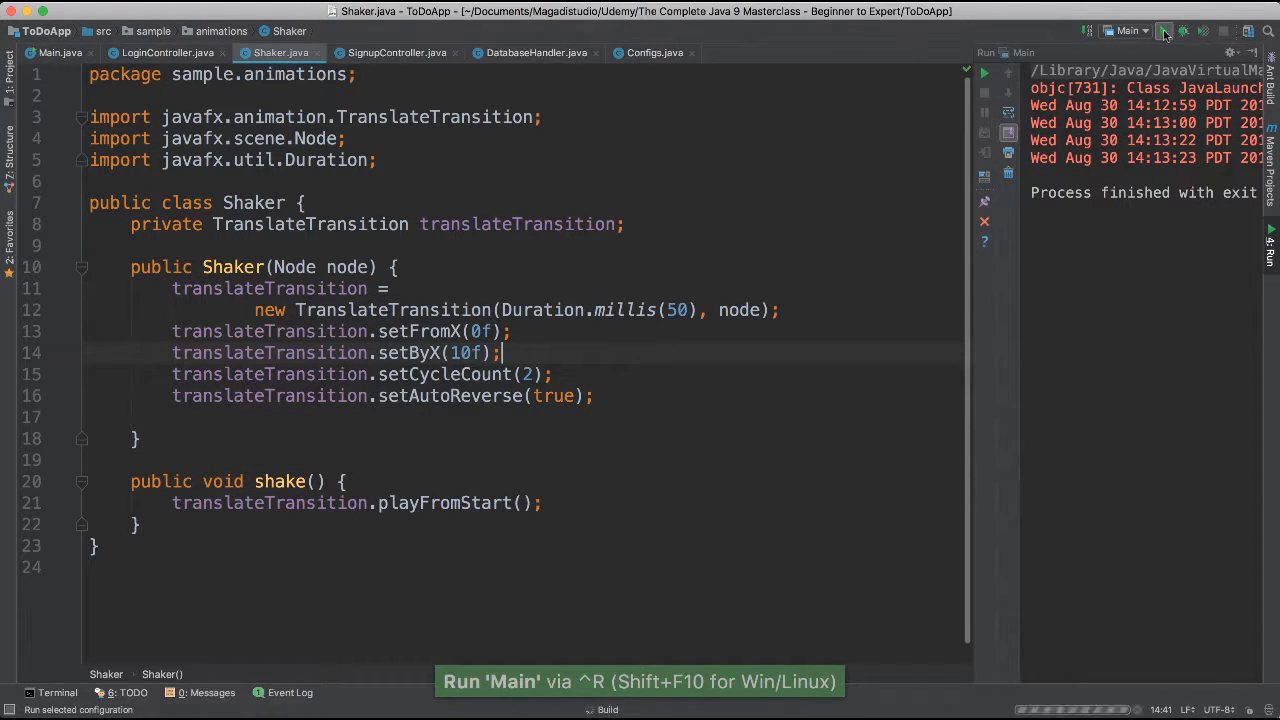
Step: Relaunch Main and submit wrong credentials twice to test the shake
left_click(1162, 30)
type("adadfasfd")
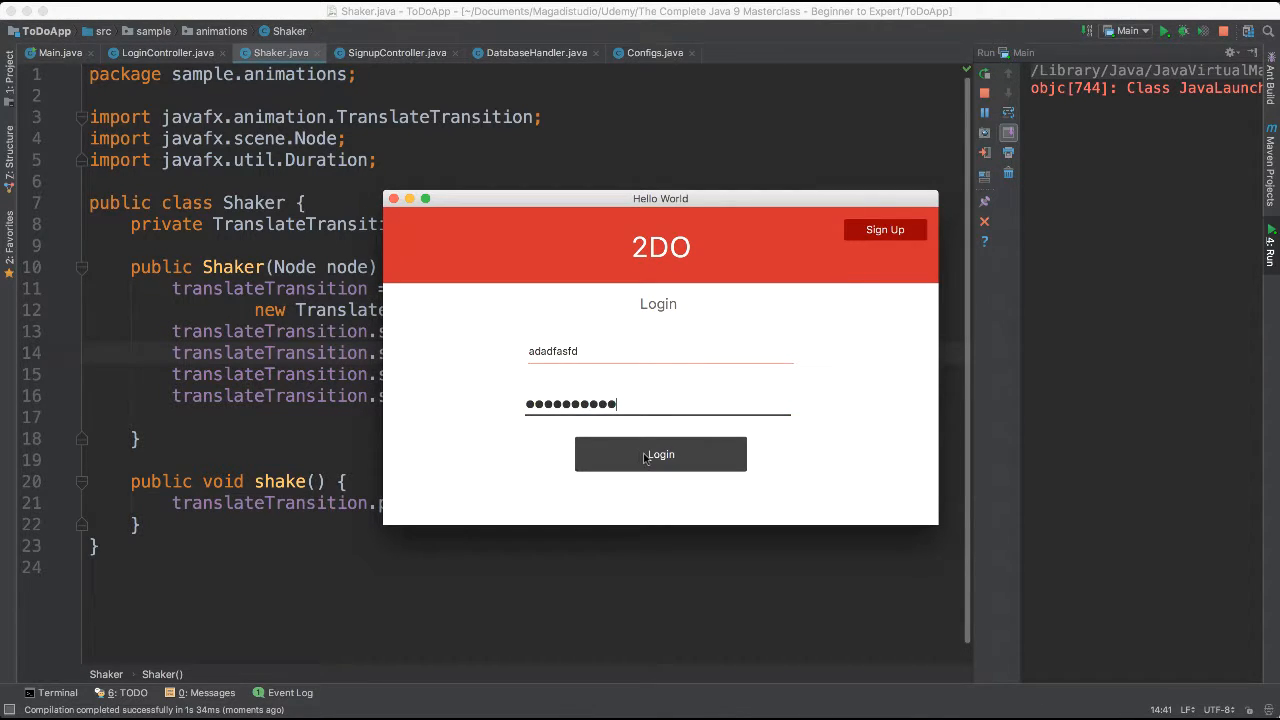
left_click(660, 454)
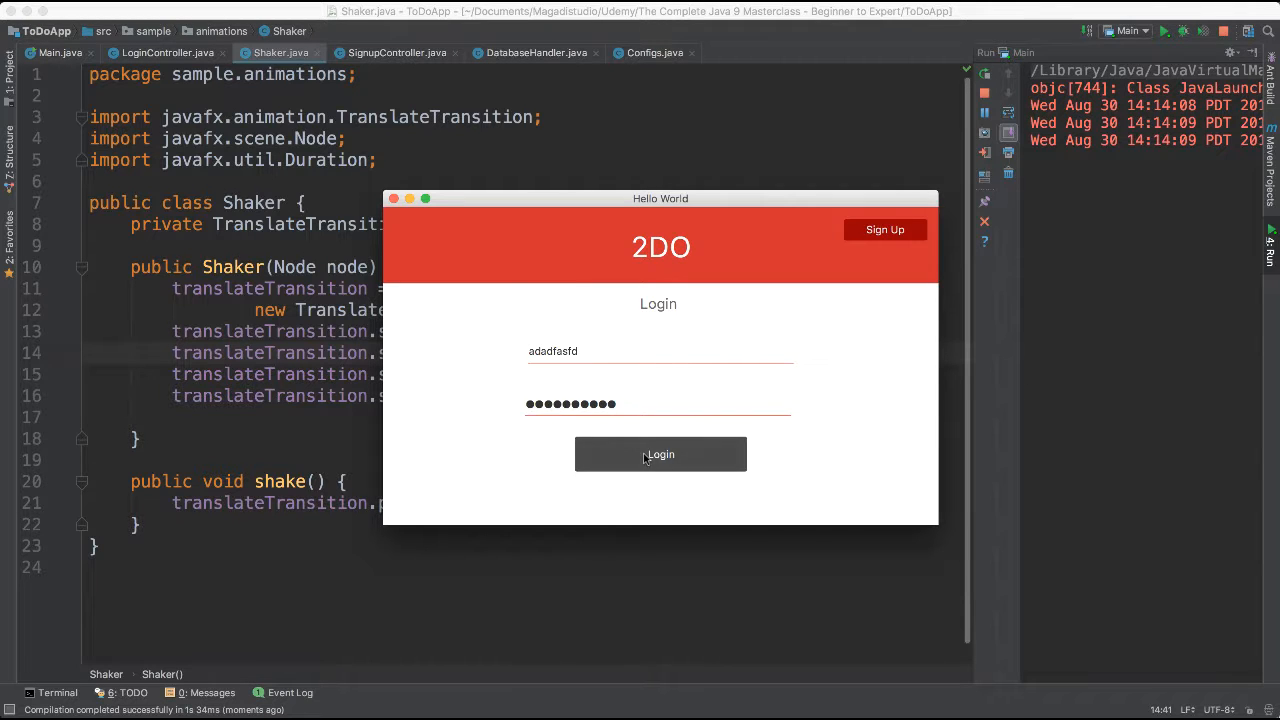
left_click(660, 454)
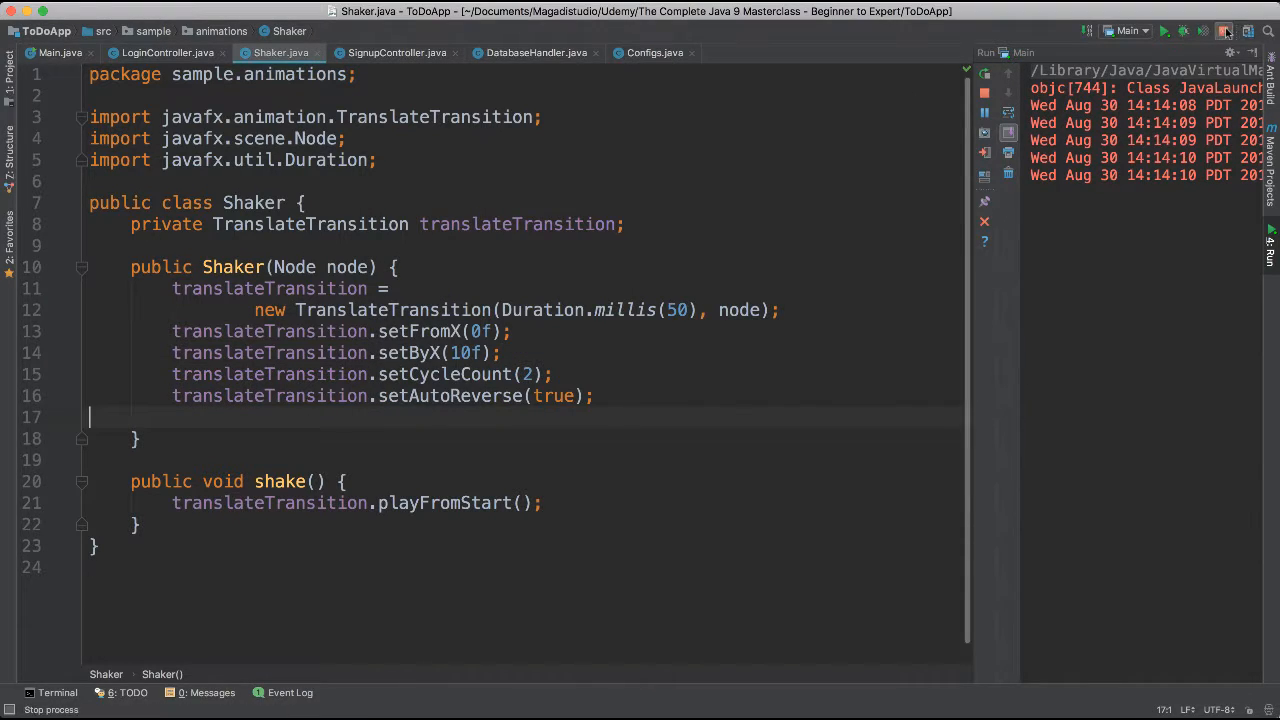
Step: Stop the app and add a second Shaker, shaker1, for loginPassword in the else branch
left_click(166, 52)
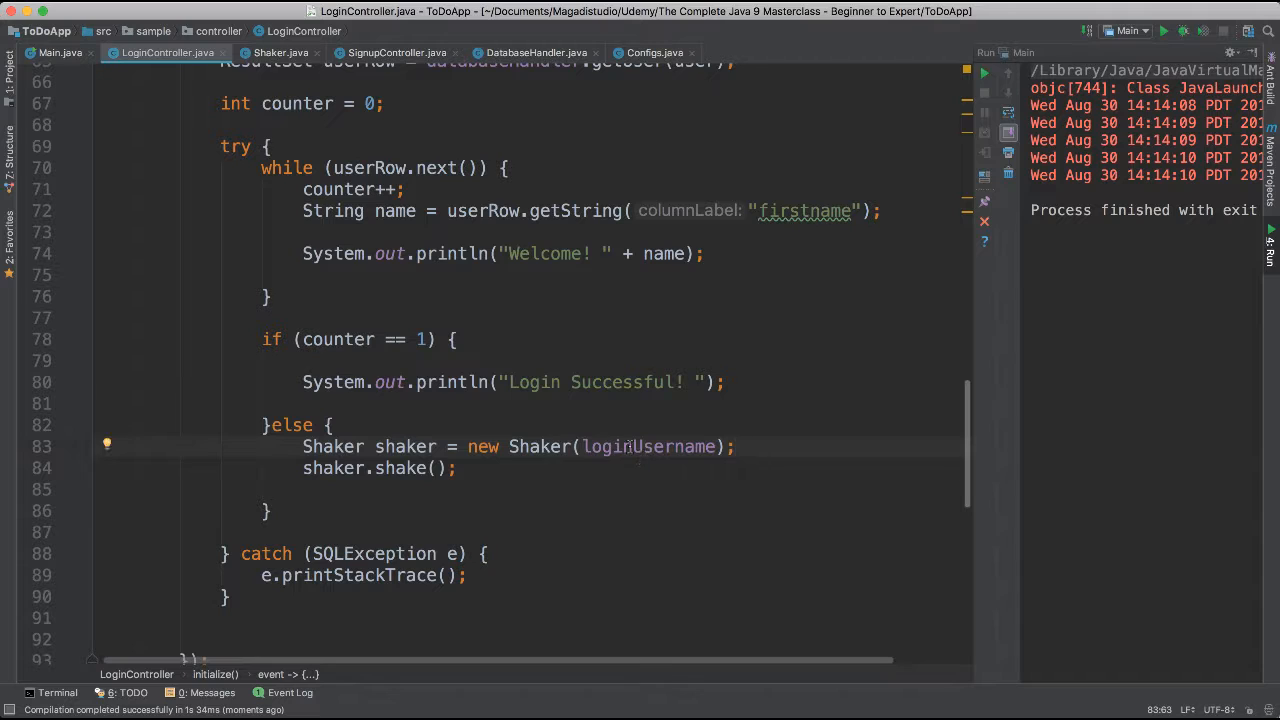
key("Enter")
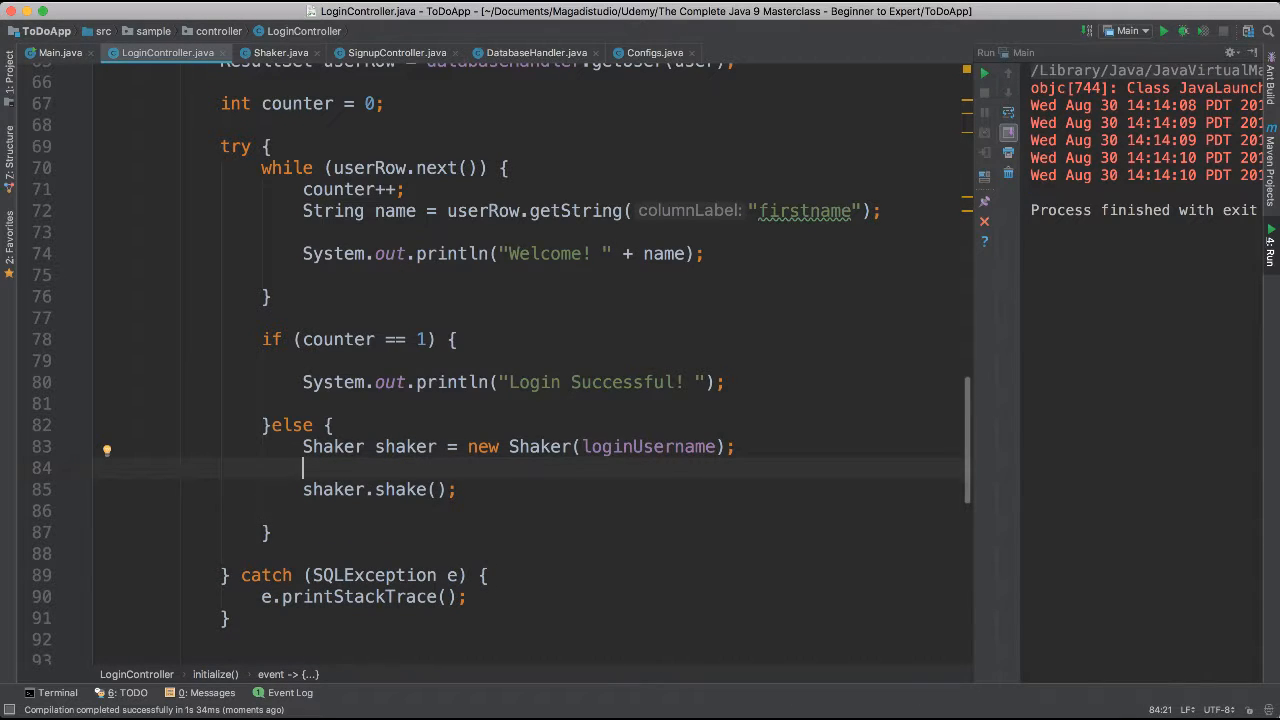
type("Shaker")
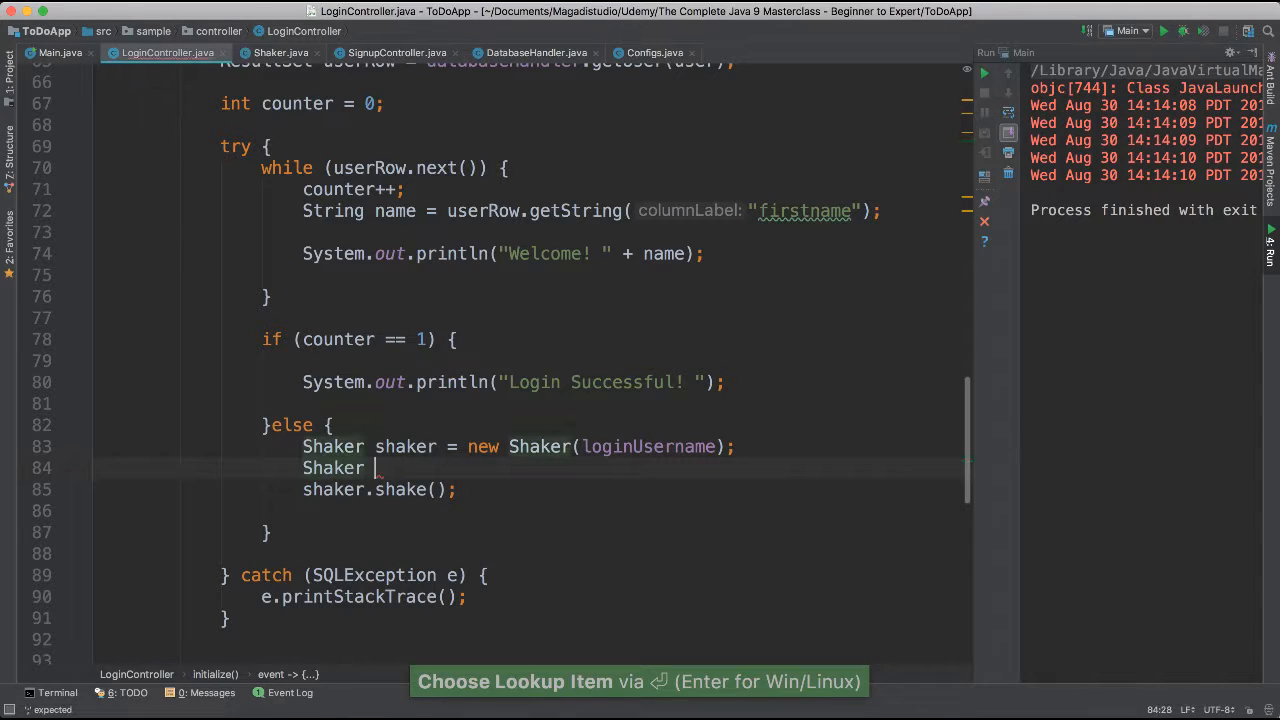
type("shaker1")
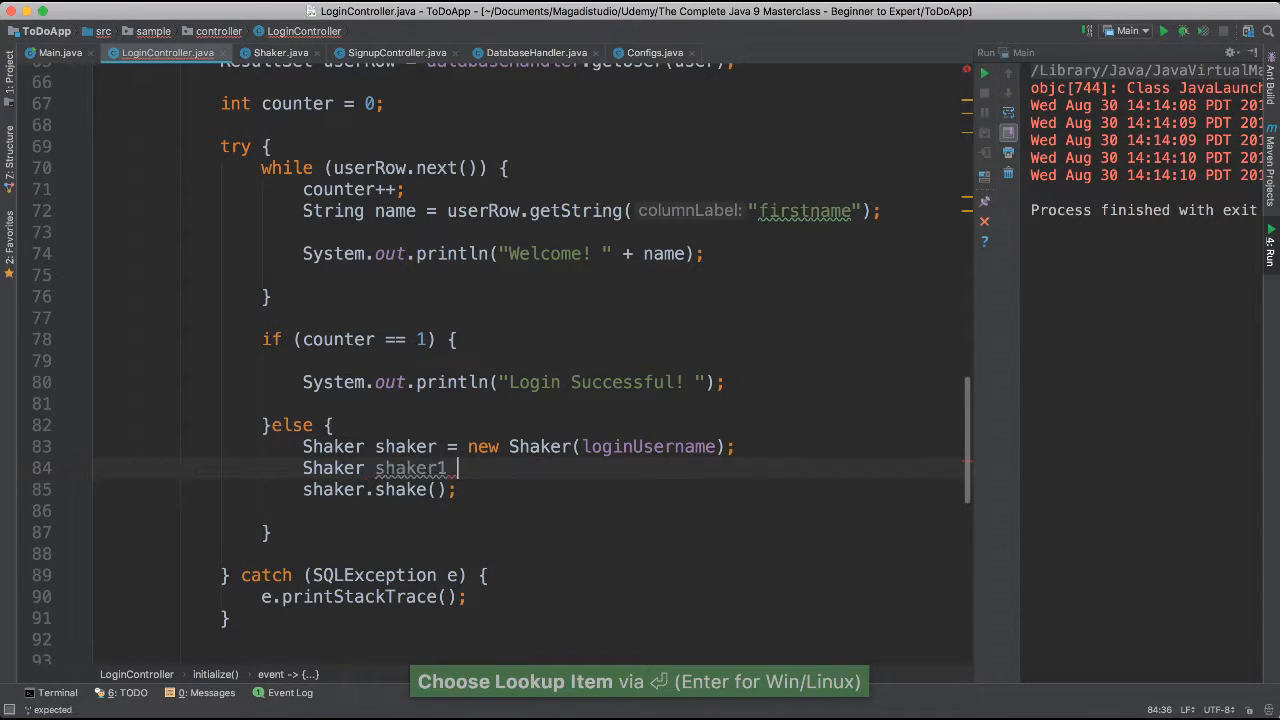
type("= new Sh")
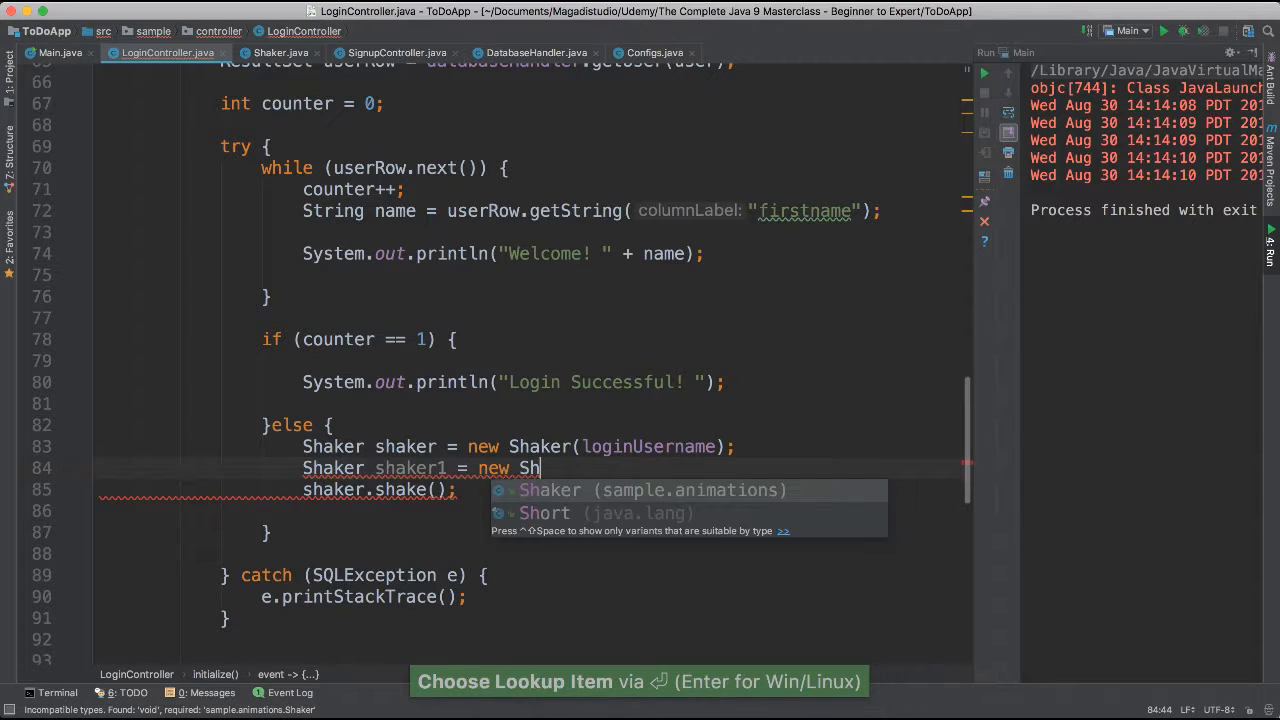
key("Enter")
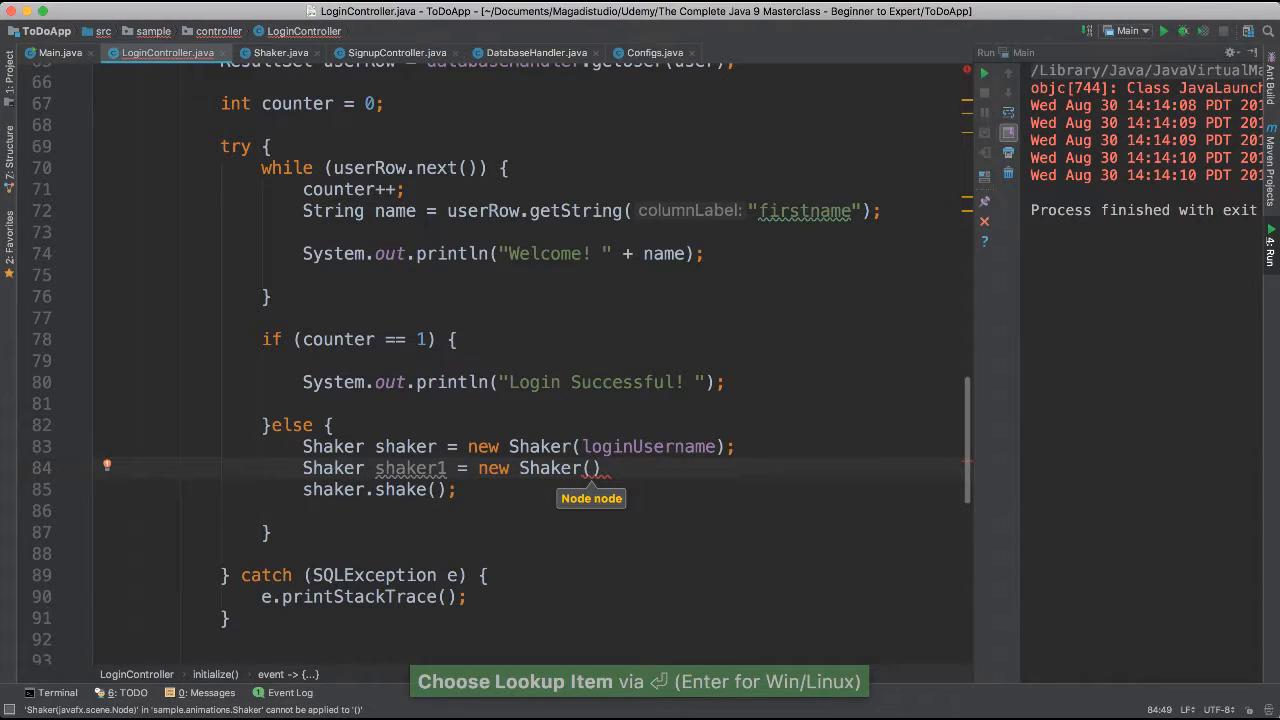
type("loginPassword")
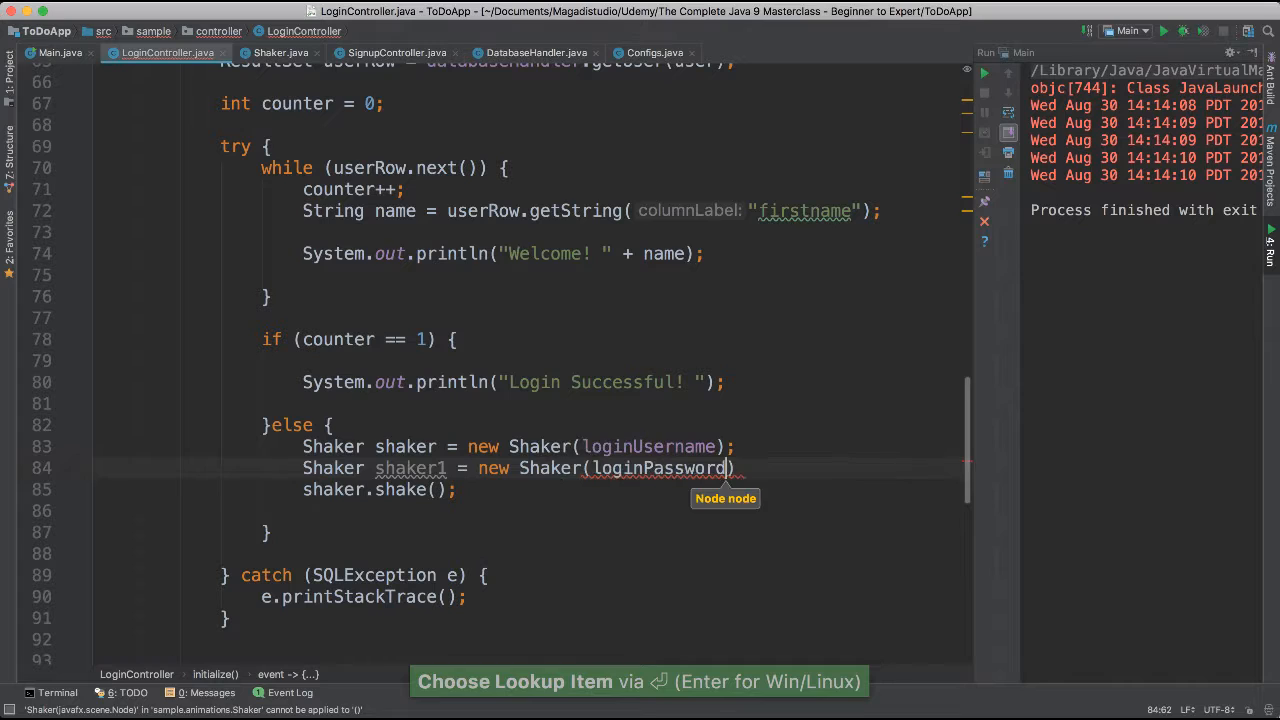
type("''")
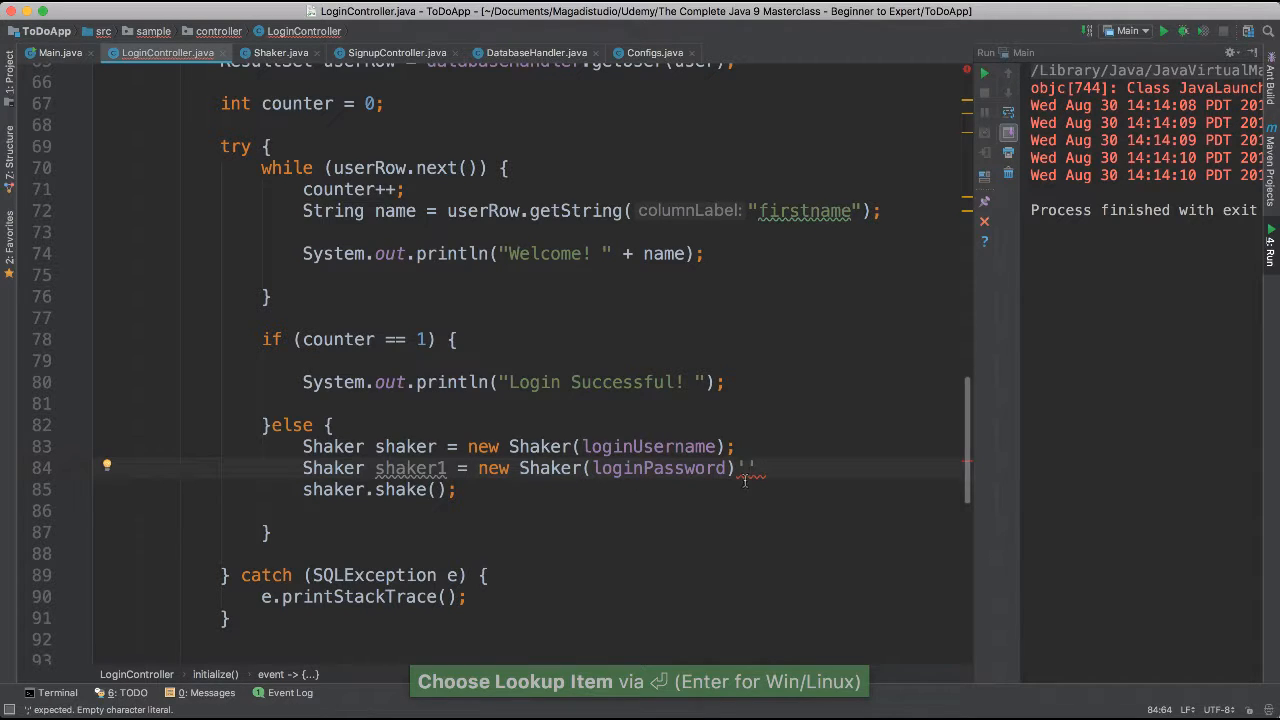
key("BackSpace")
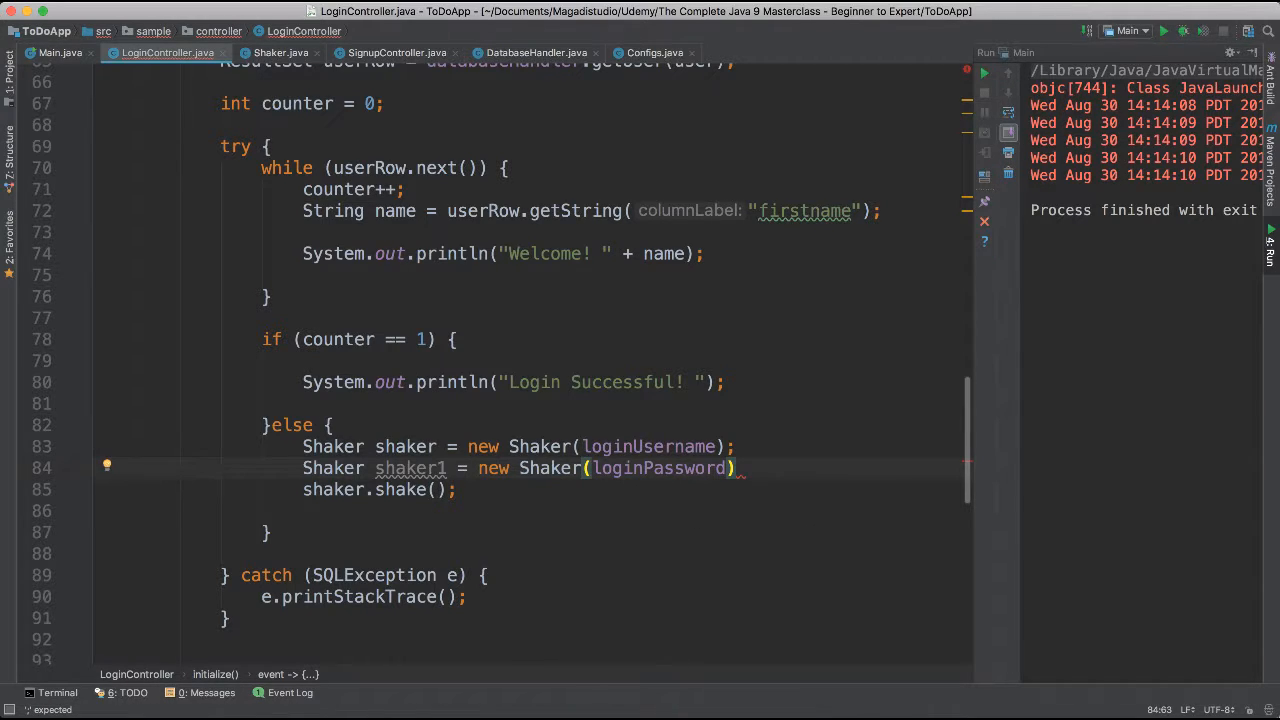
type("shaker1.shake();")
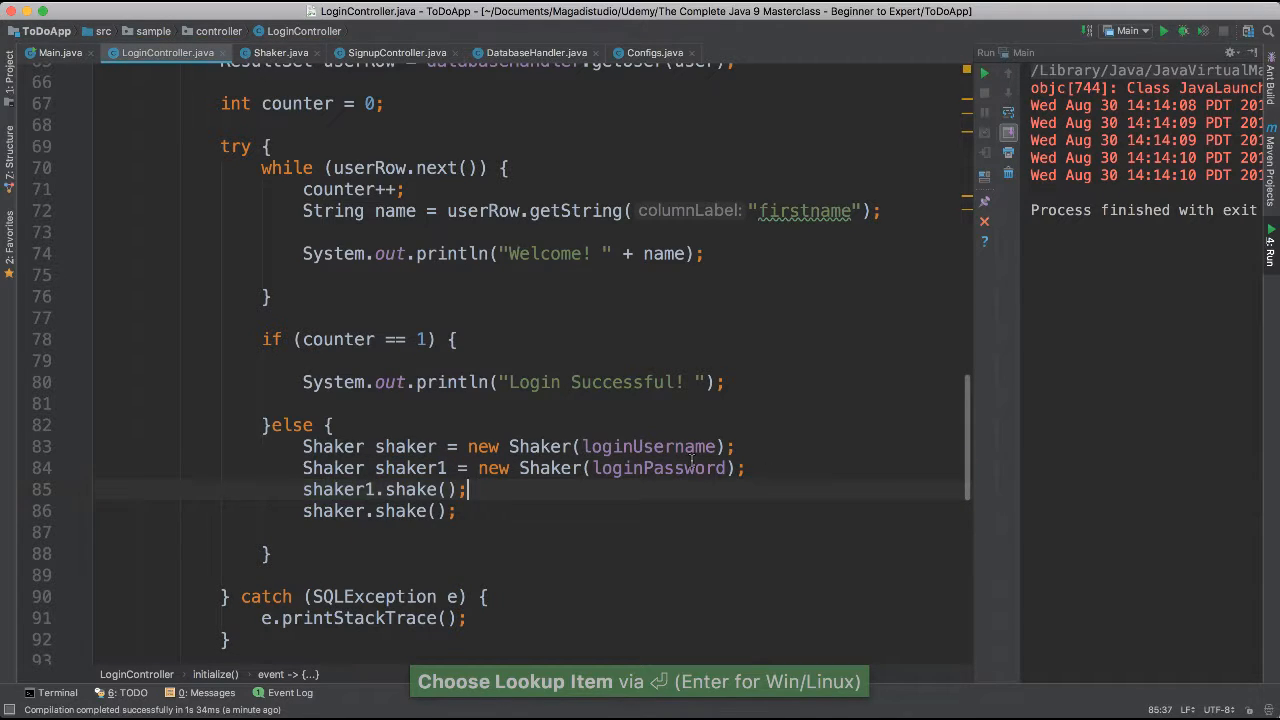
Step: Rename the shakers to userNameShaker and passwordShaker and update their shake() calls
double_click(410, 468)
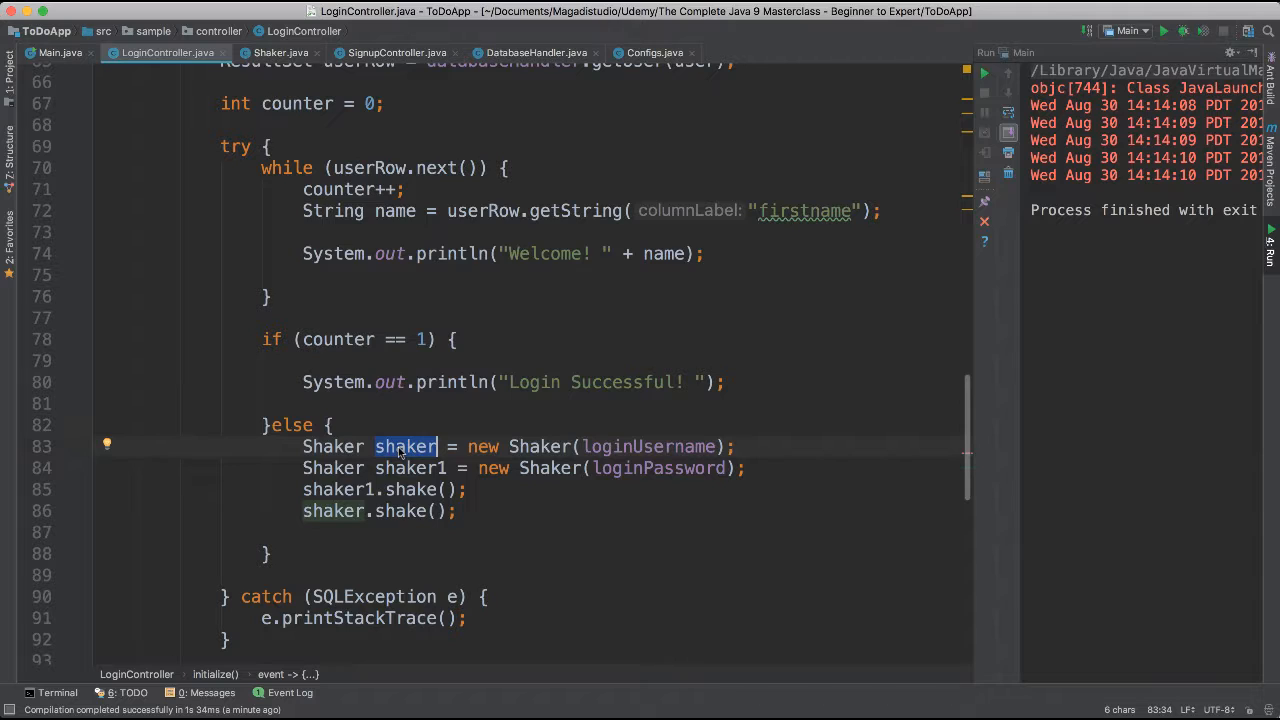
type("userName")
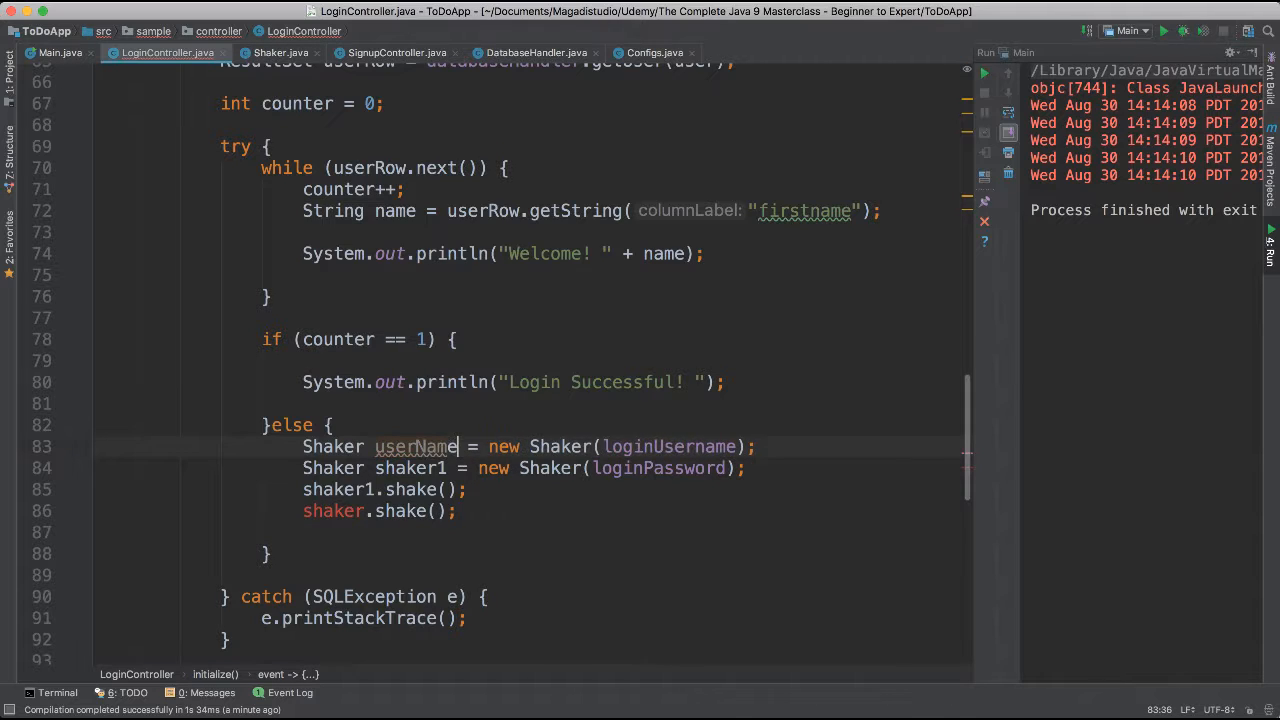
type("Shaker")
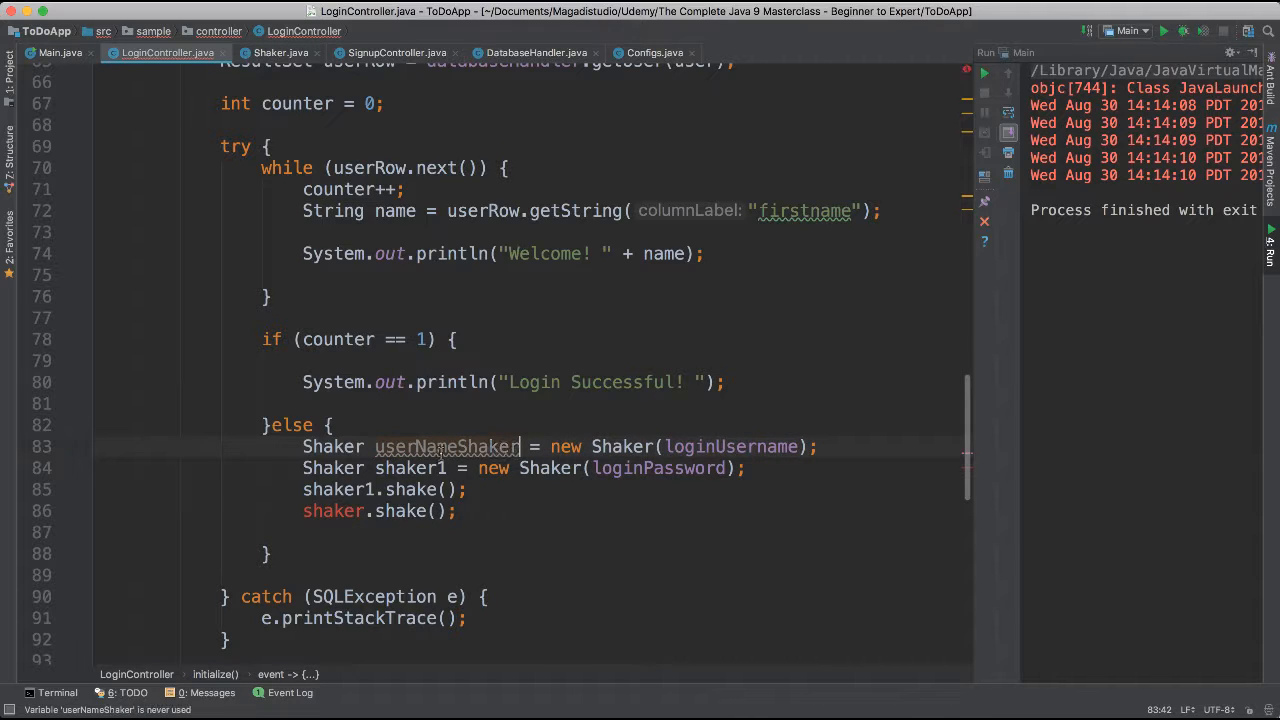
double_click(447, 446)
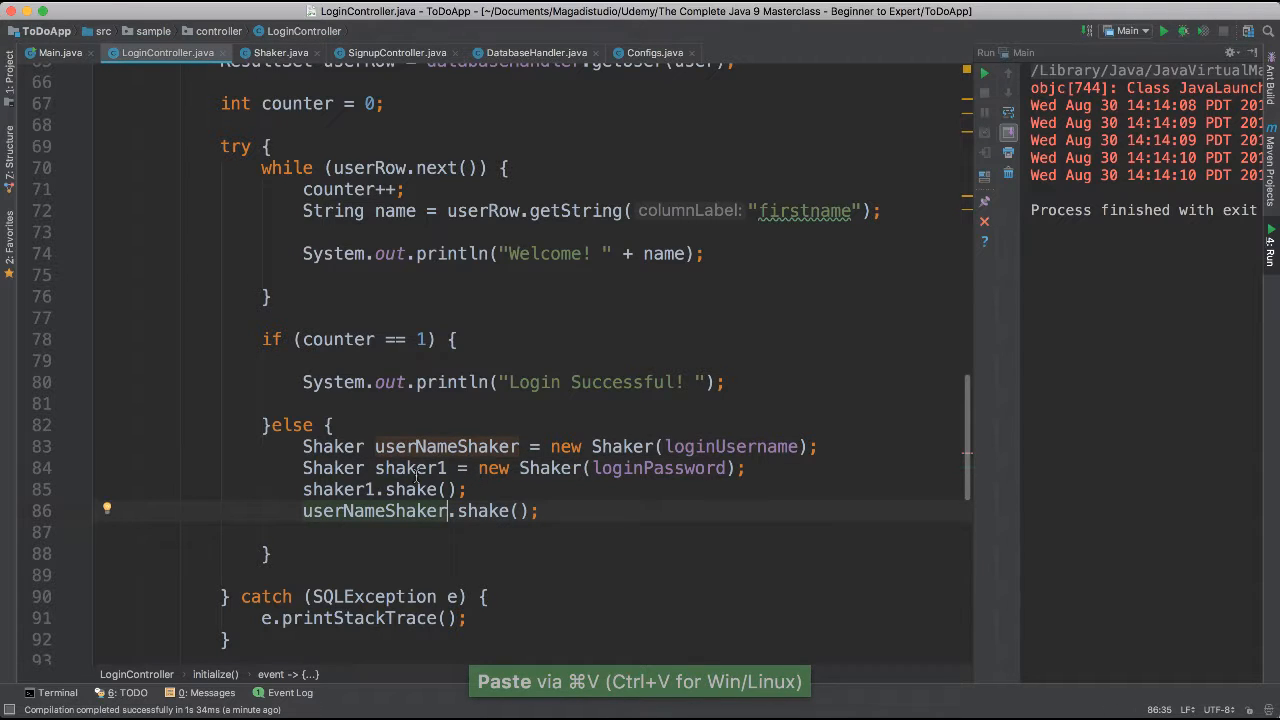
double_click(410, 468)
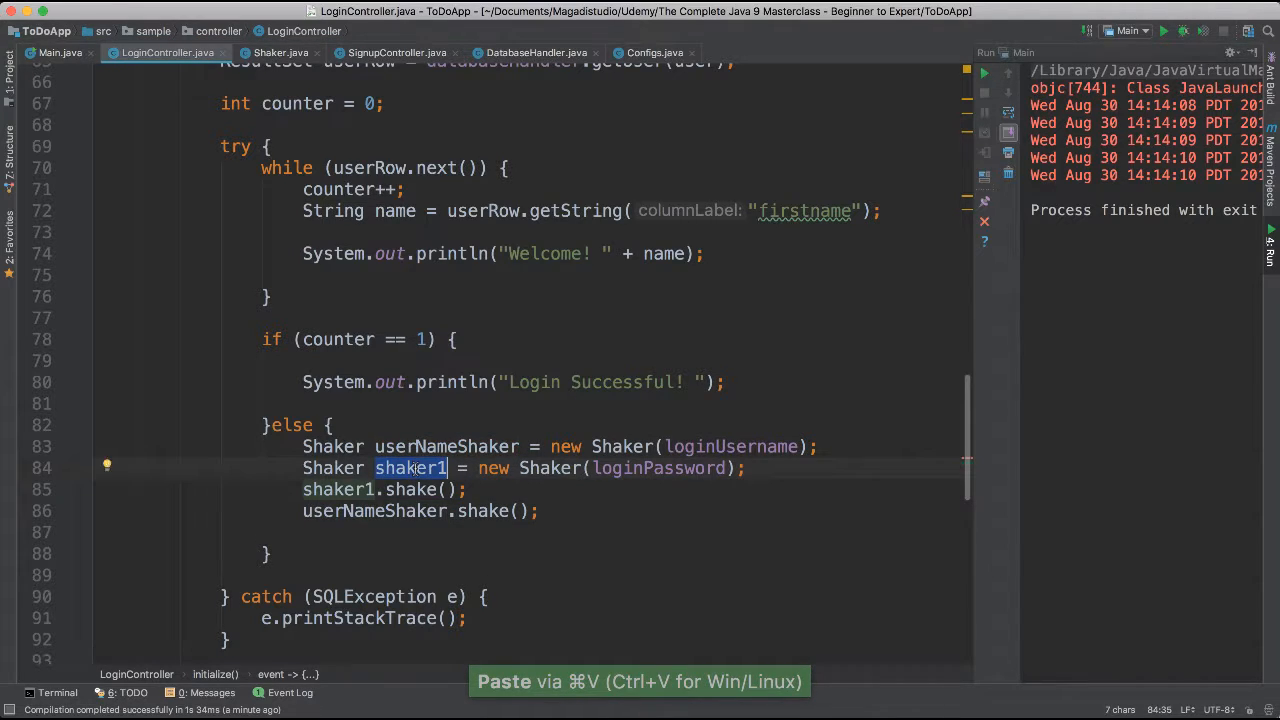
type("passwordS")
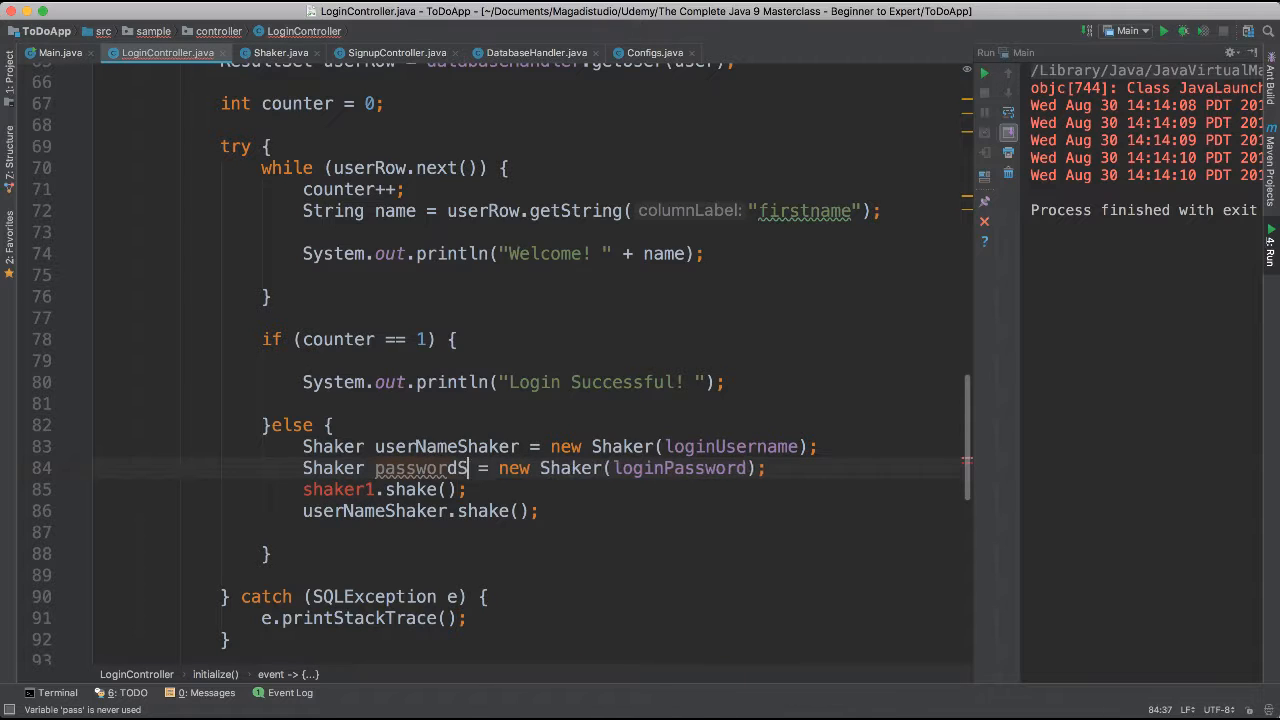
type("haker")
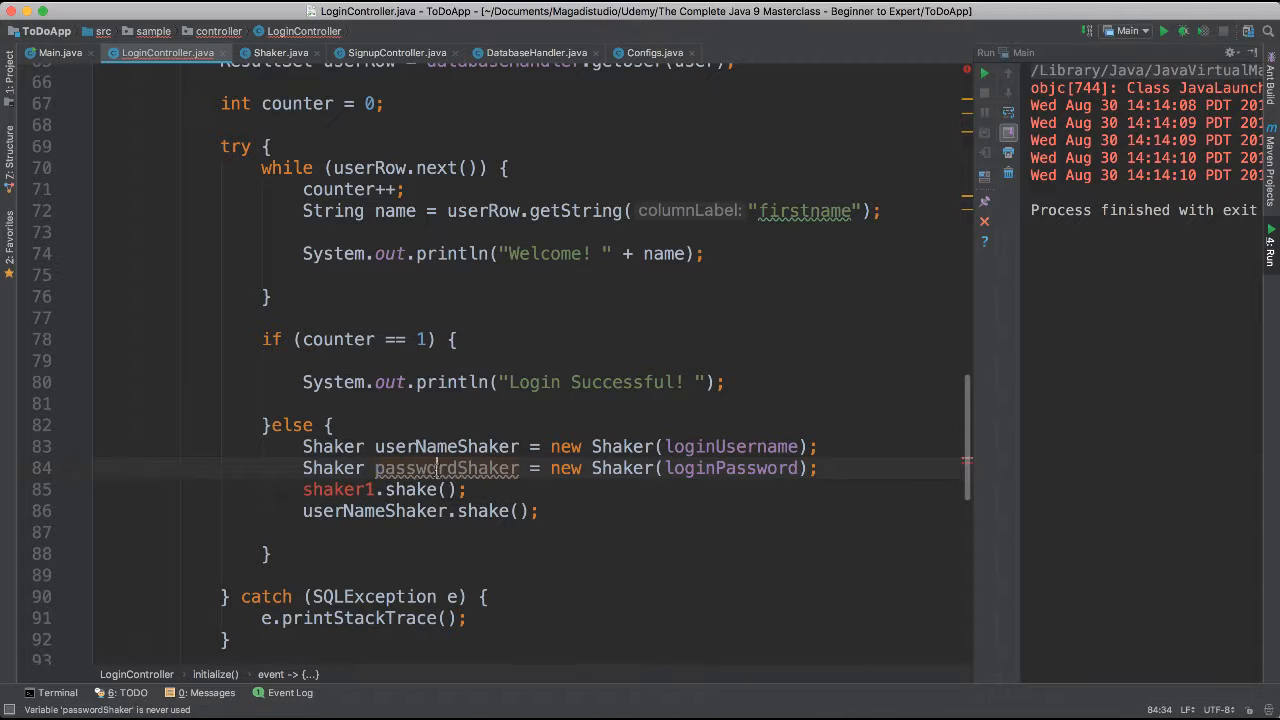
double_click(448, 468)
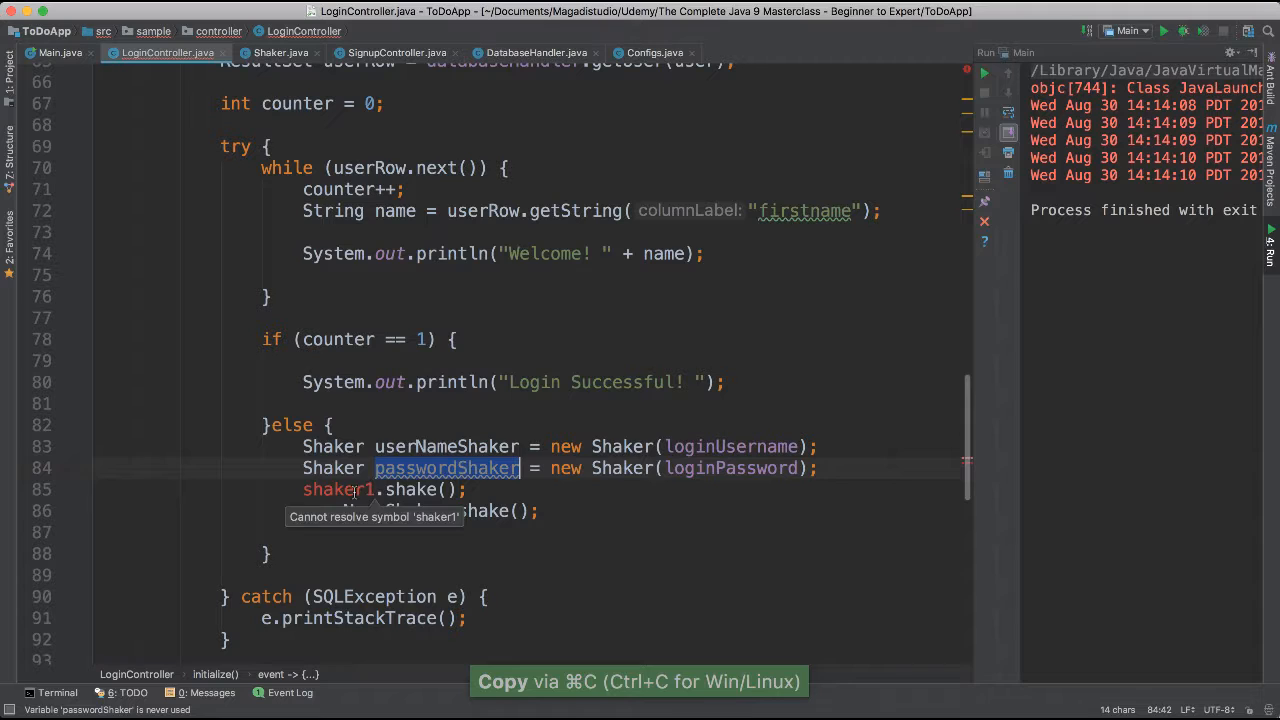
key("cmd+v")
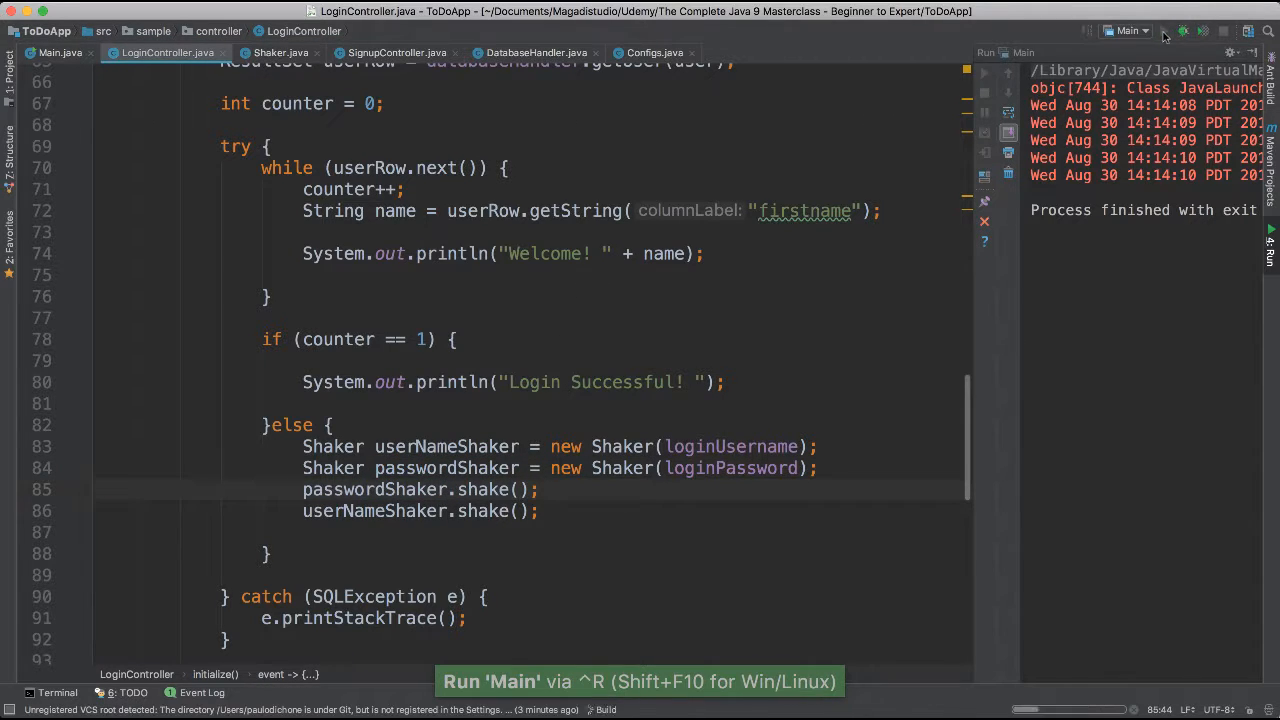
Step: Run Main, fail two logins, then sign in as jbond to print the welcome message
left_click(1201, 31)
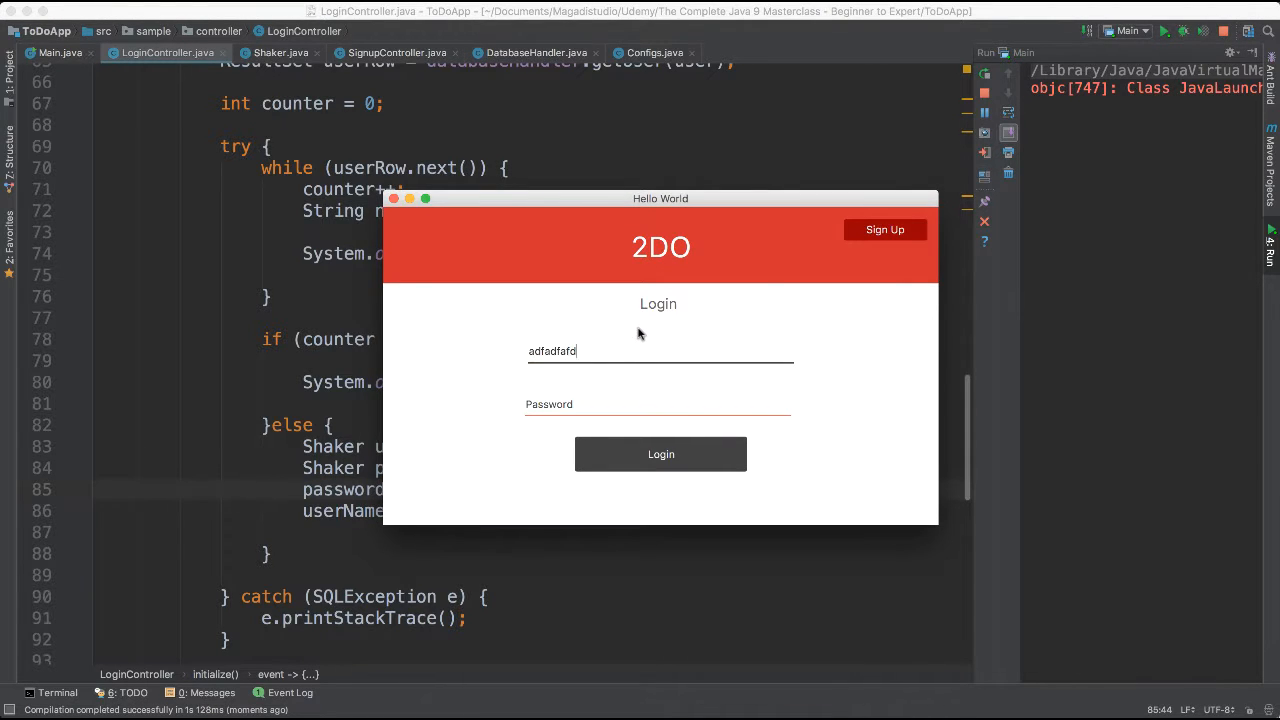
type("•••••")
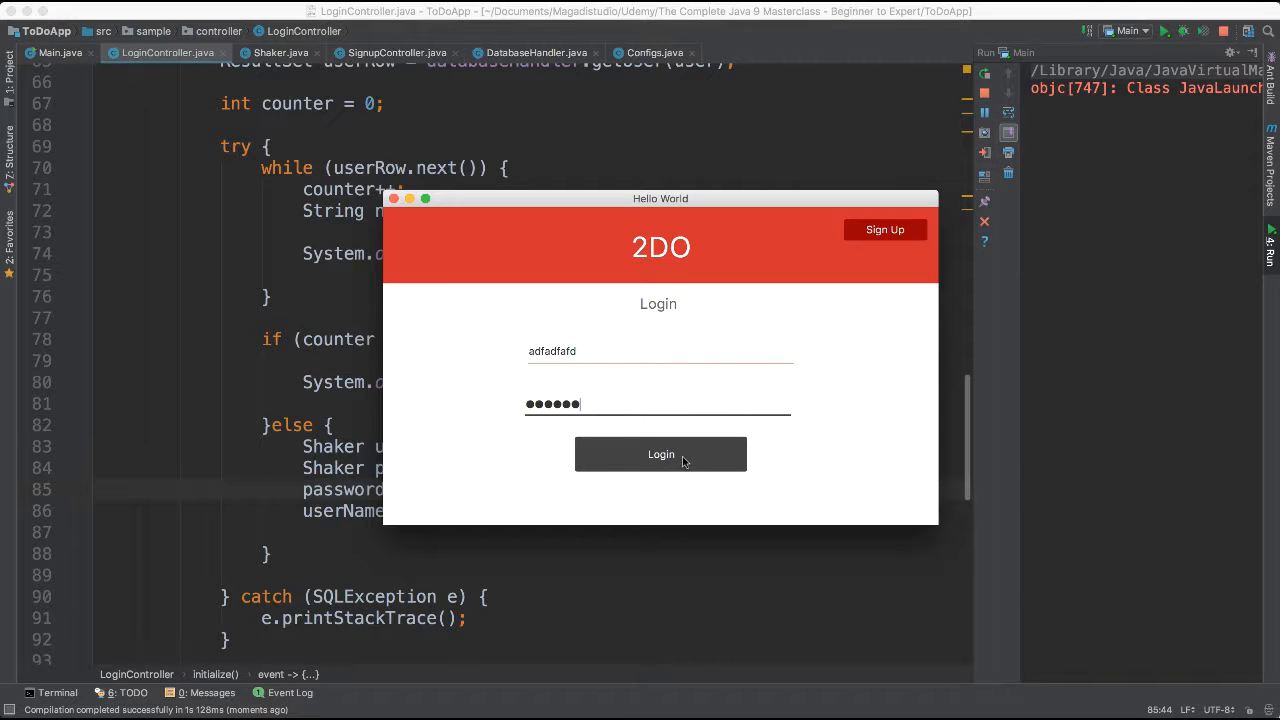
left_click(660, 454)
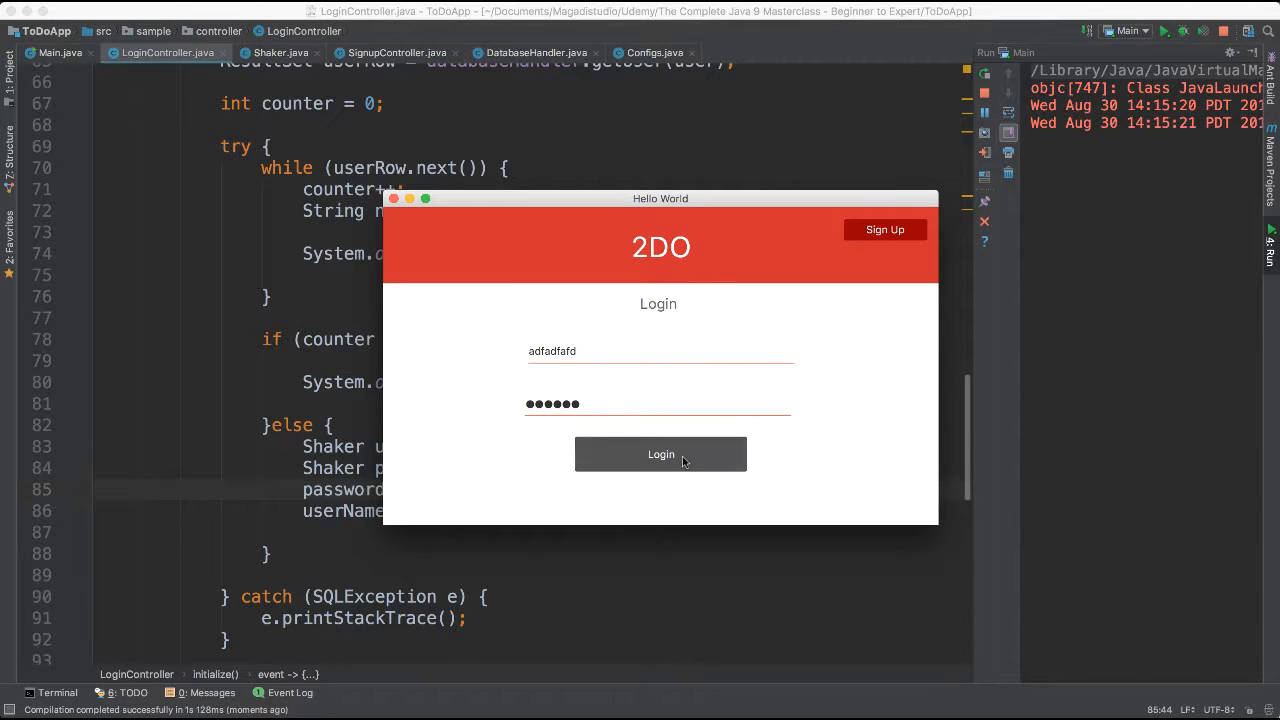
left_click(660, 454)
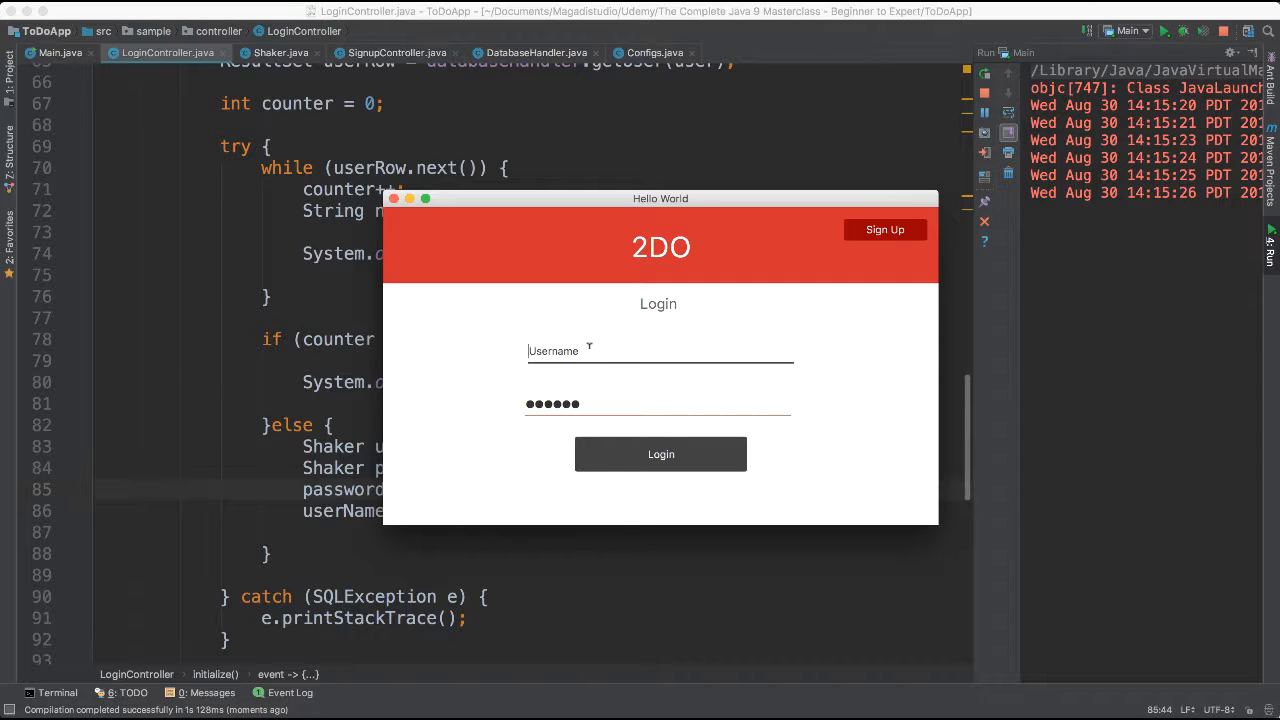
type("jbond")
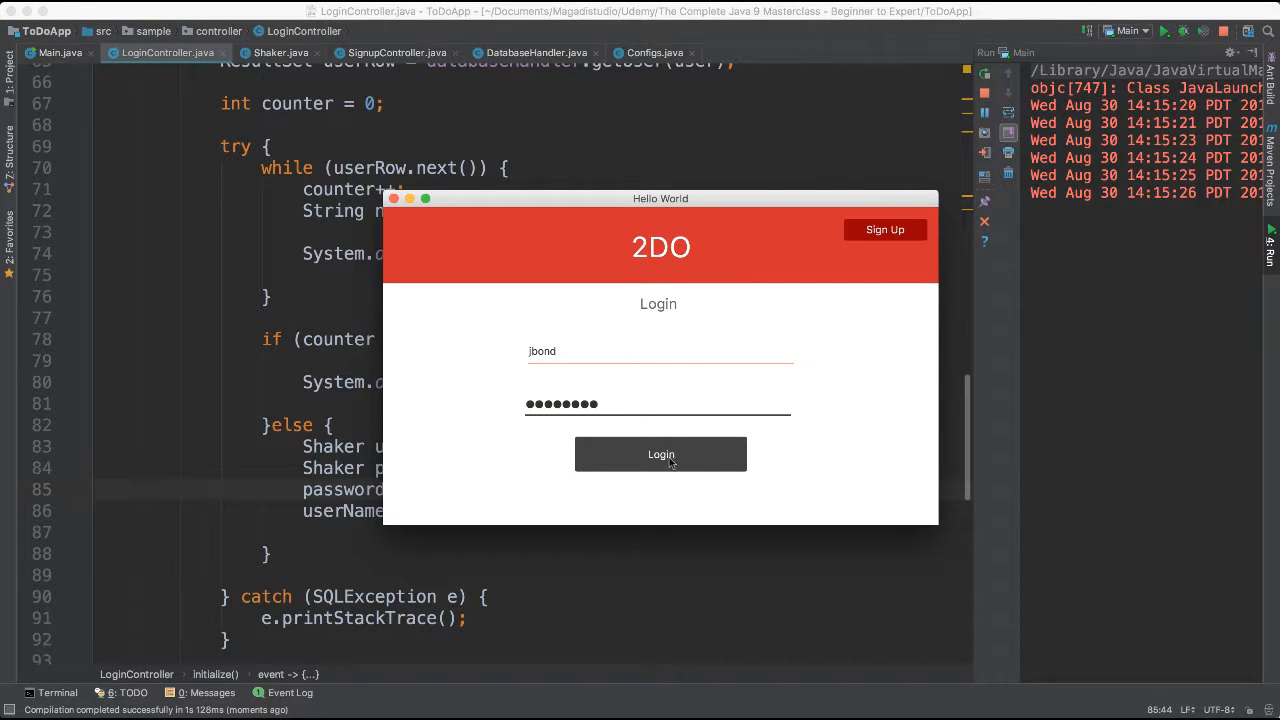
left_click(660, 454)
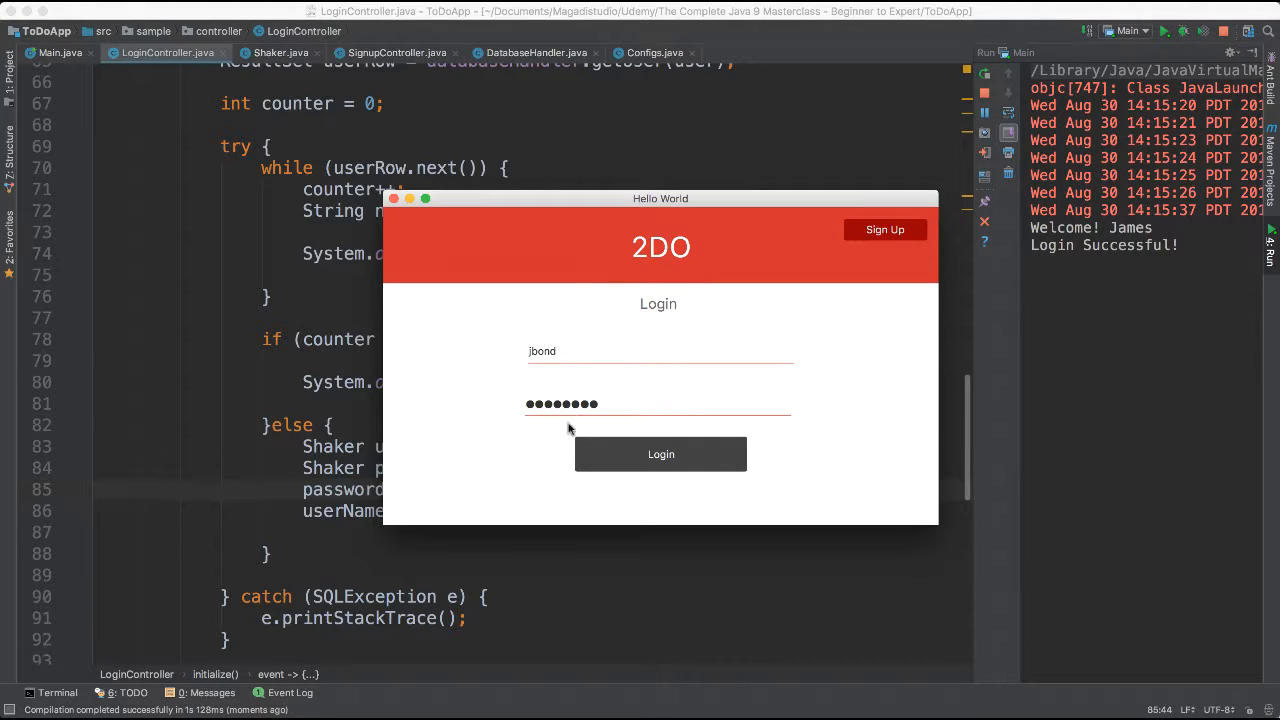
mouse_move(520, 399)
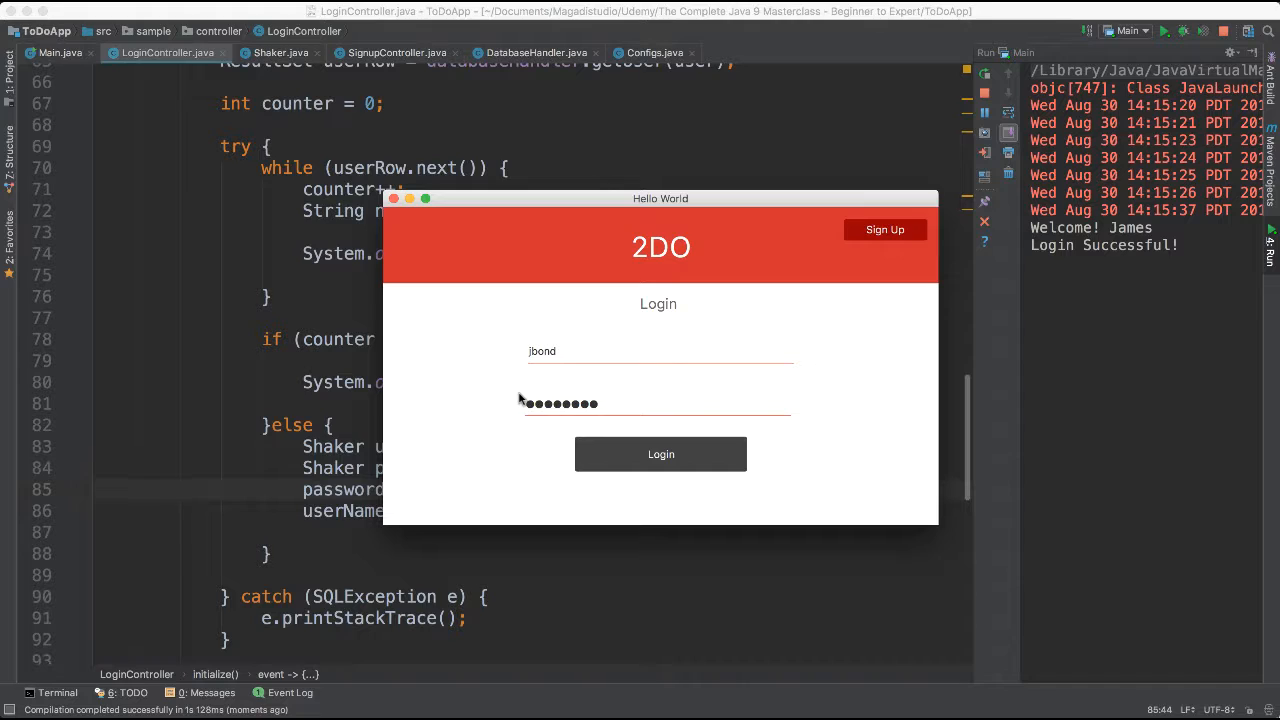